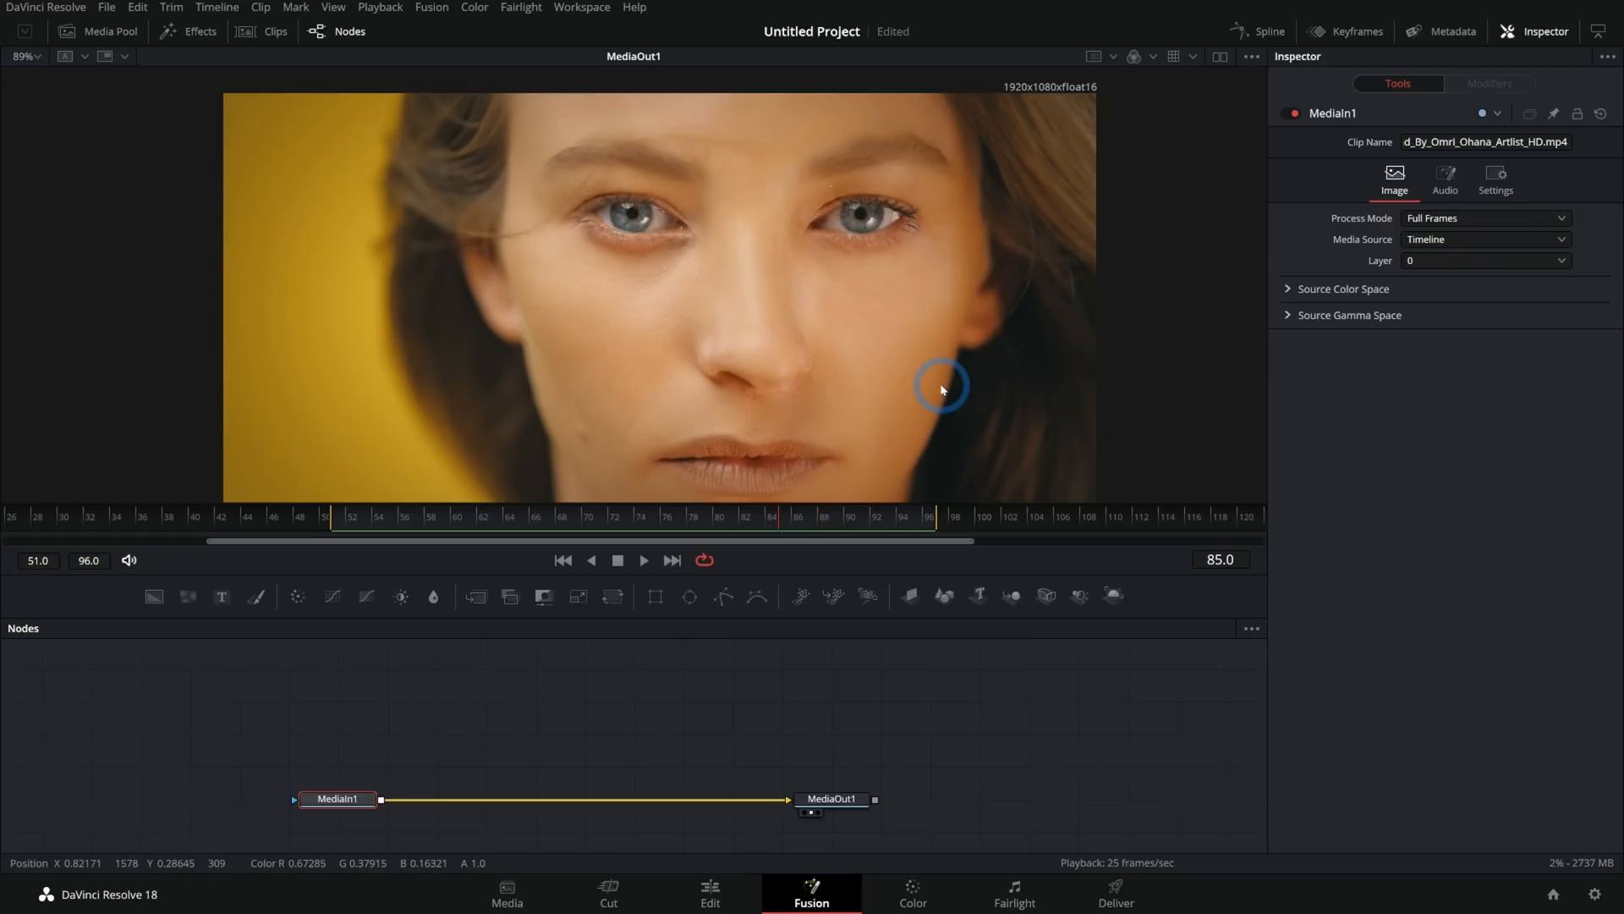
{"action": "mouse_move", "coordinate": [914, 407]}
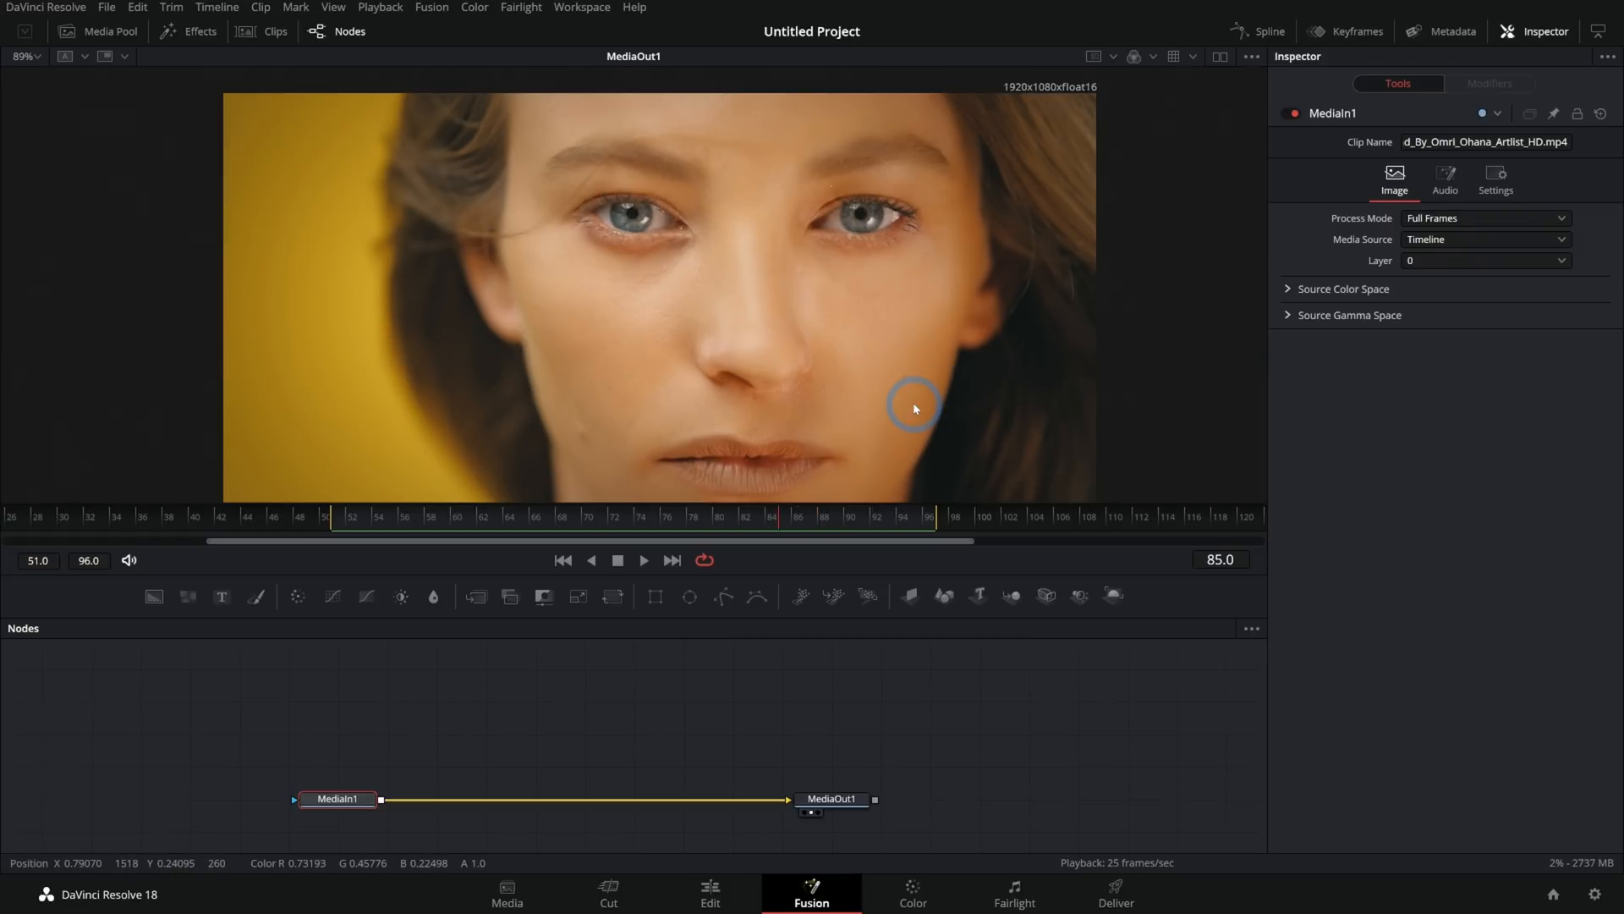
{"action": "mouse_move", "coordinate": [894, 396]}
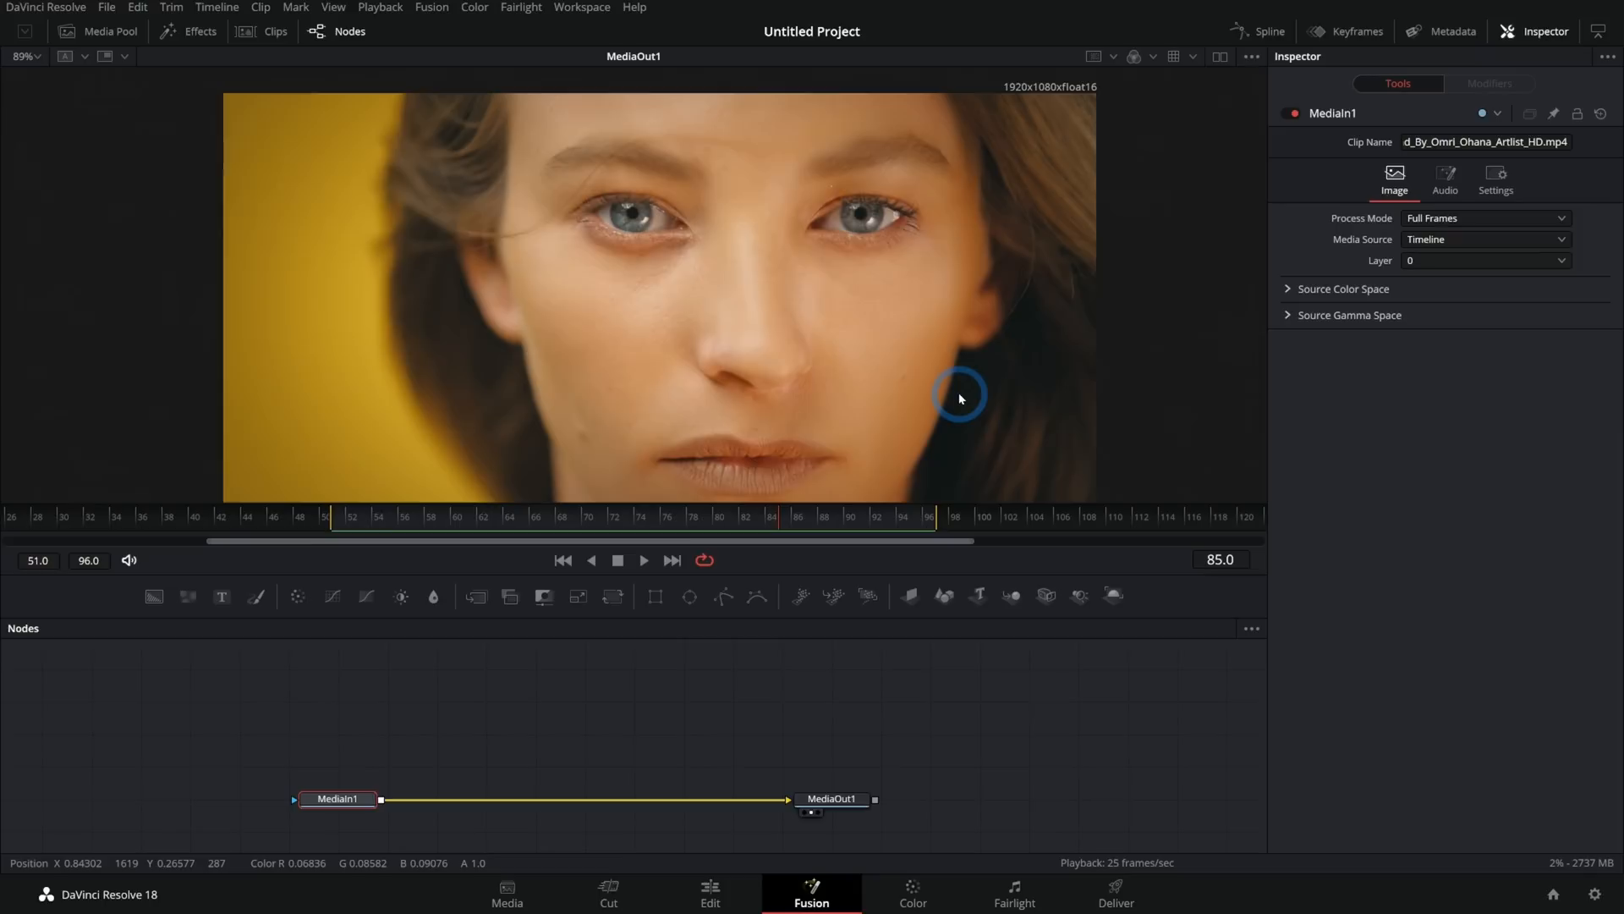
{"action": "mouse_move", "coordinate": [1039, 370]}
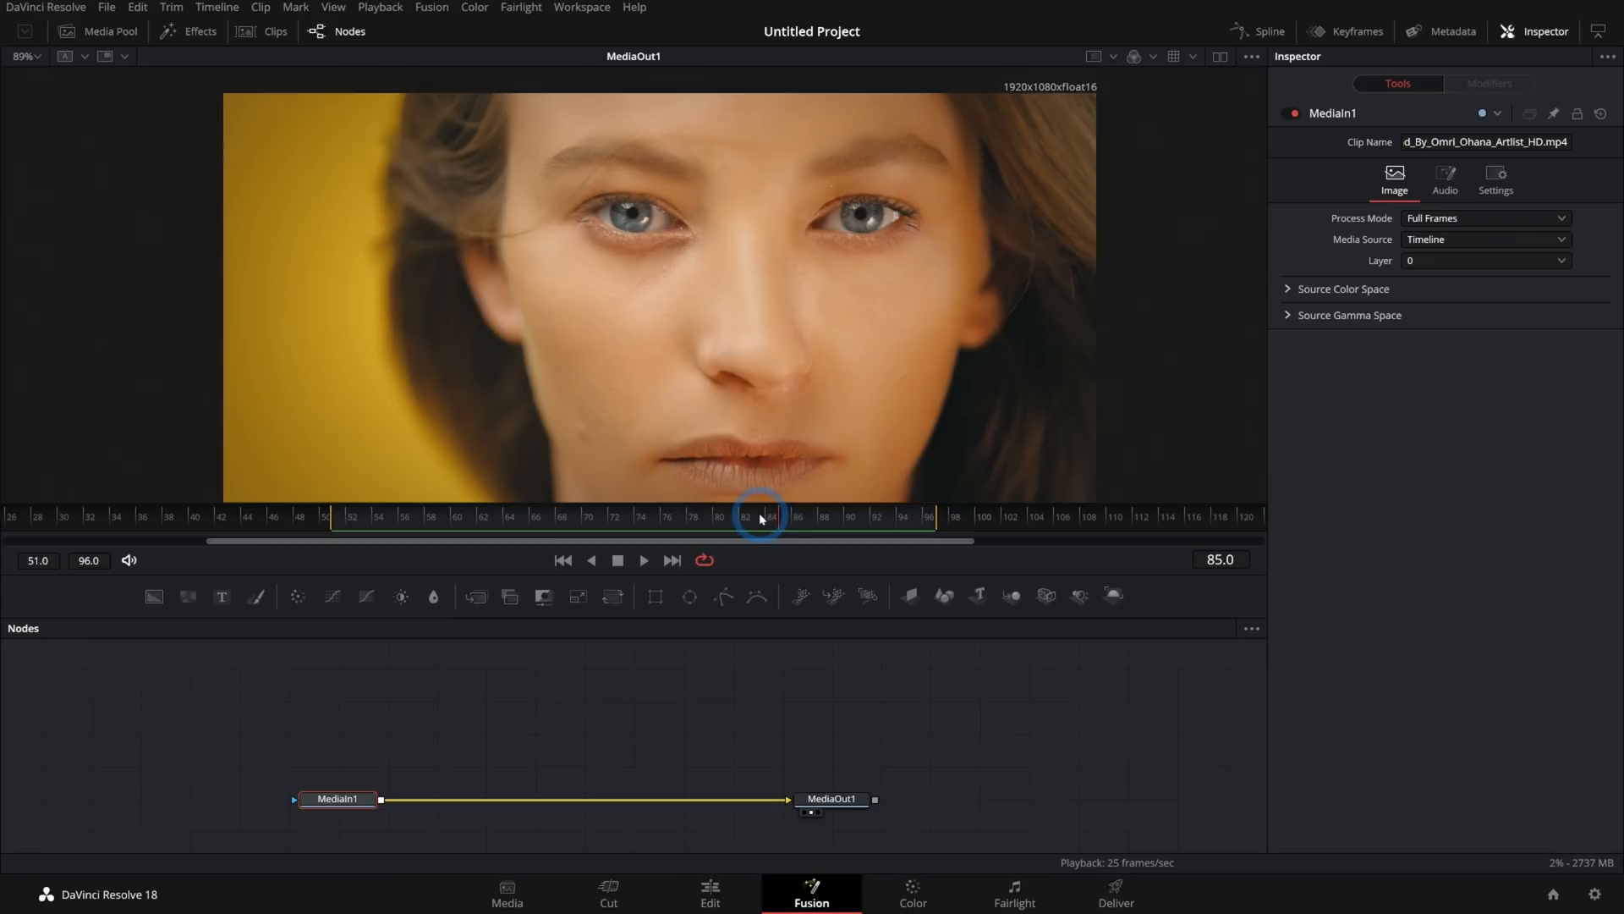
Step: Add a Color Corrector with an ellipse mask over the left iris, then connect a second ellipse
{"action": "left_click", "coordinate": [597, 516]}
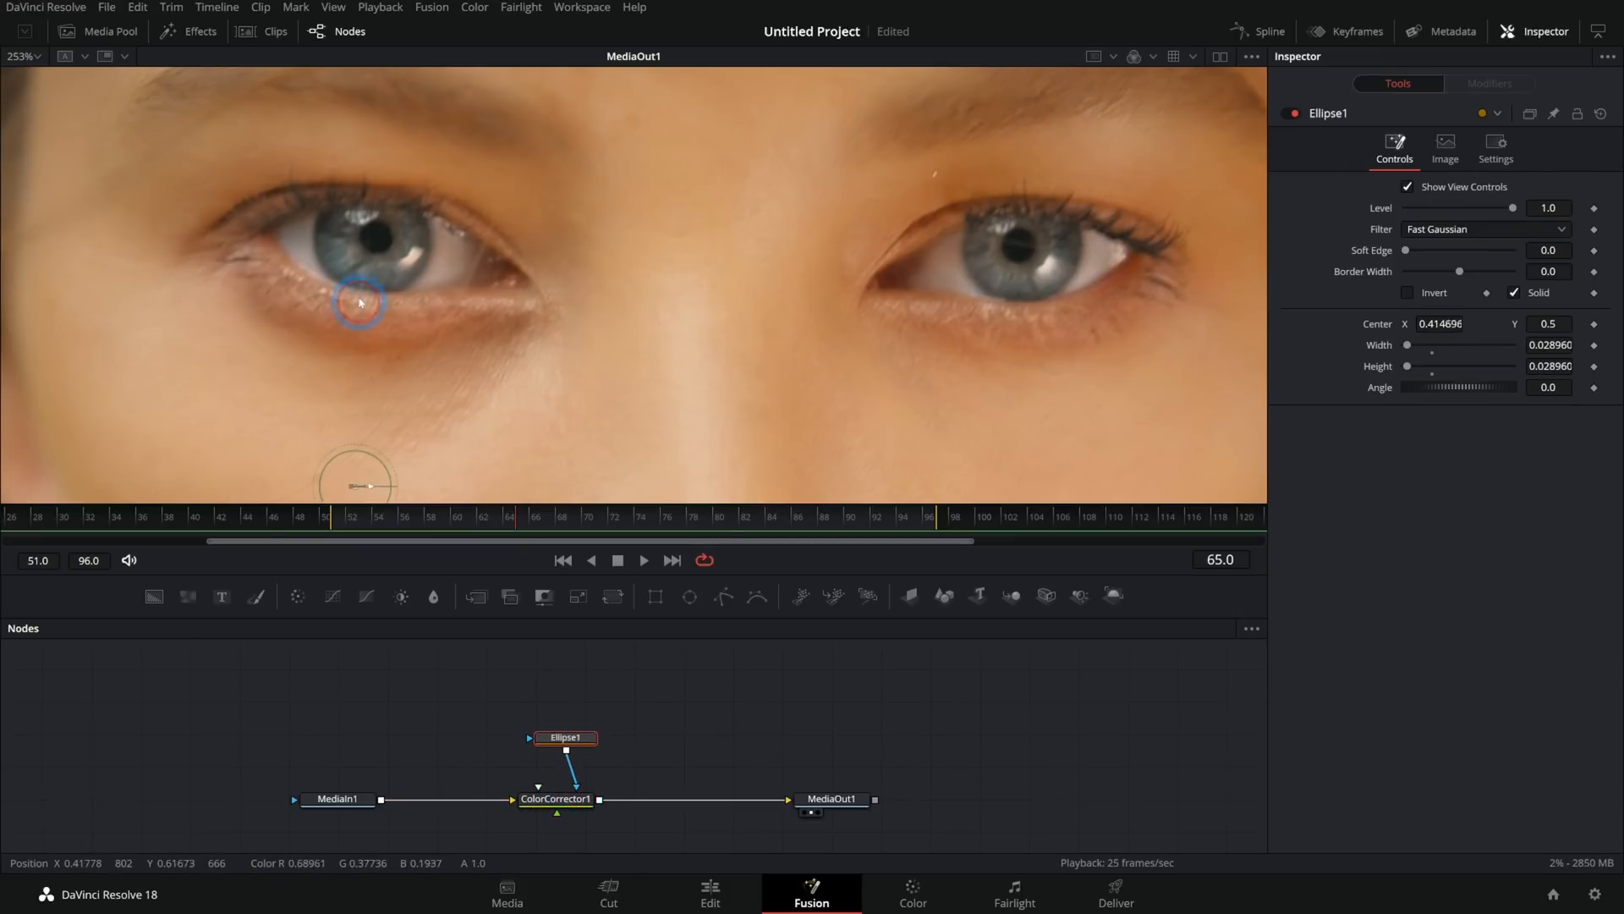
{"action": "left_click_drag", "start_coordinate": [359, 303], "coordinate": [412, 272]}
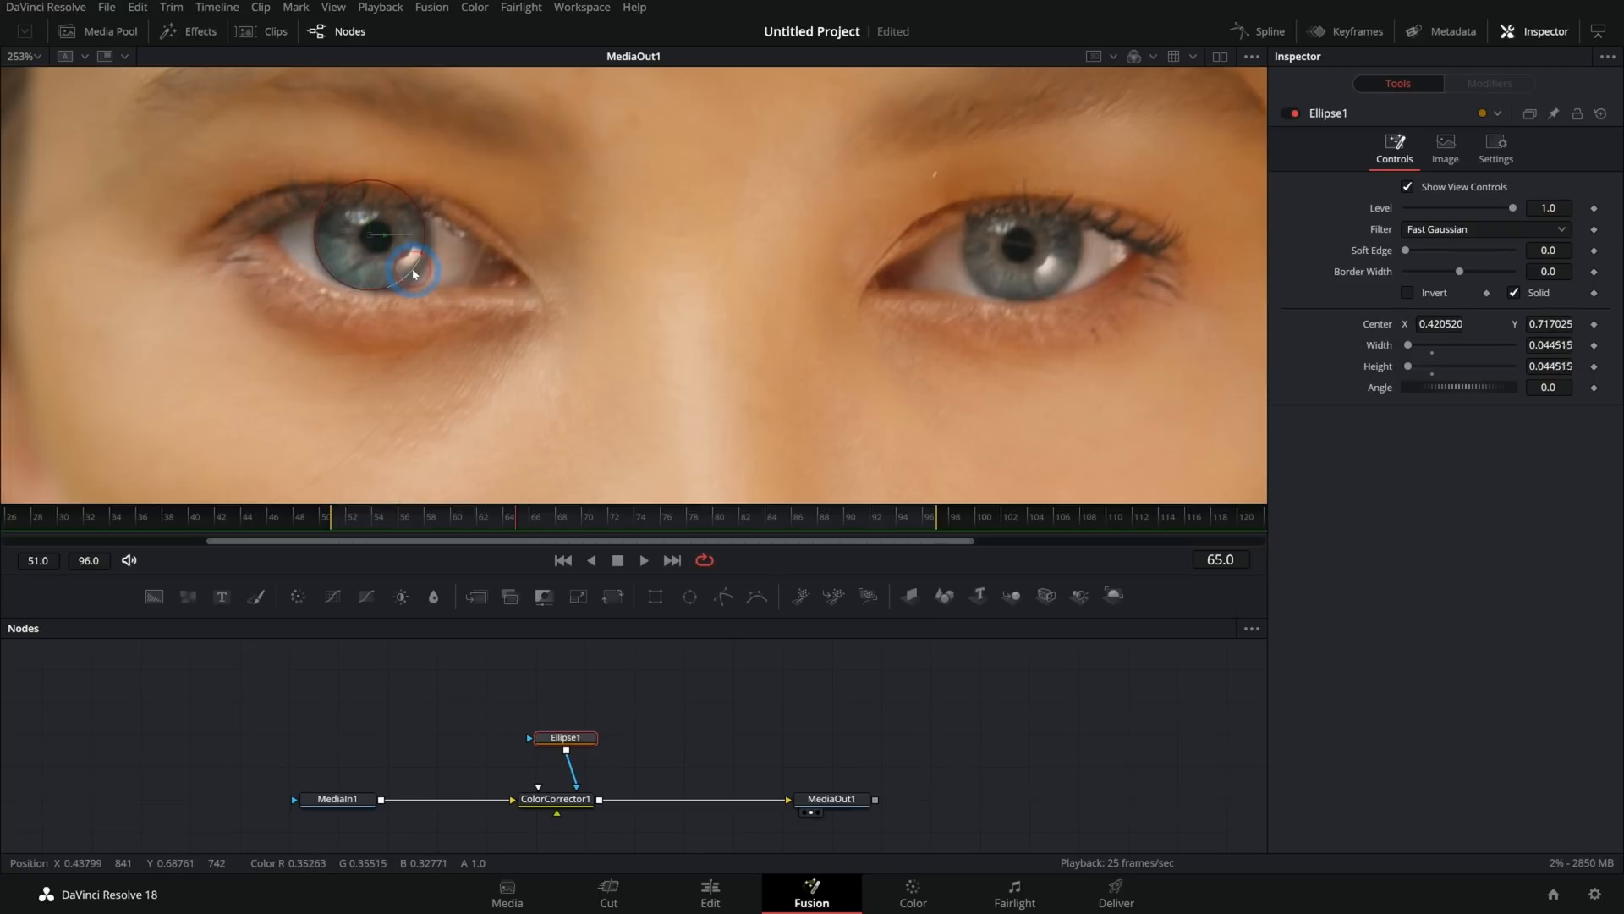
{"action": "left_click_drag", "start_coordinate": [419, 272], "coordinate": [409, 264]}
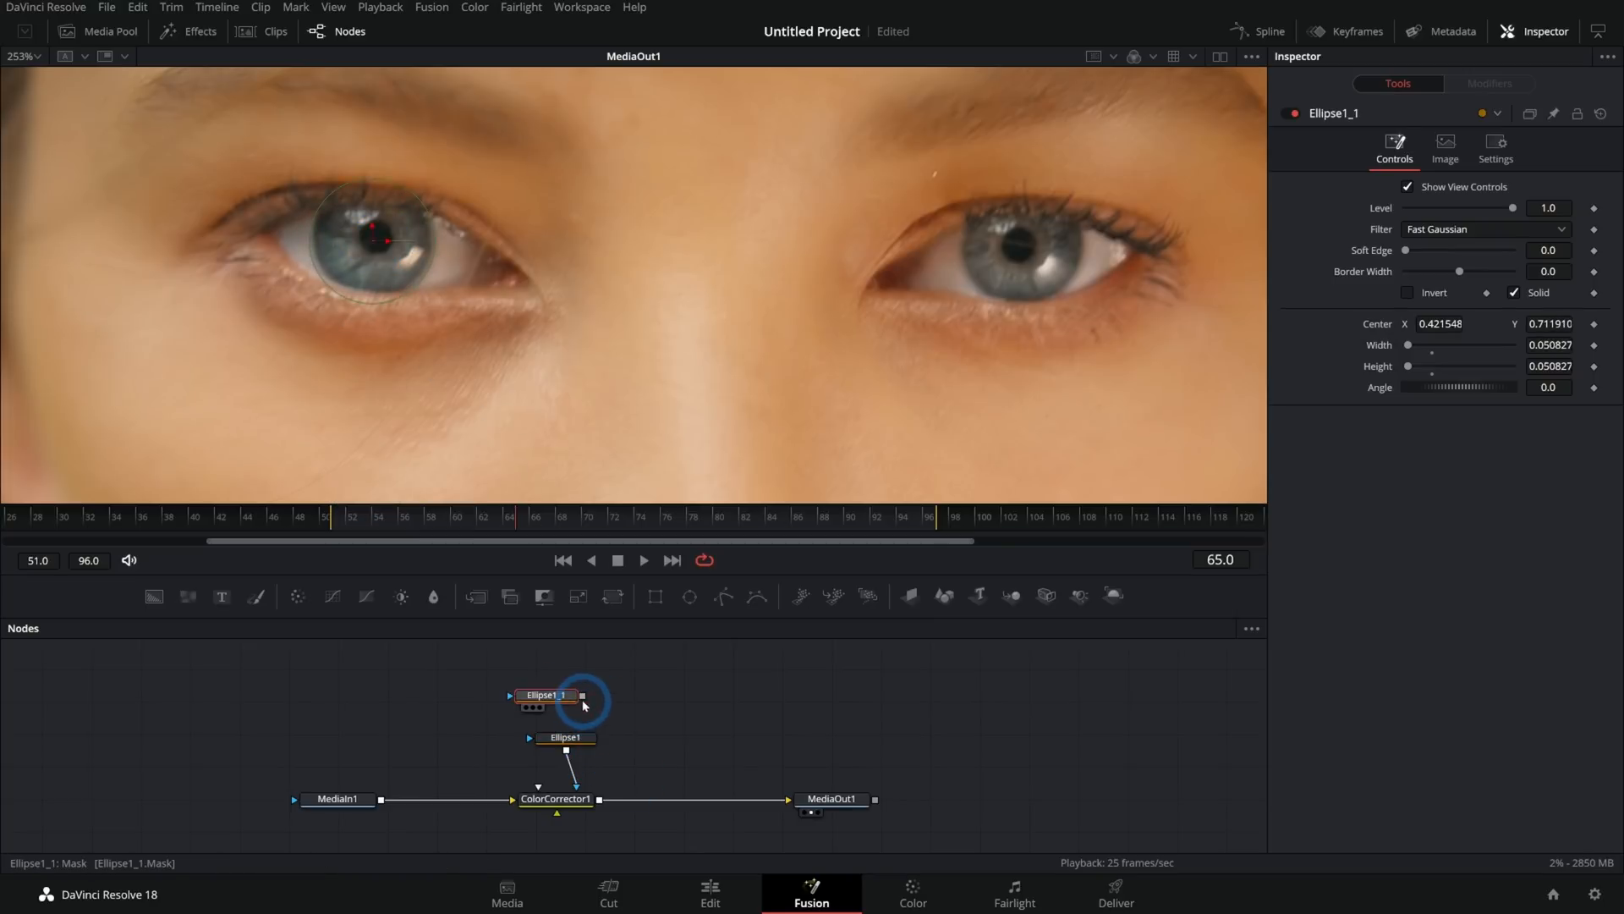
{"action": "left_click_drag", "start_coordinate": [384, 240], "coordinate": [1021, 246]}
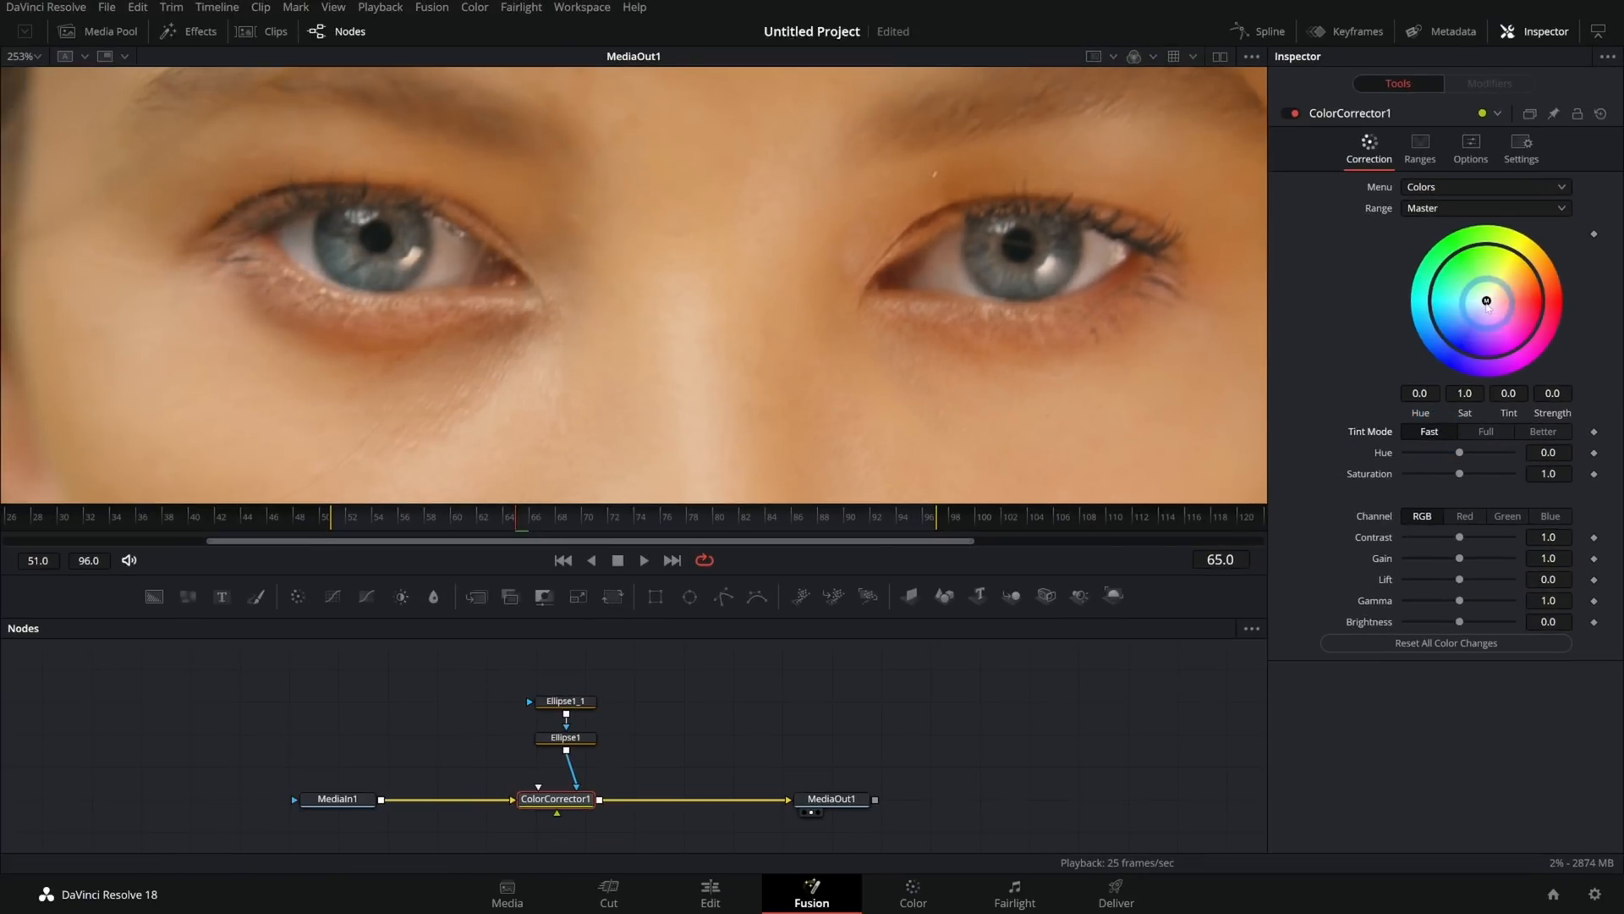
Step: Tint the masked irises green and slightly soften the Ellipse1_1 mask's edge
{"action": "left_click_drag", "start_coordinate": [1485, 301], "coordinate": [1471, 254]}
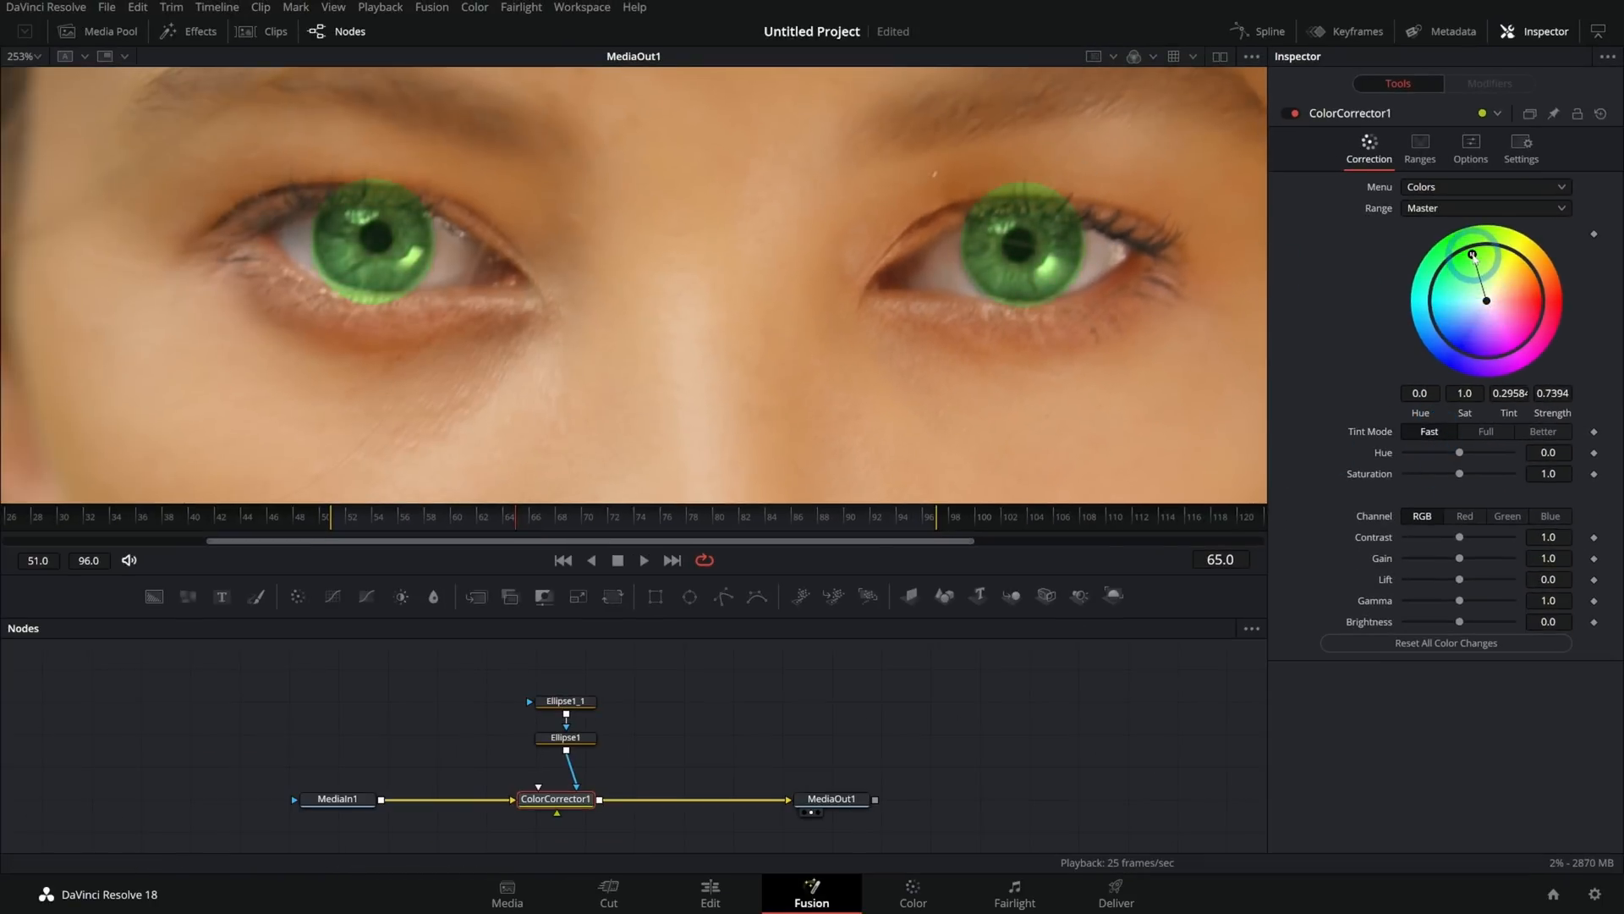
{"action": "left_click", "coordinate": [566, 701]}
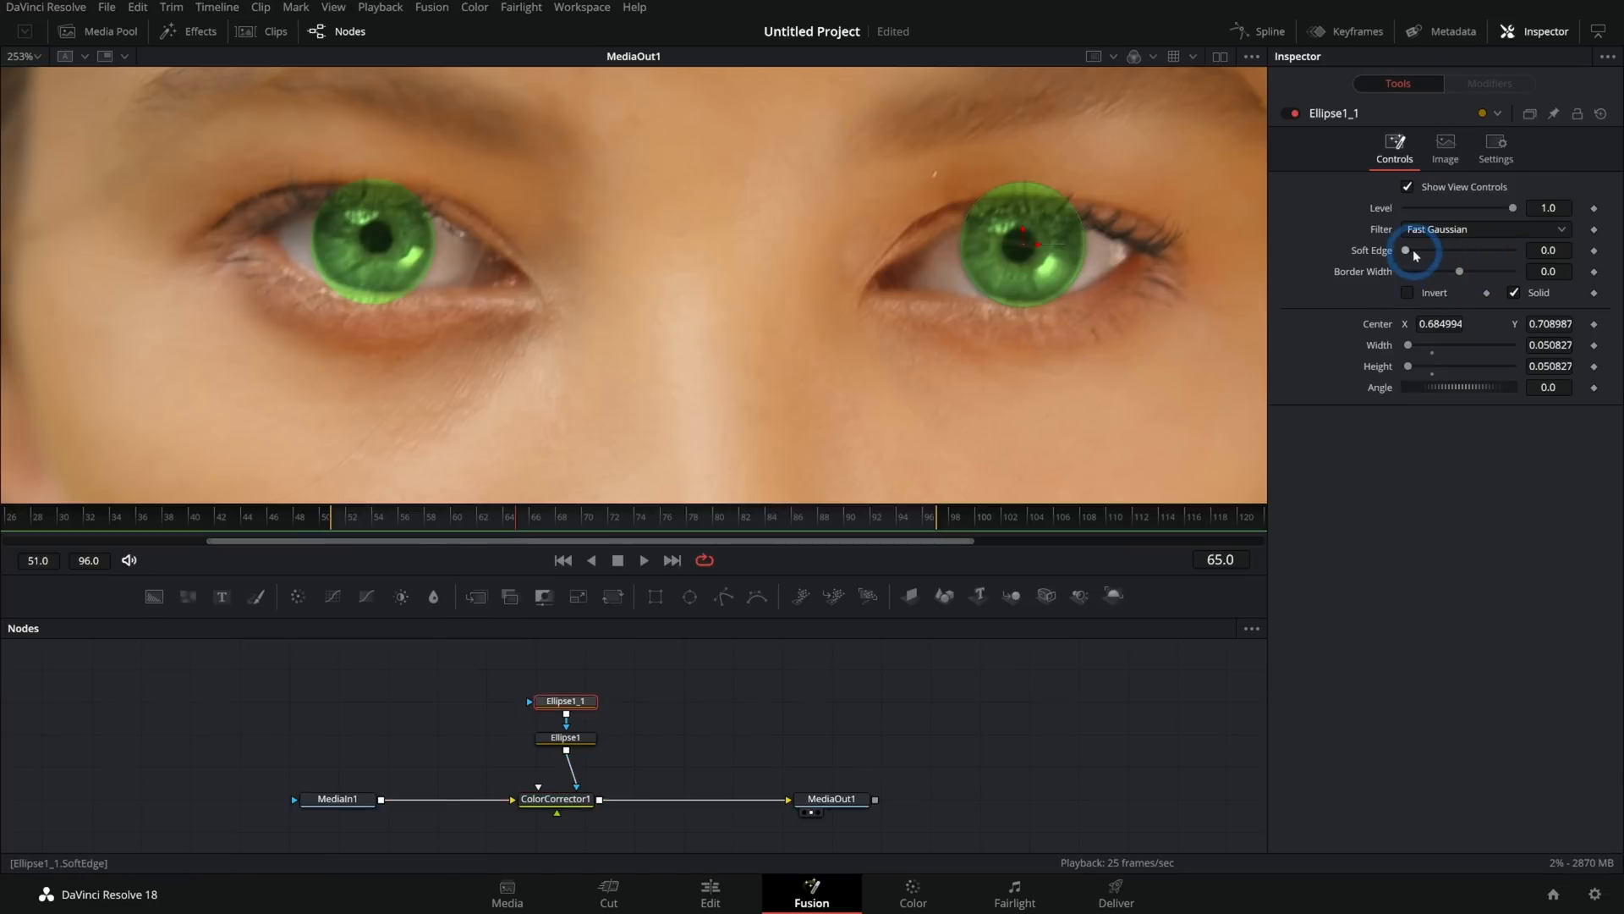
{"action": "left_click_drag", "start_coordinate": [1407, 251], "coordinate": [1415, 251]}
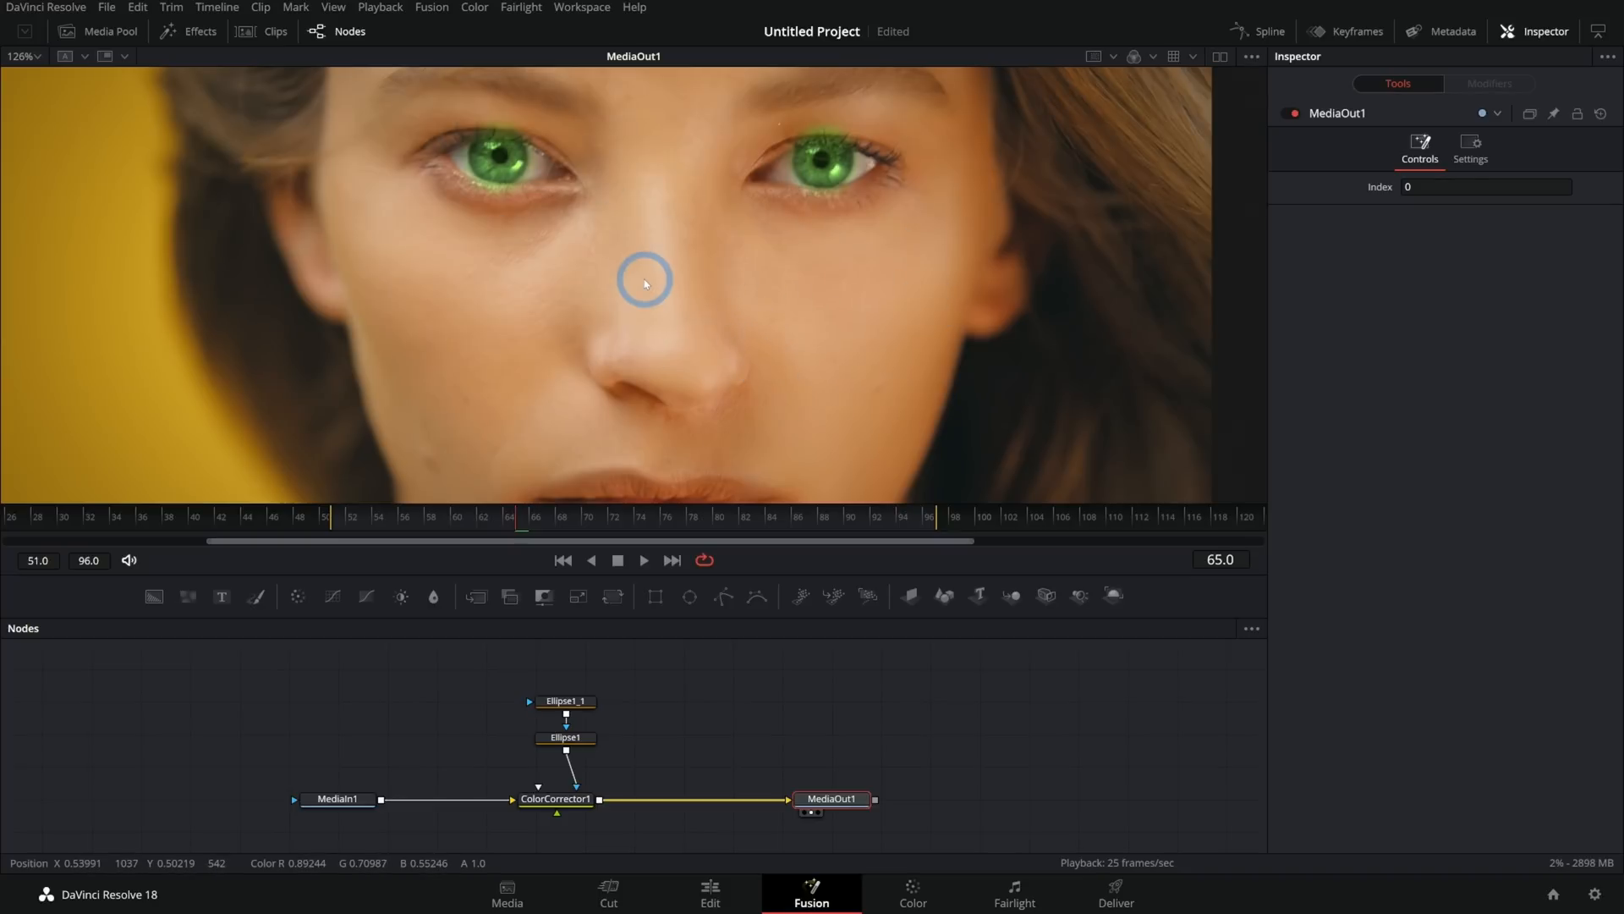
{"action": "left_click", "coordinate": [564, 516]}
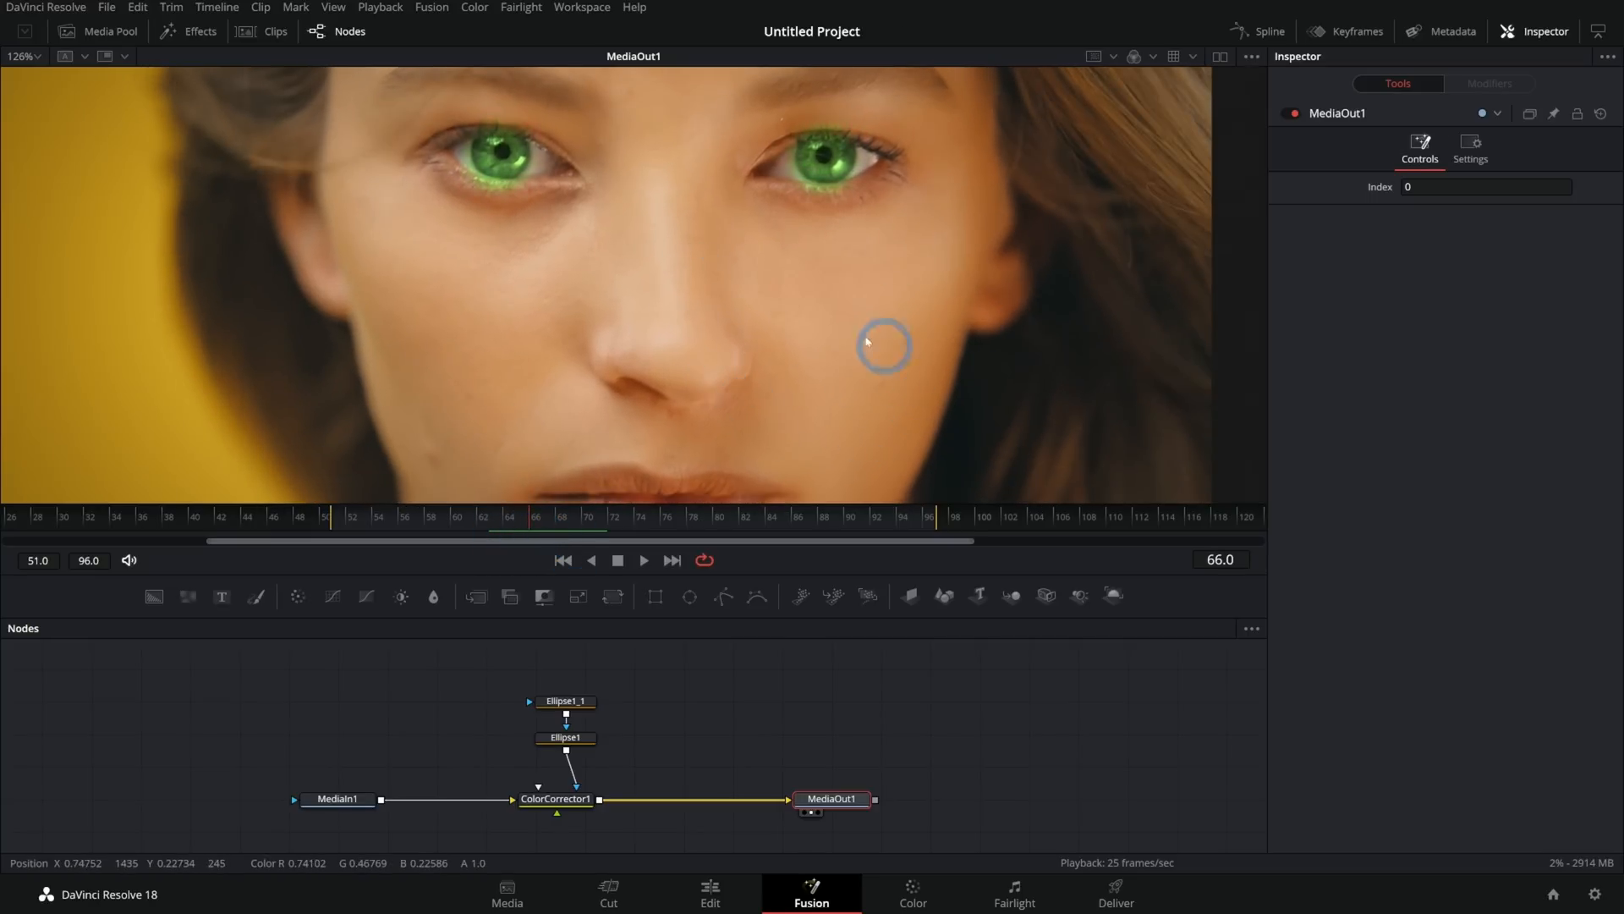
{"action": "mouse_move", "coordinate": [859, 352]}
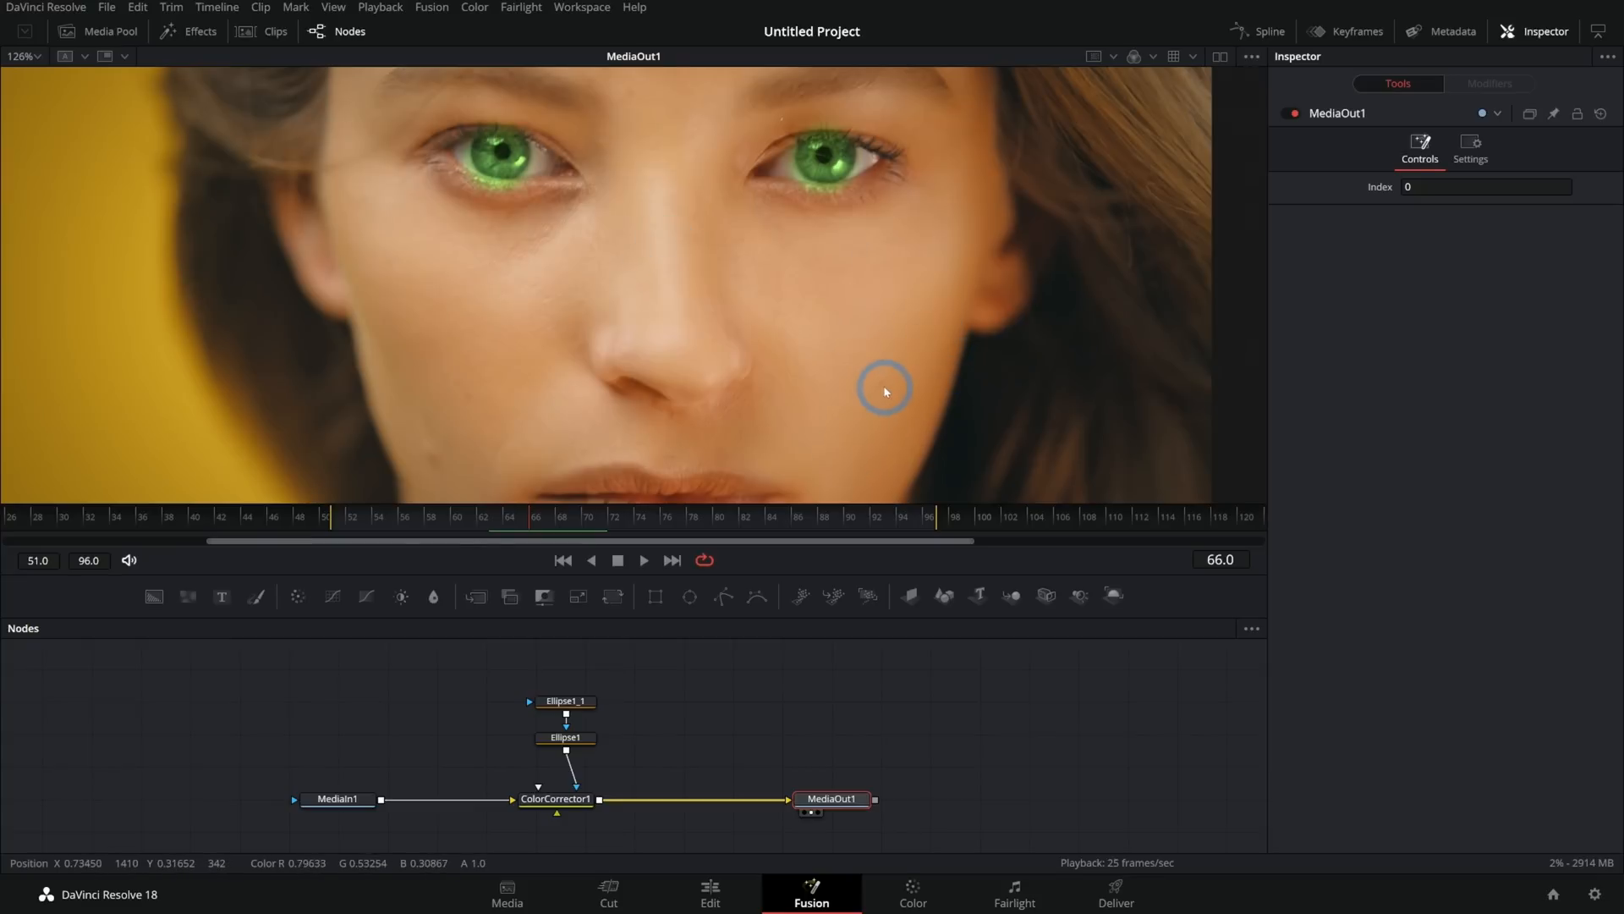
{"action": "left_click", "coordinate": [373, 523]}
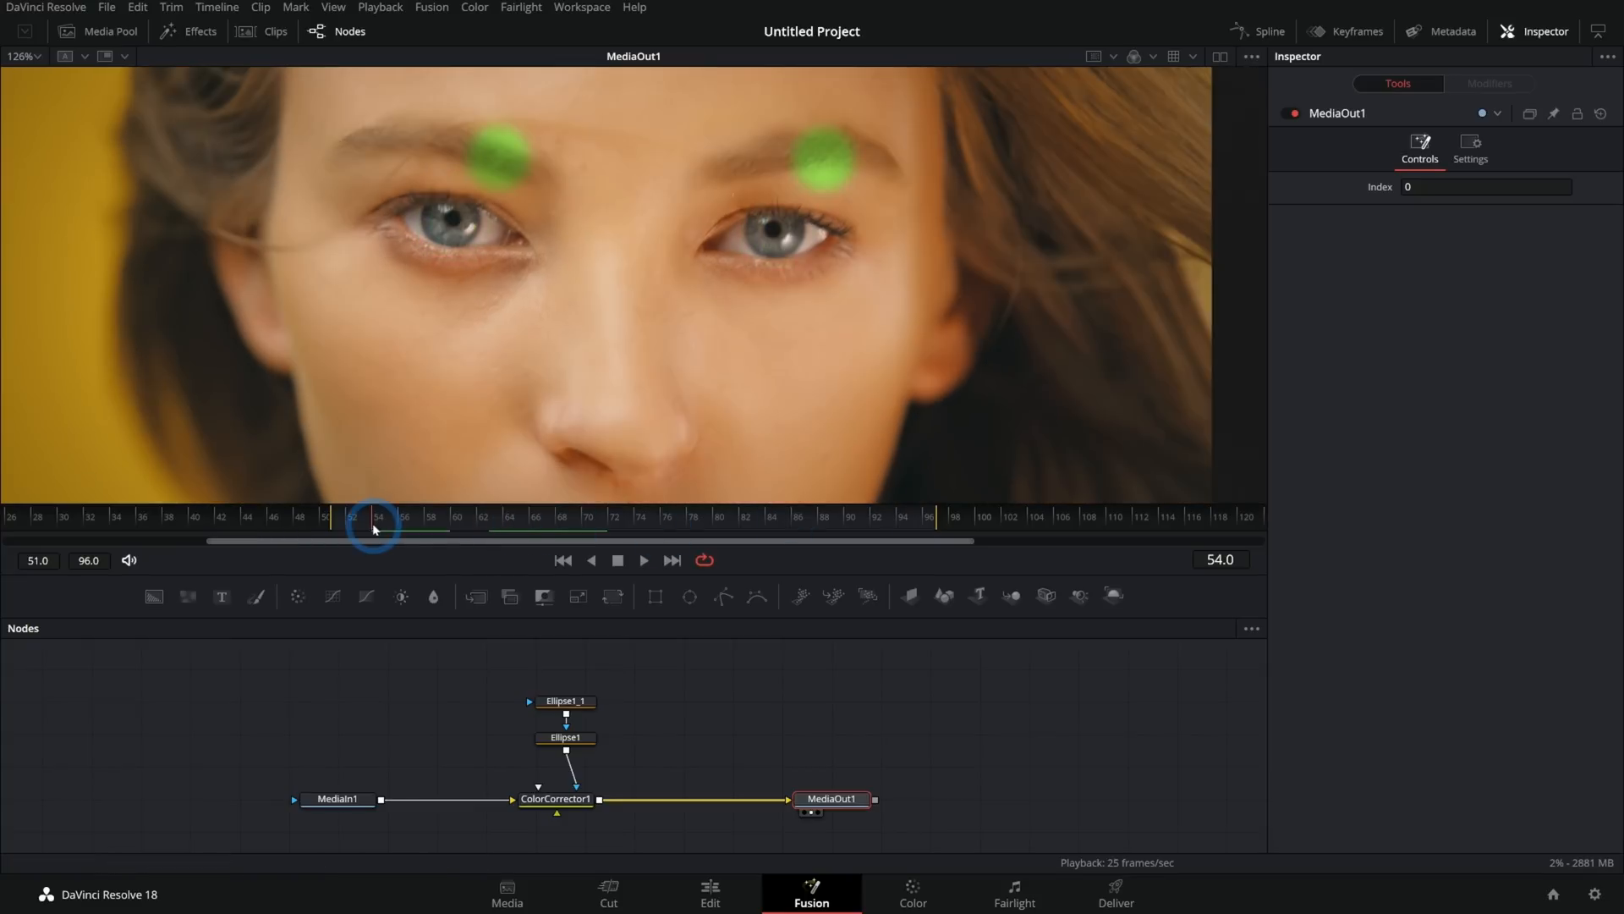
{"action": "left_click_drag", "start_coordinate": [373, 528], "coordinate": [909, 528]}
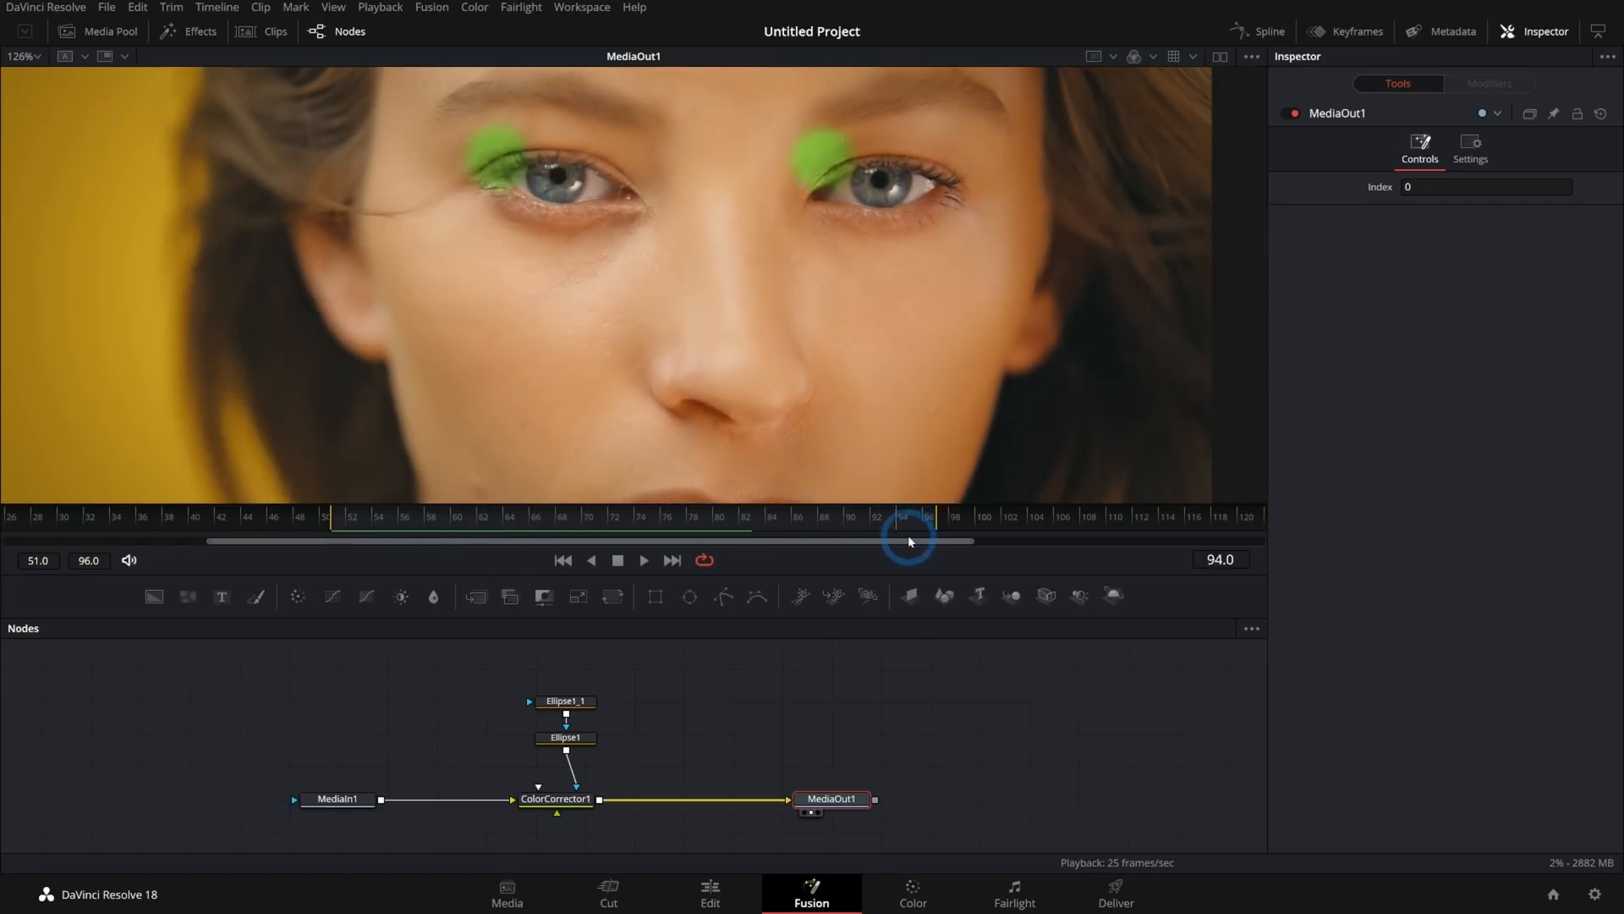
{"action": "left_click_drag", "start_coordinate": [910, 538], "coordinate": [497, 538]}
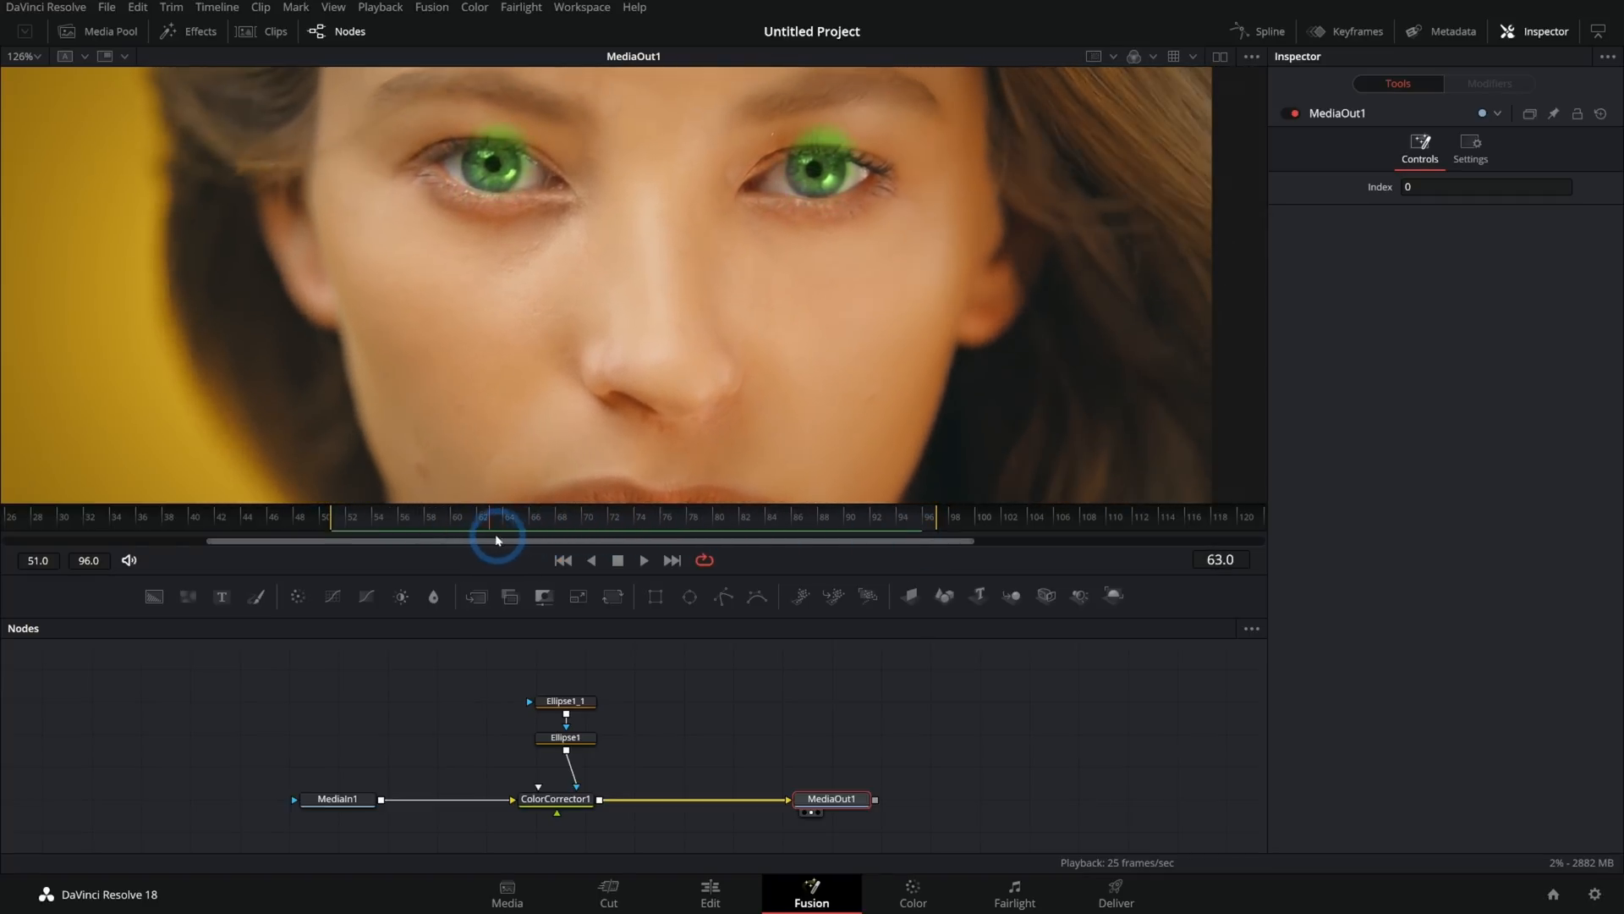
Step: Add a tracker and track the left eye forward through the clip
{"action": "left_click", "coordinate": [160, 798]}
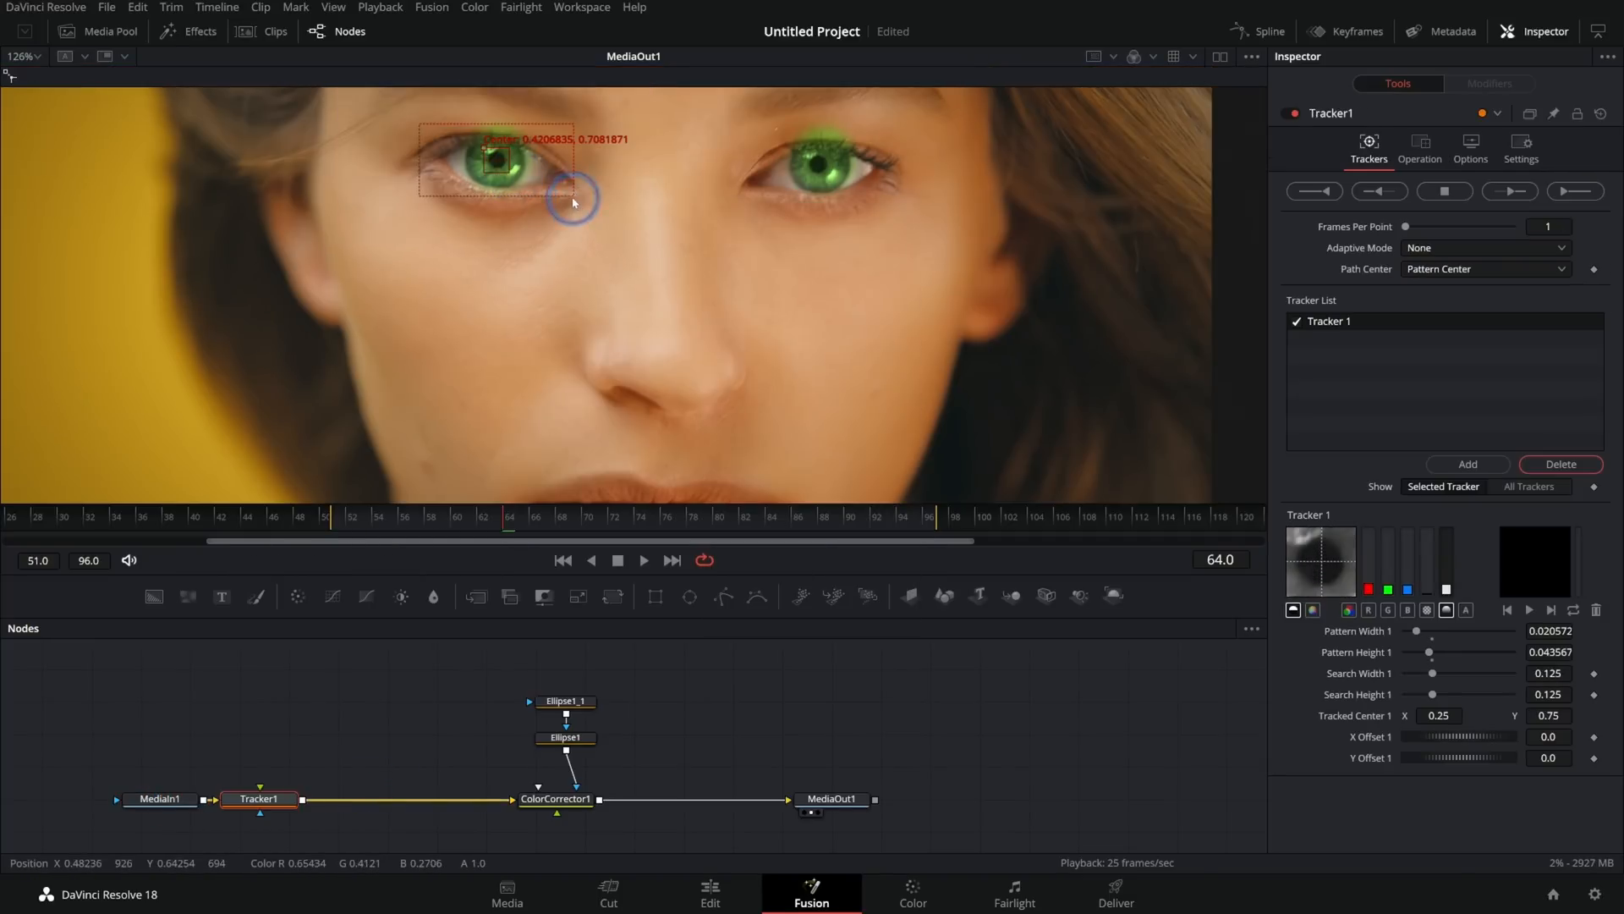
{"action": "left_click", "coordinate": [1509, 190]}
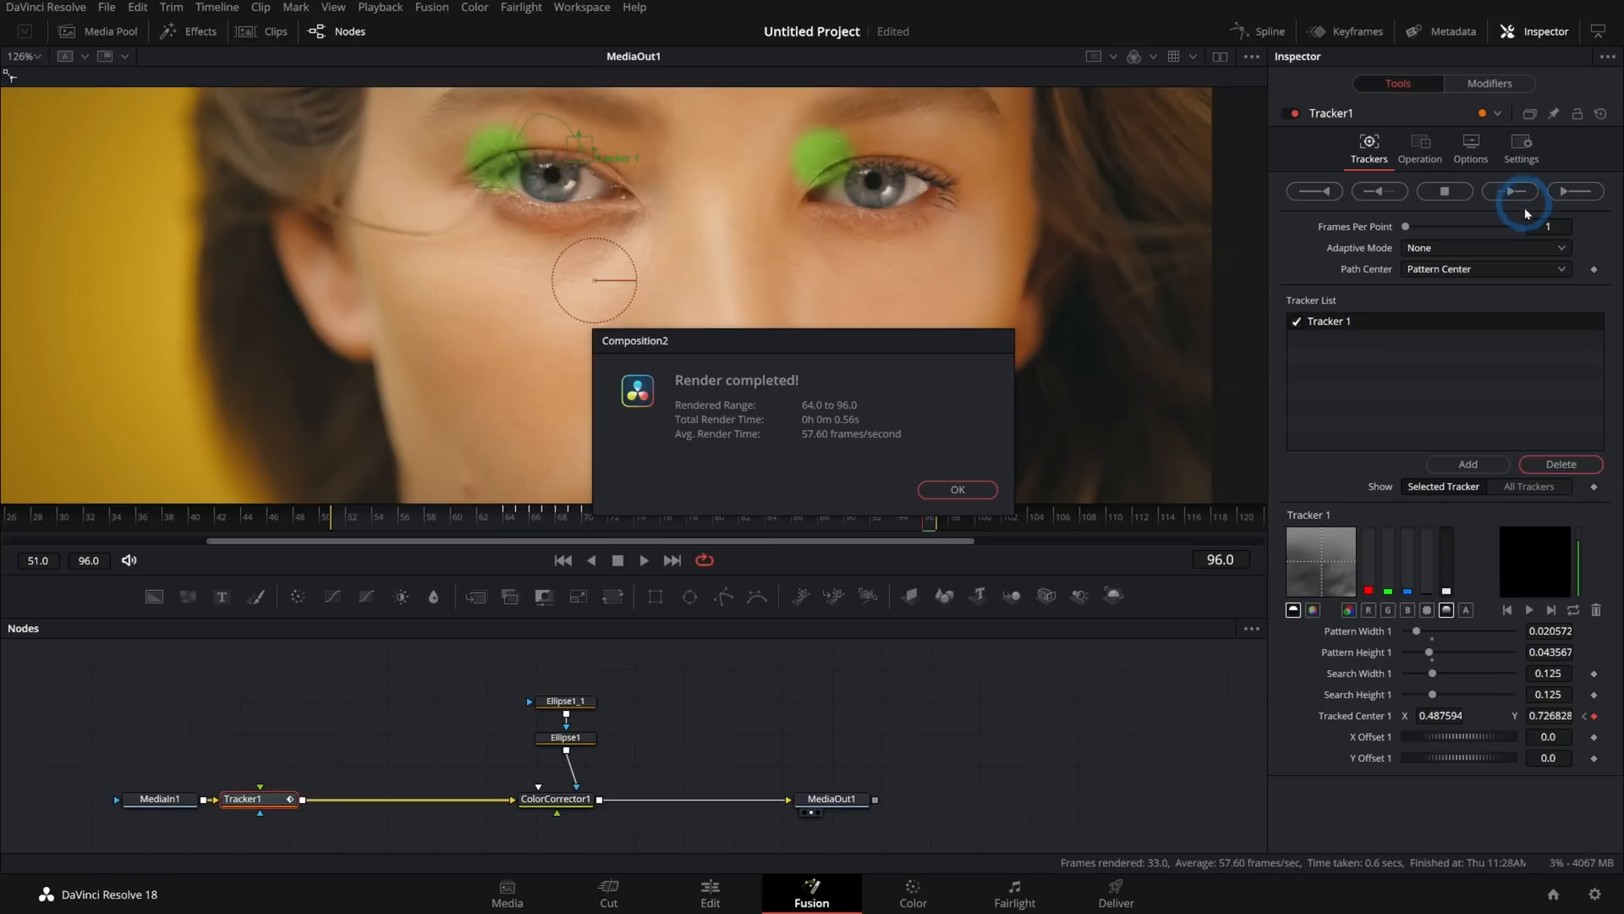
{"action": "left_click", "coordinate": [1379, 190]}
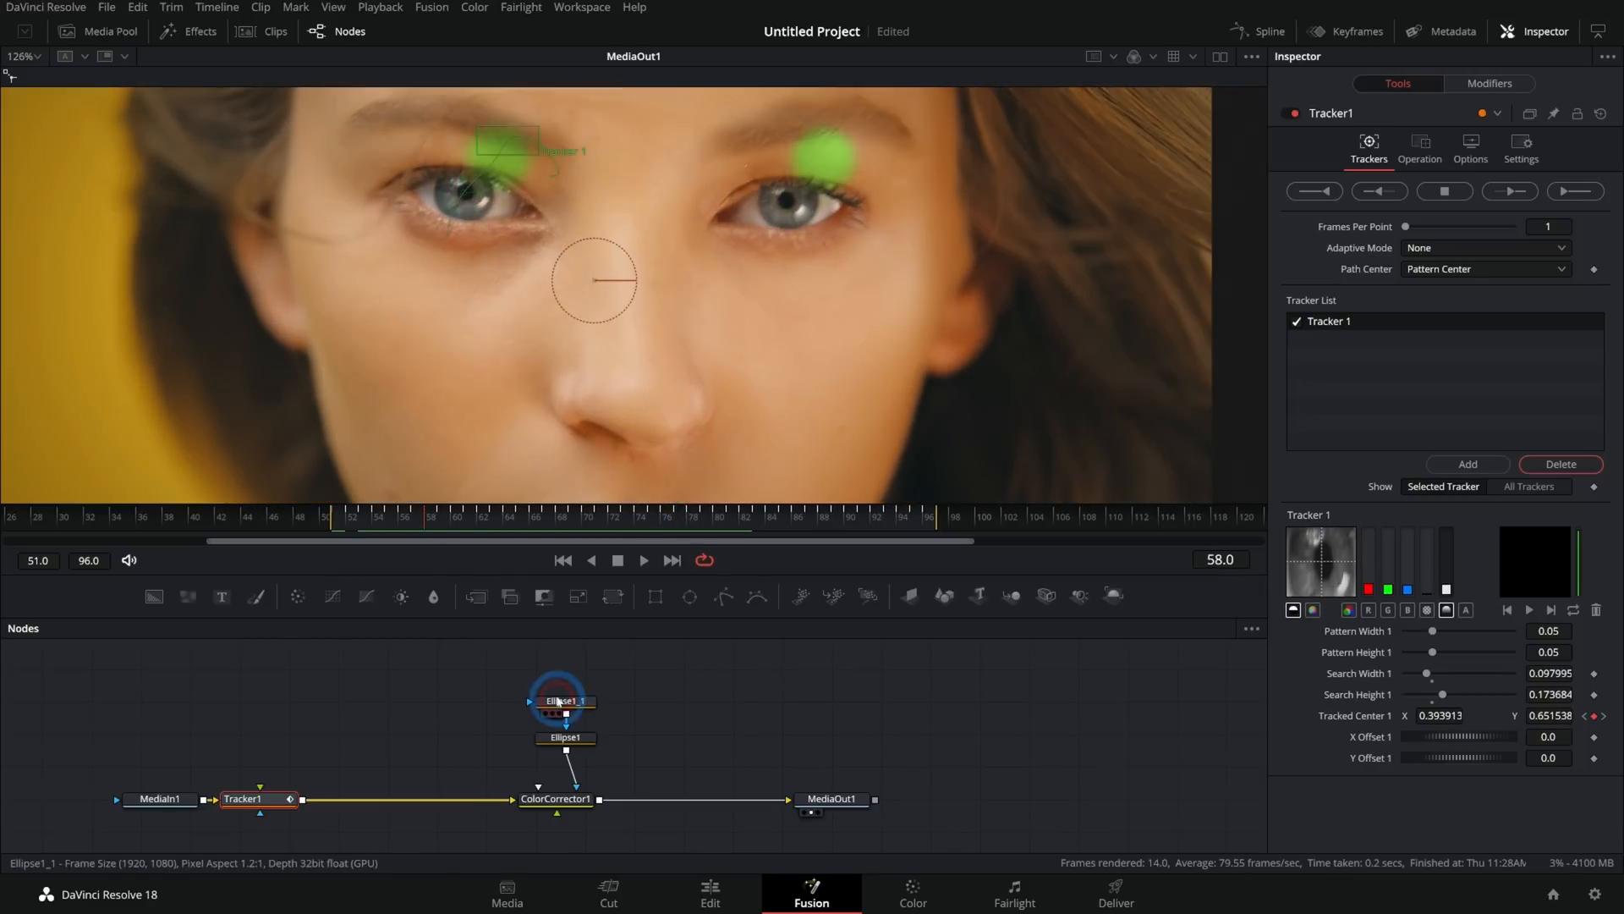
Step: Place a second tracker's pattern on the right eye and track it through the clip
{"action": "left_click", "coordinate": [564, 701]}
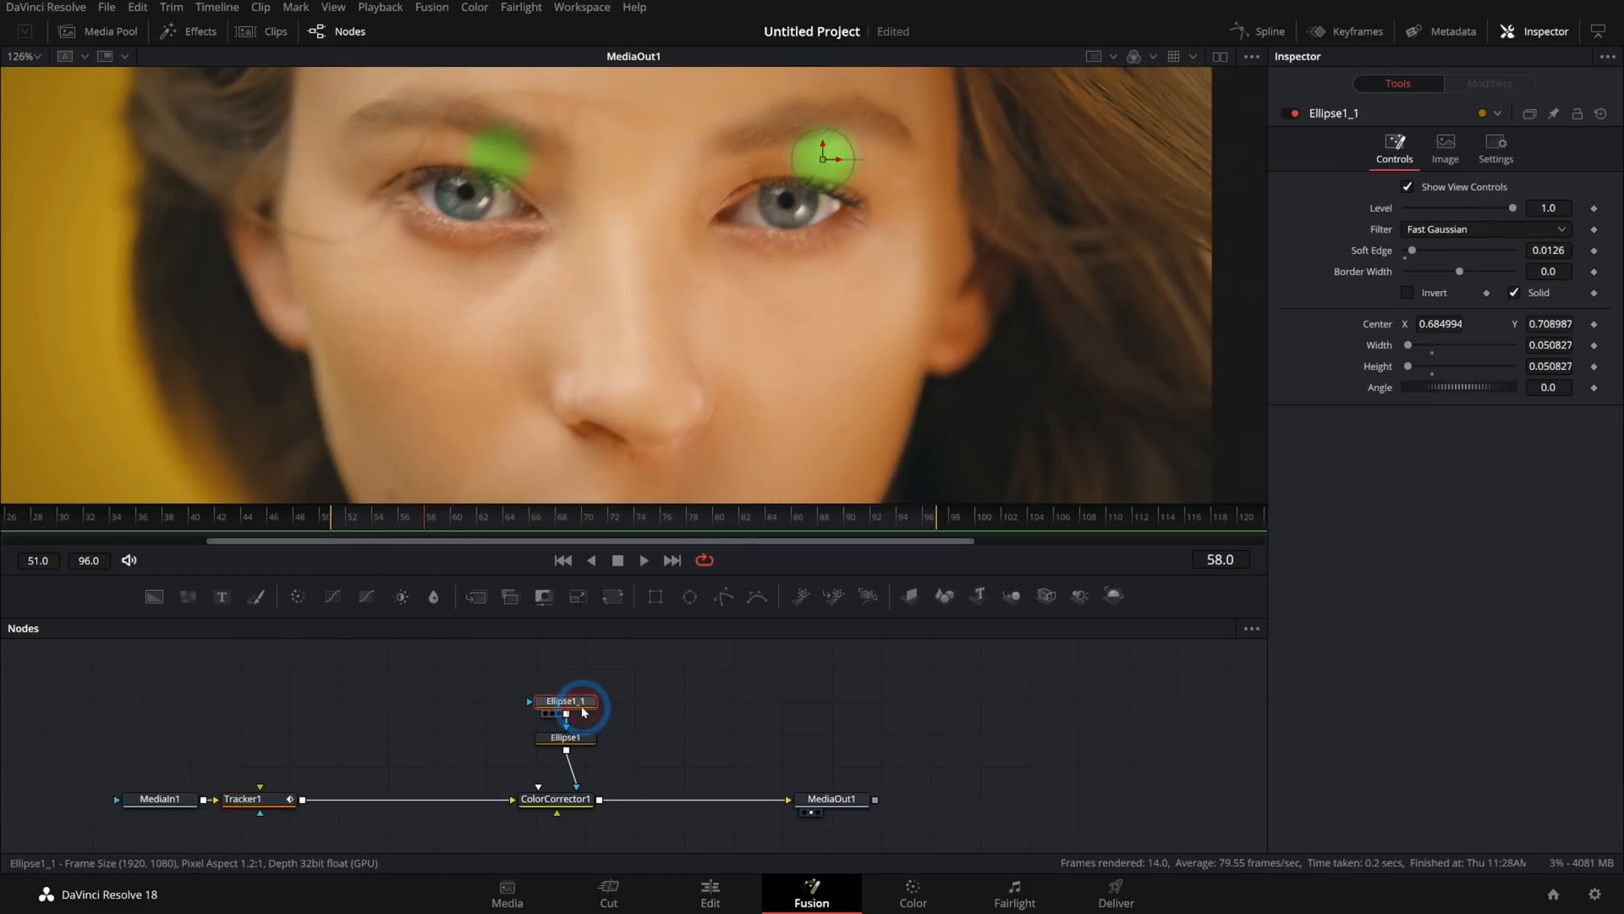
{"action": "left_click", "coordinate": [564, 737]}
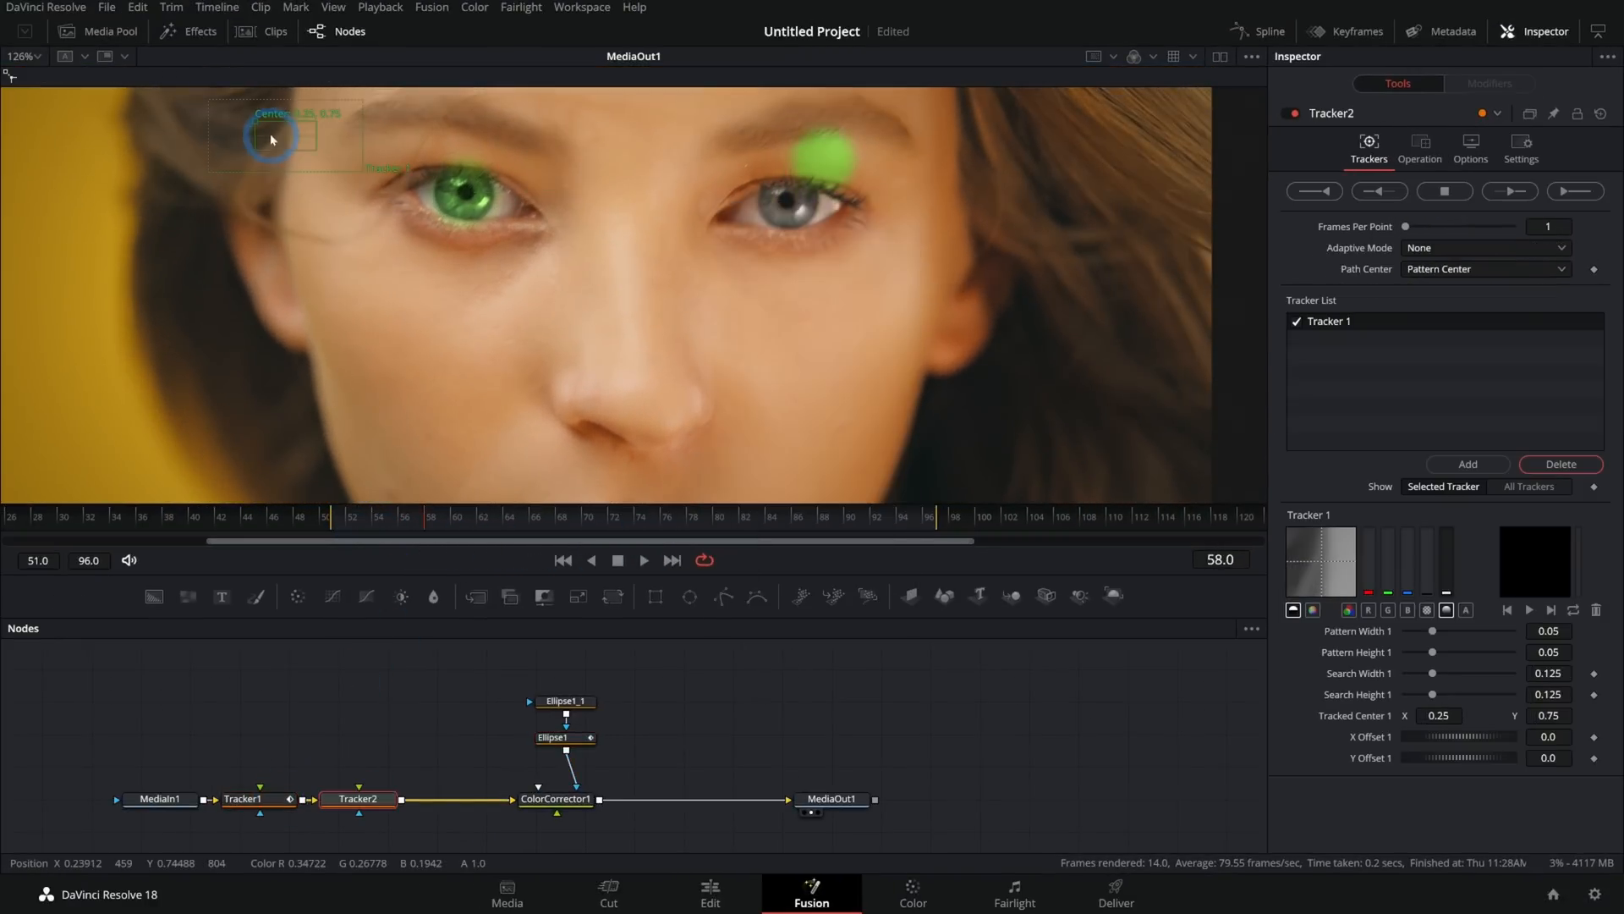
{"action": "left_click_drag", "start_coordinate": [269, 138], "coordinate": [784, 200]}
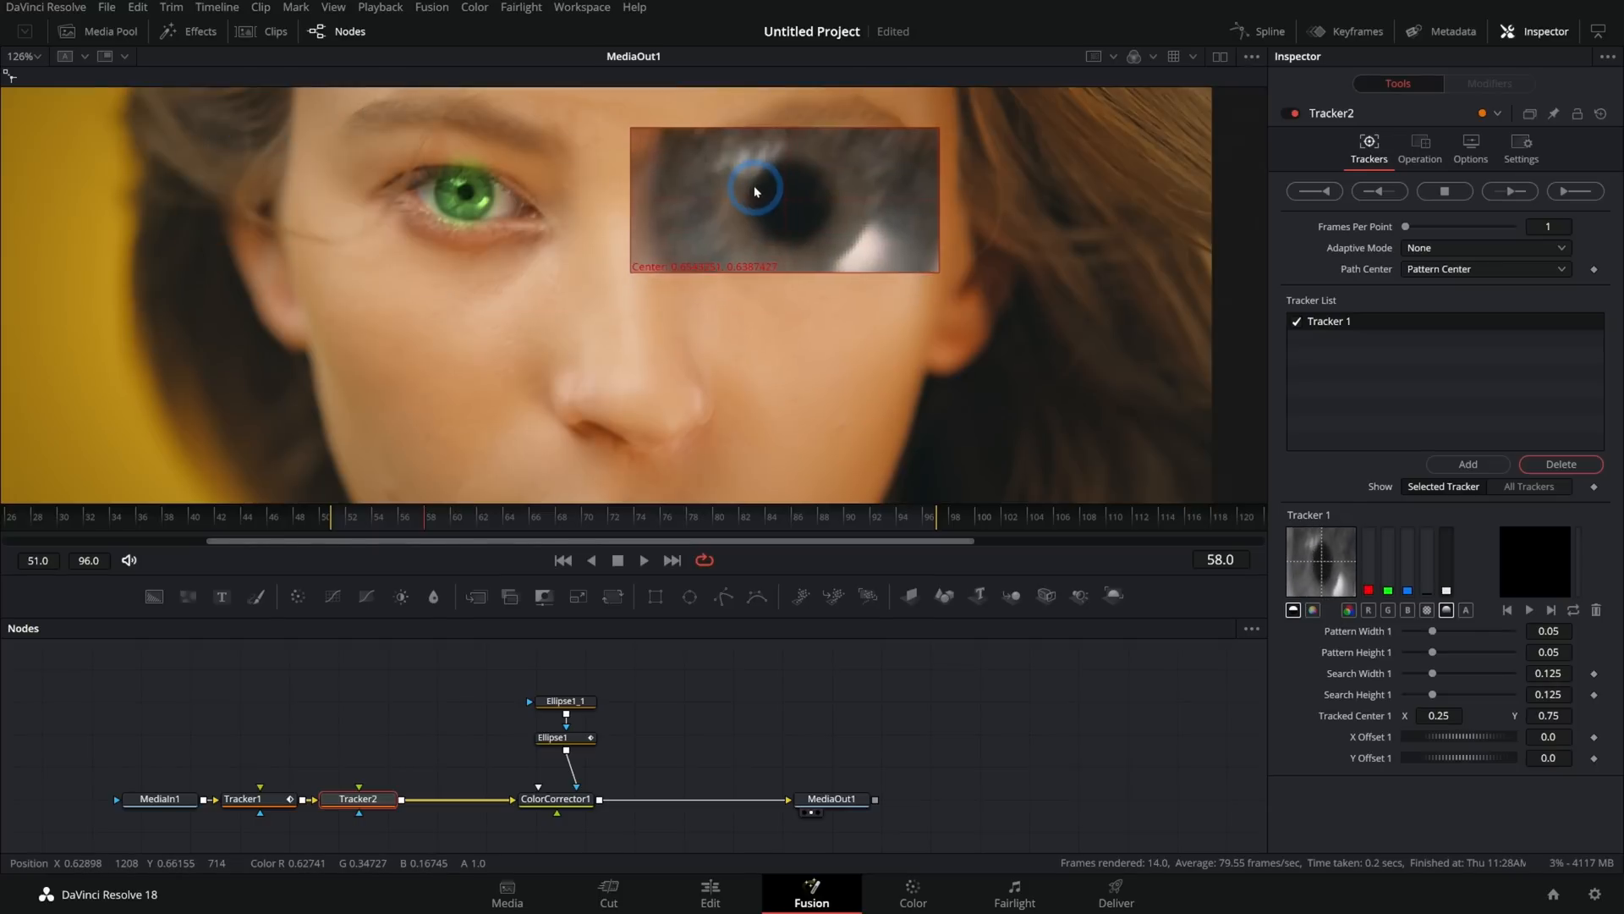
{"action": "left_click", "coordinate": [1378, 191]}
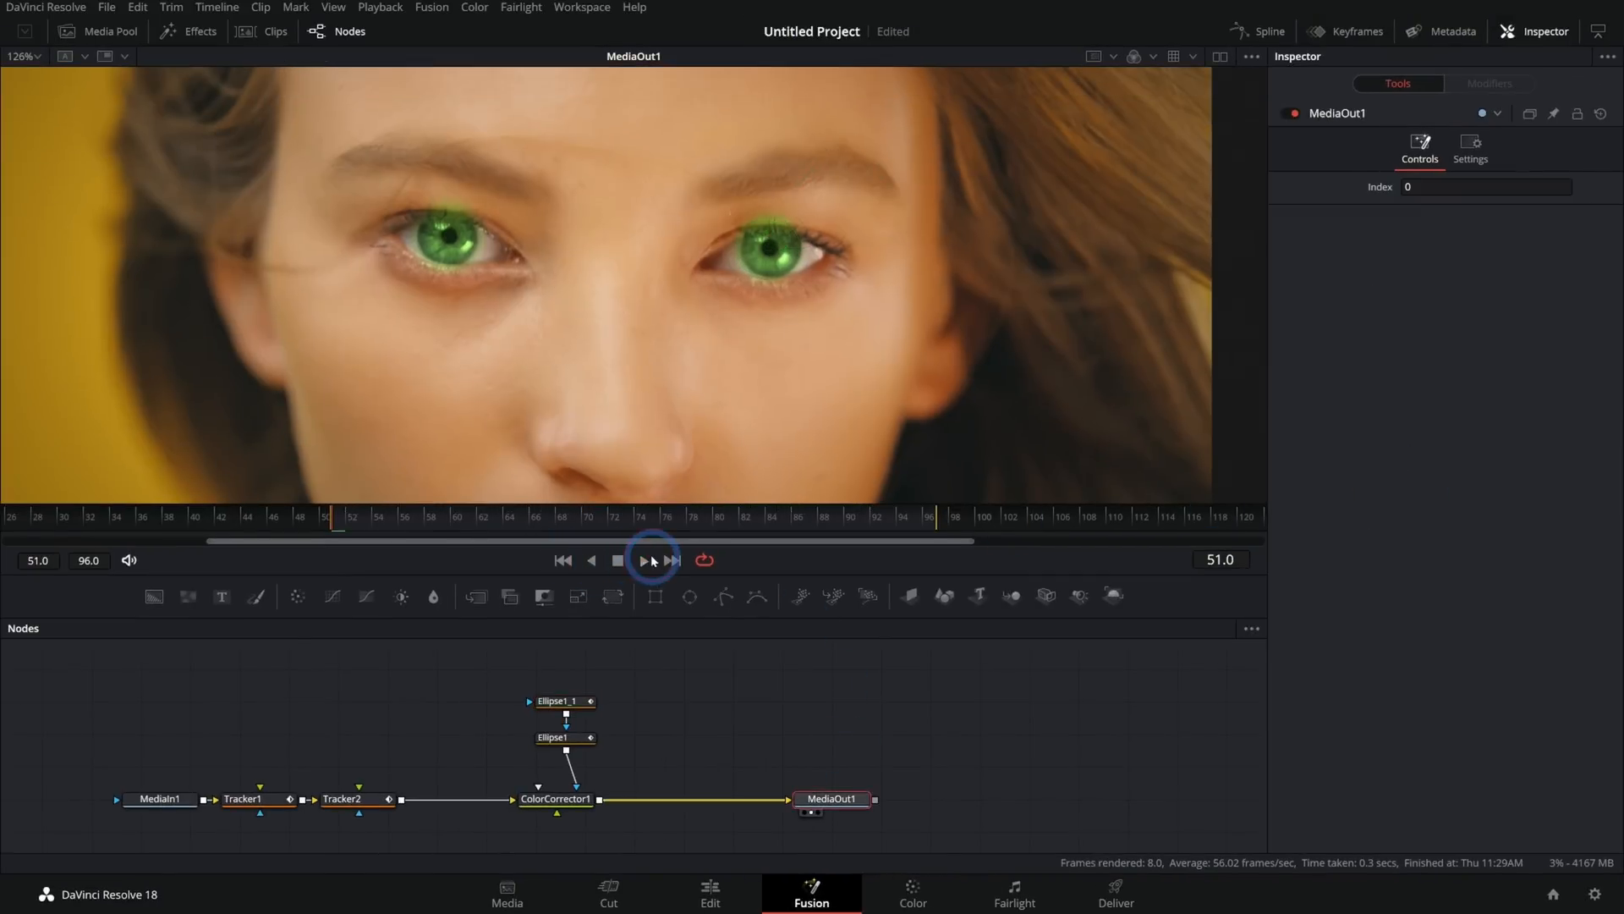
Step: Play the clip and stop it to check the green glow tracks both eyes
{"action": "left_click", "coordinate": [645, 560]}
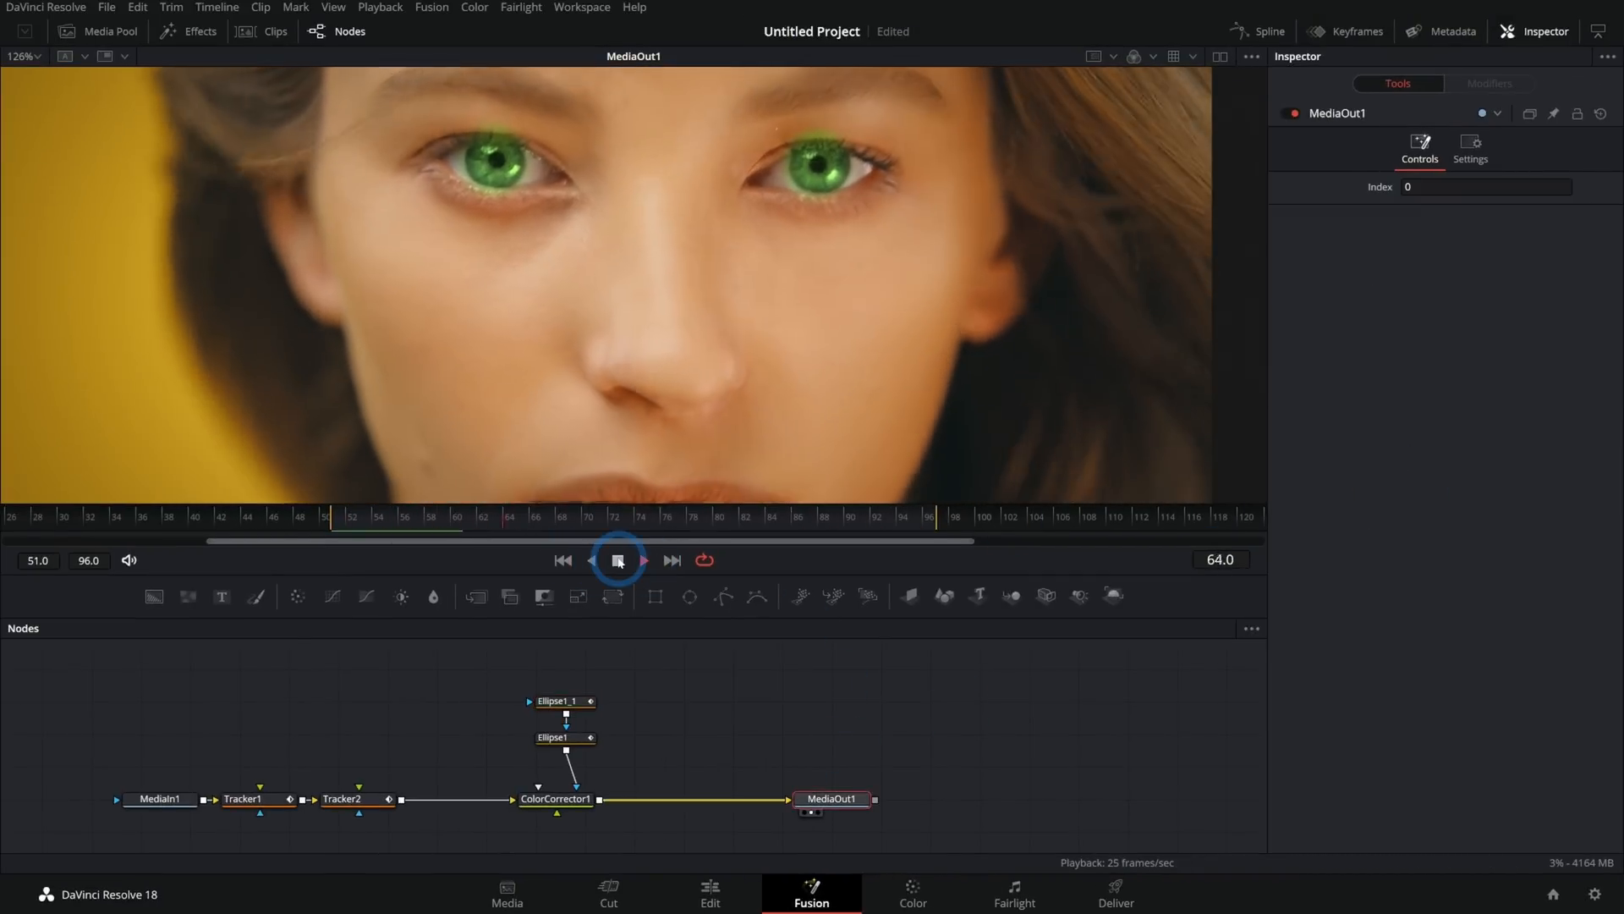
{"action": "left_click", "coordinate": [617, 560]}
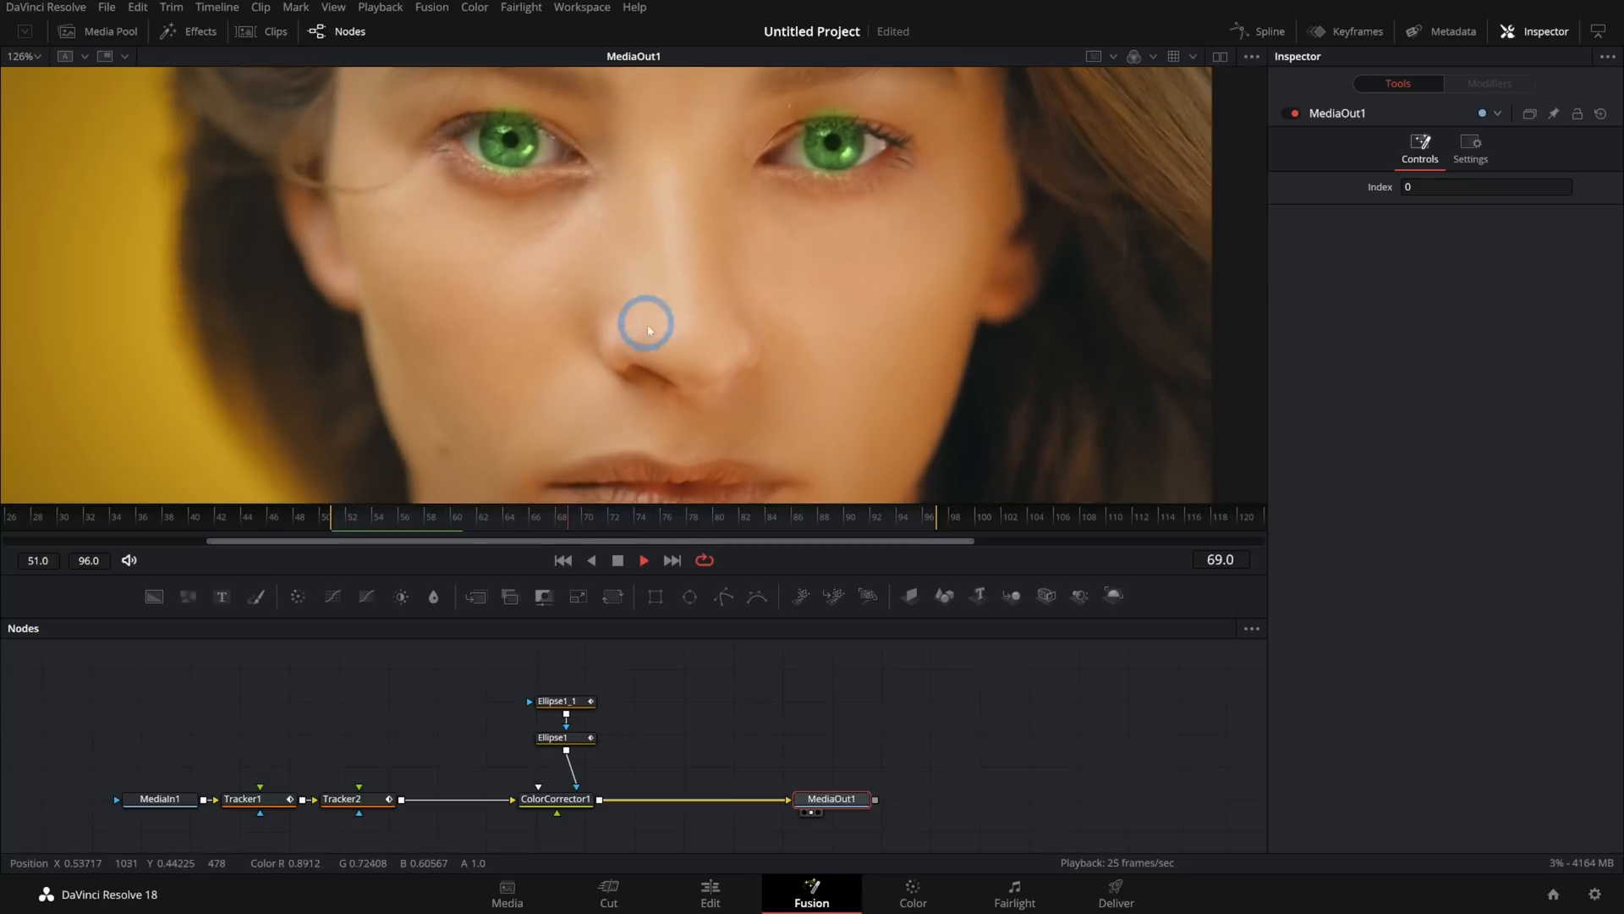
{"action": "left_click", "coordinate": [617, 559]}
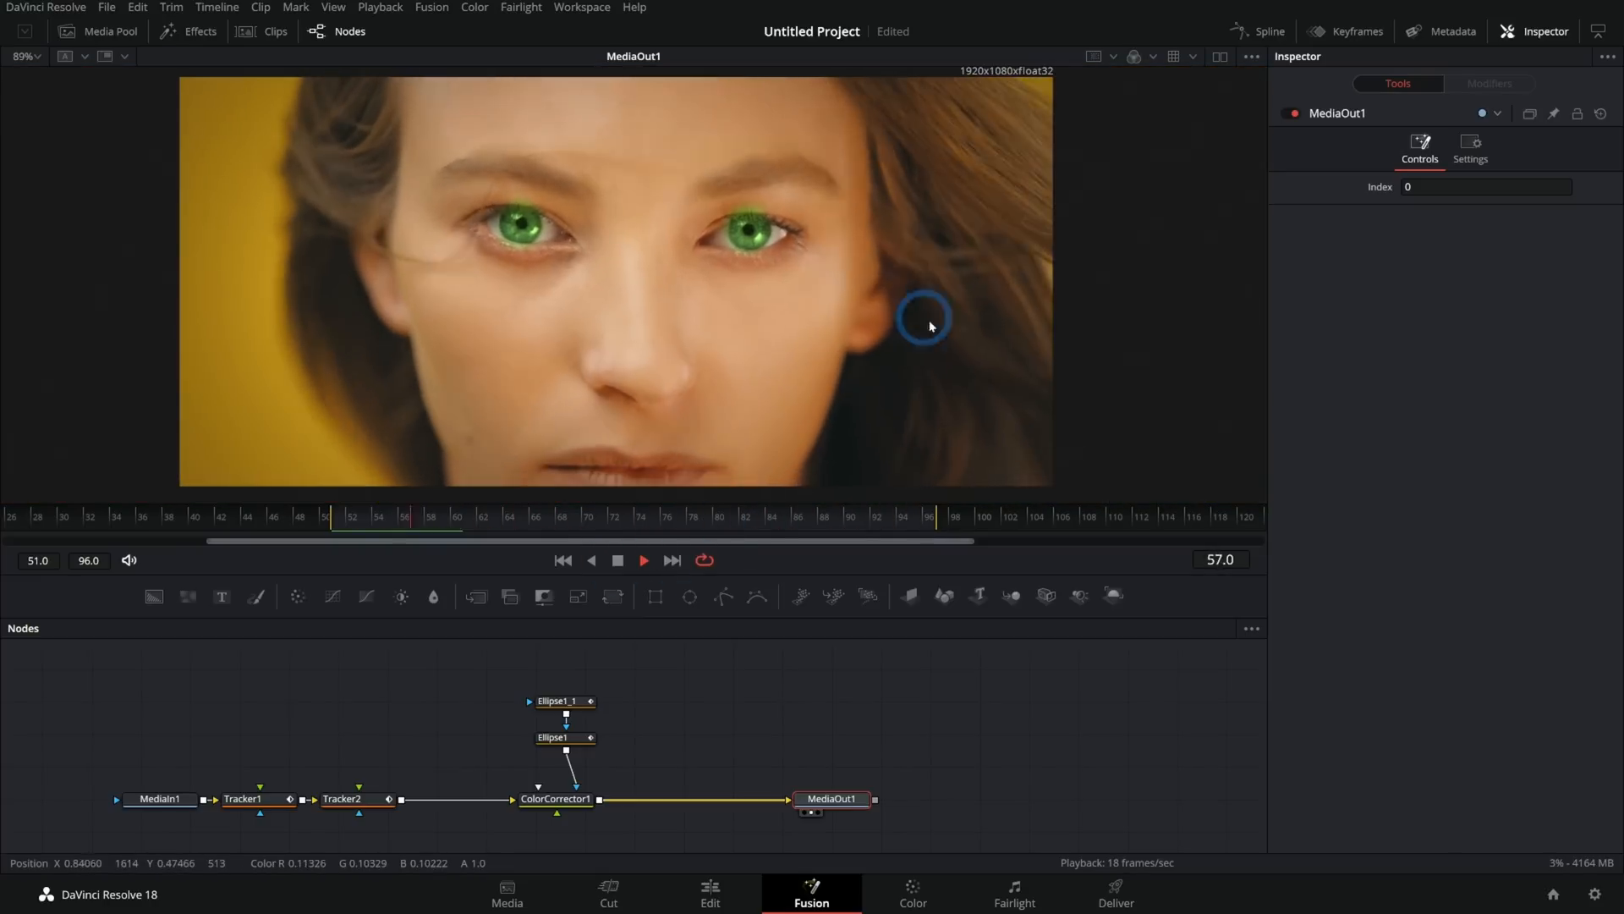
{"action": "left_click", "coordinate": [618, 559]}
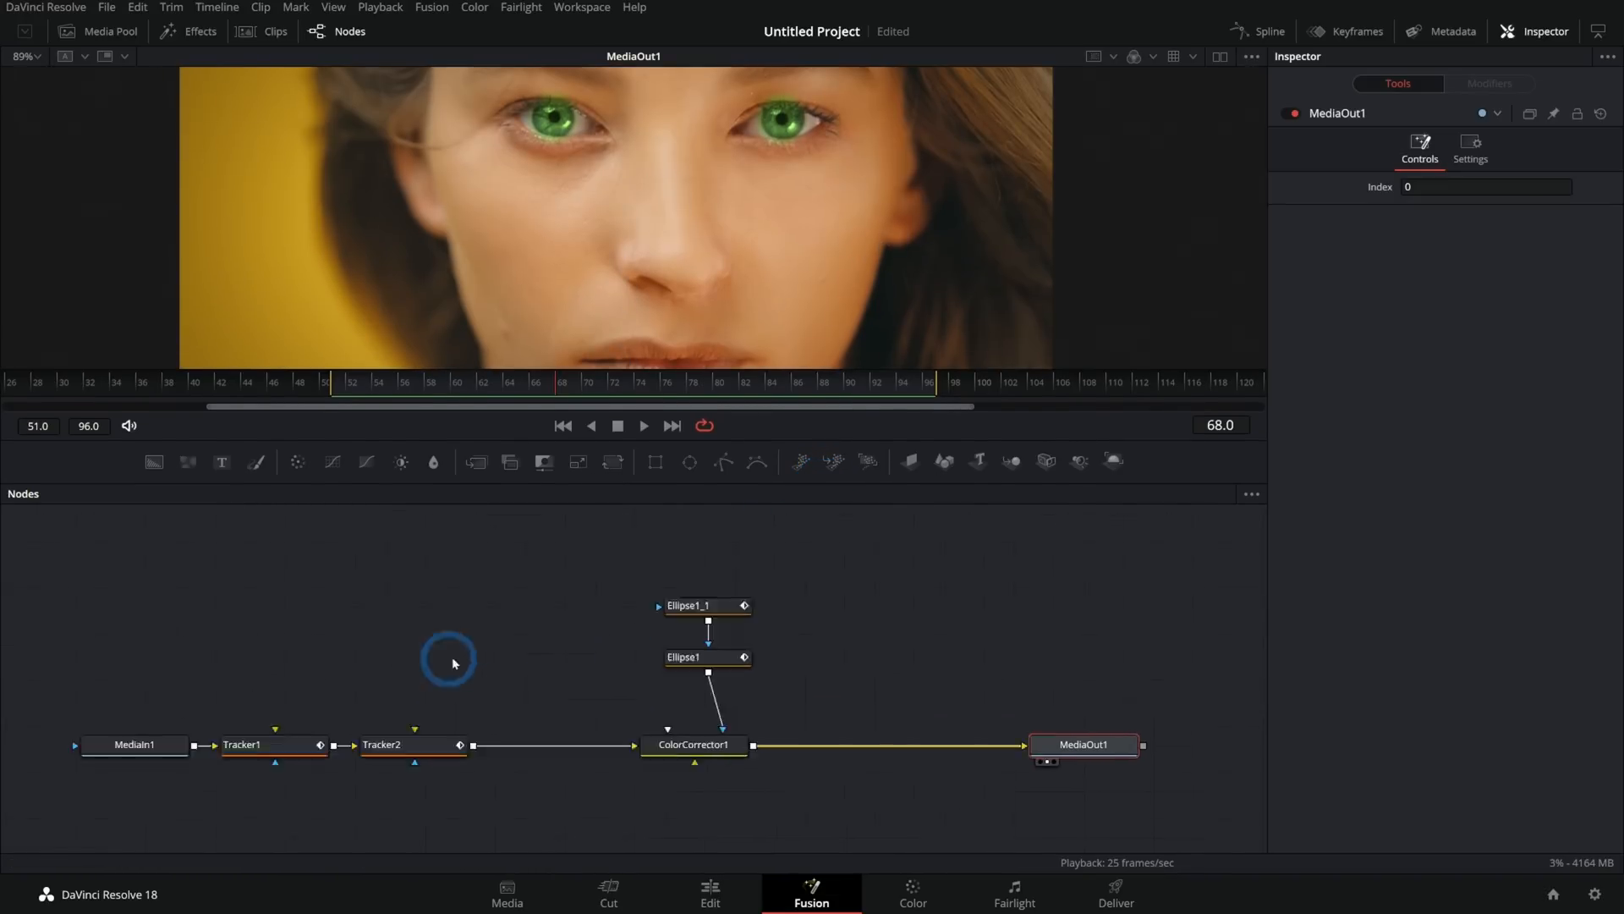
Step: Rename the nodes Mask_SR, Mask_SL, Green_Glow_CC, Tracker_SR and Tracker_SL
{"action": "left_click", "coordinate": [79, 744]}
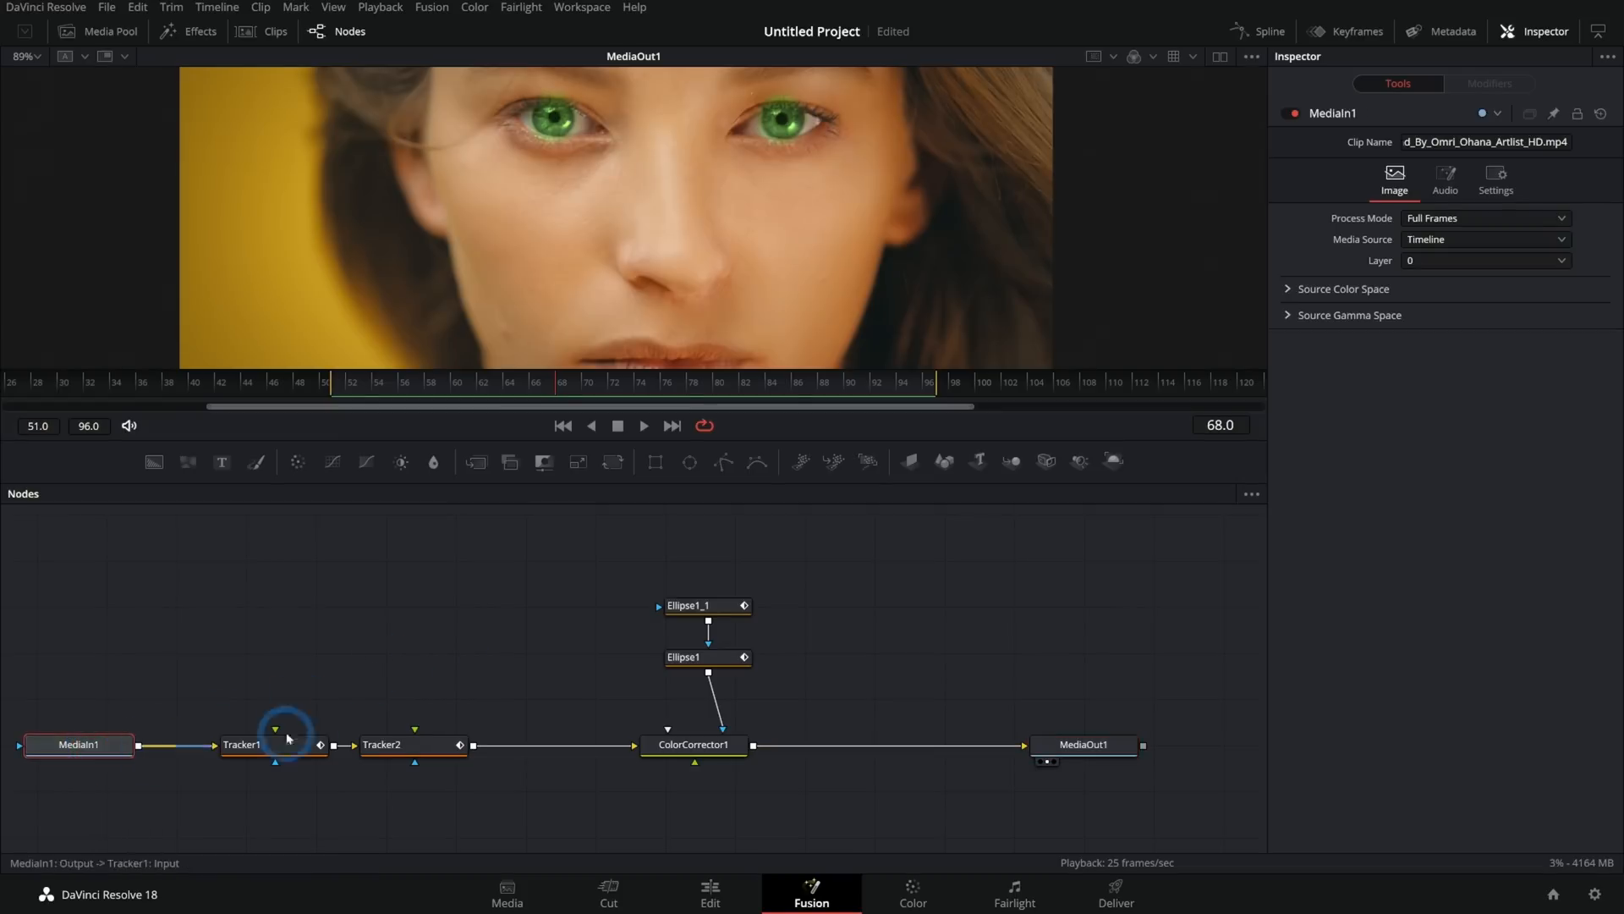
{"action": "left_click", "coordinate": [262, 744]}
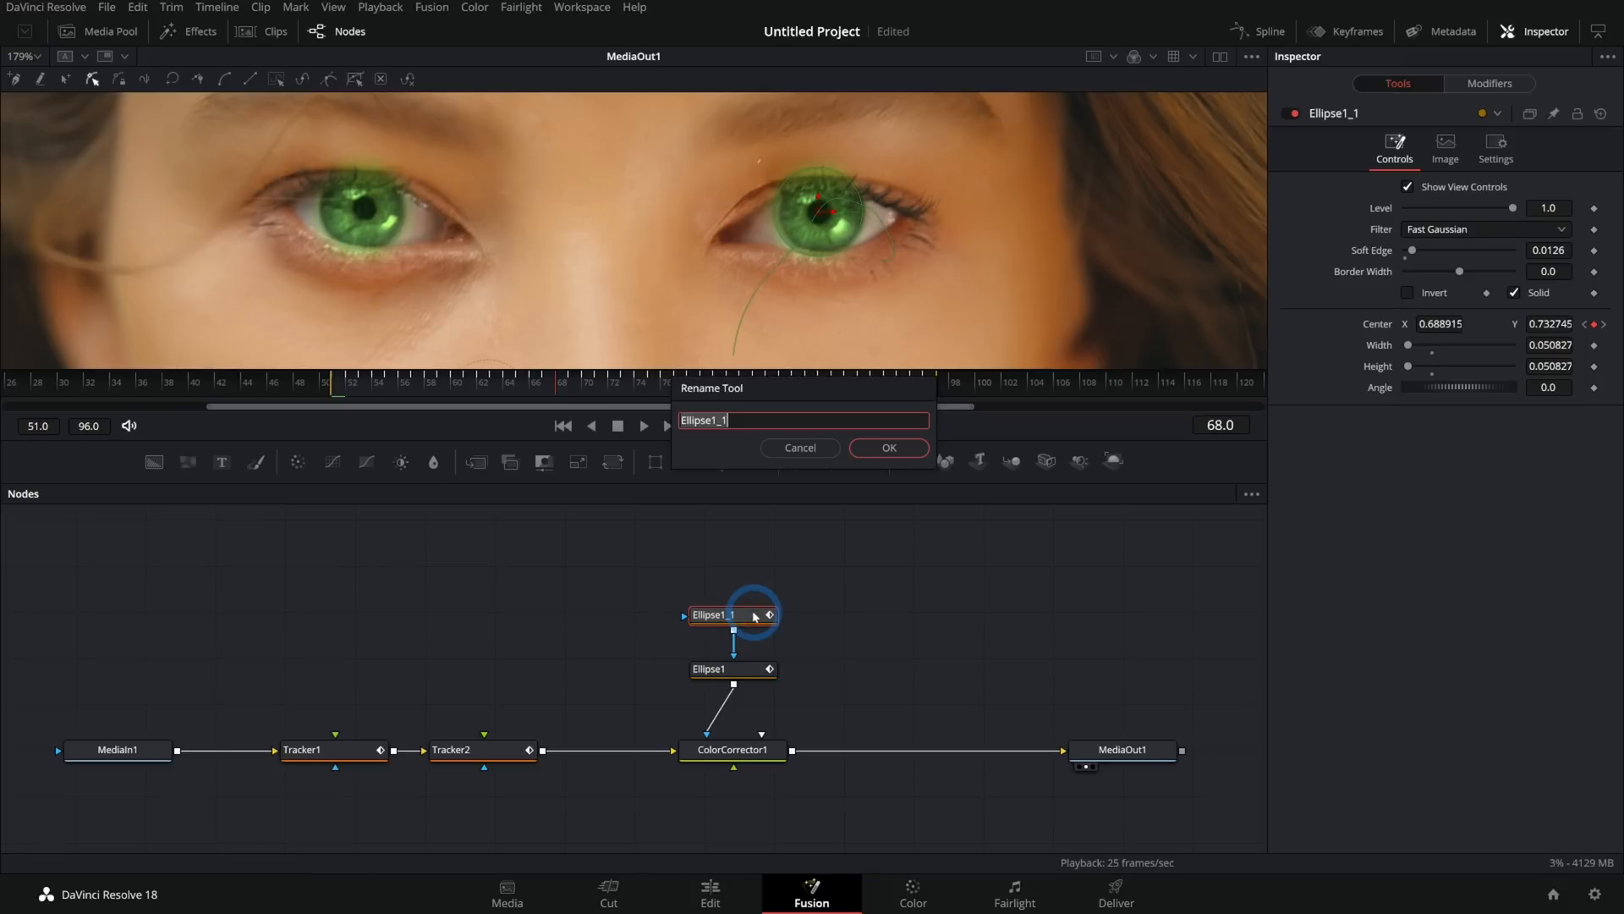
{"action": "type", "text": "Mask_"}
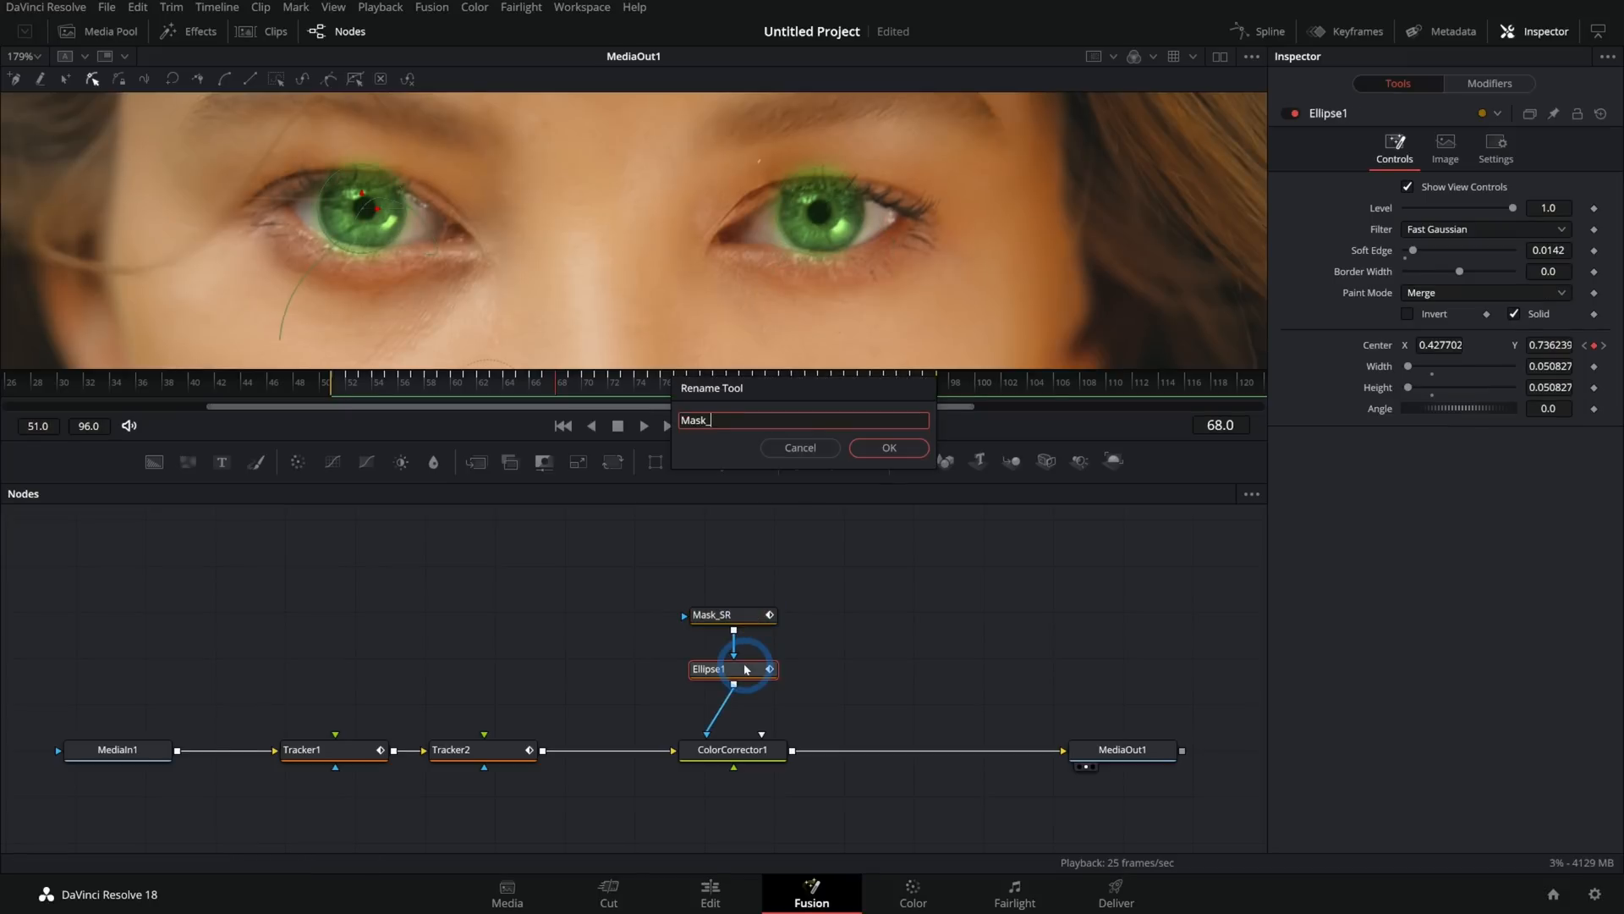
{"action": "left_click", "coordinate": [733, 749]}
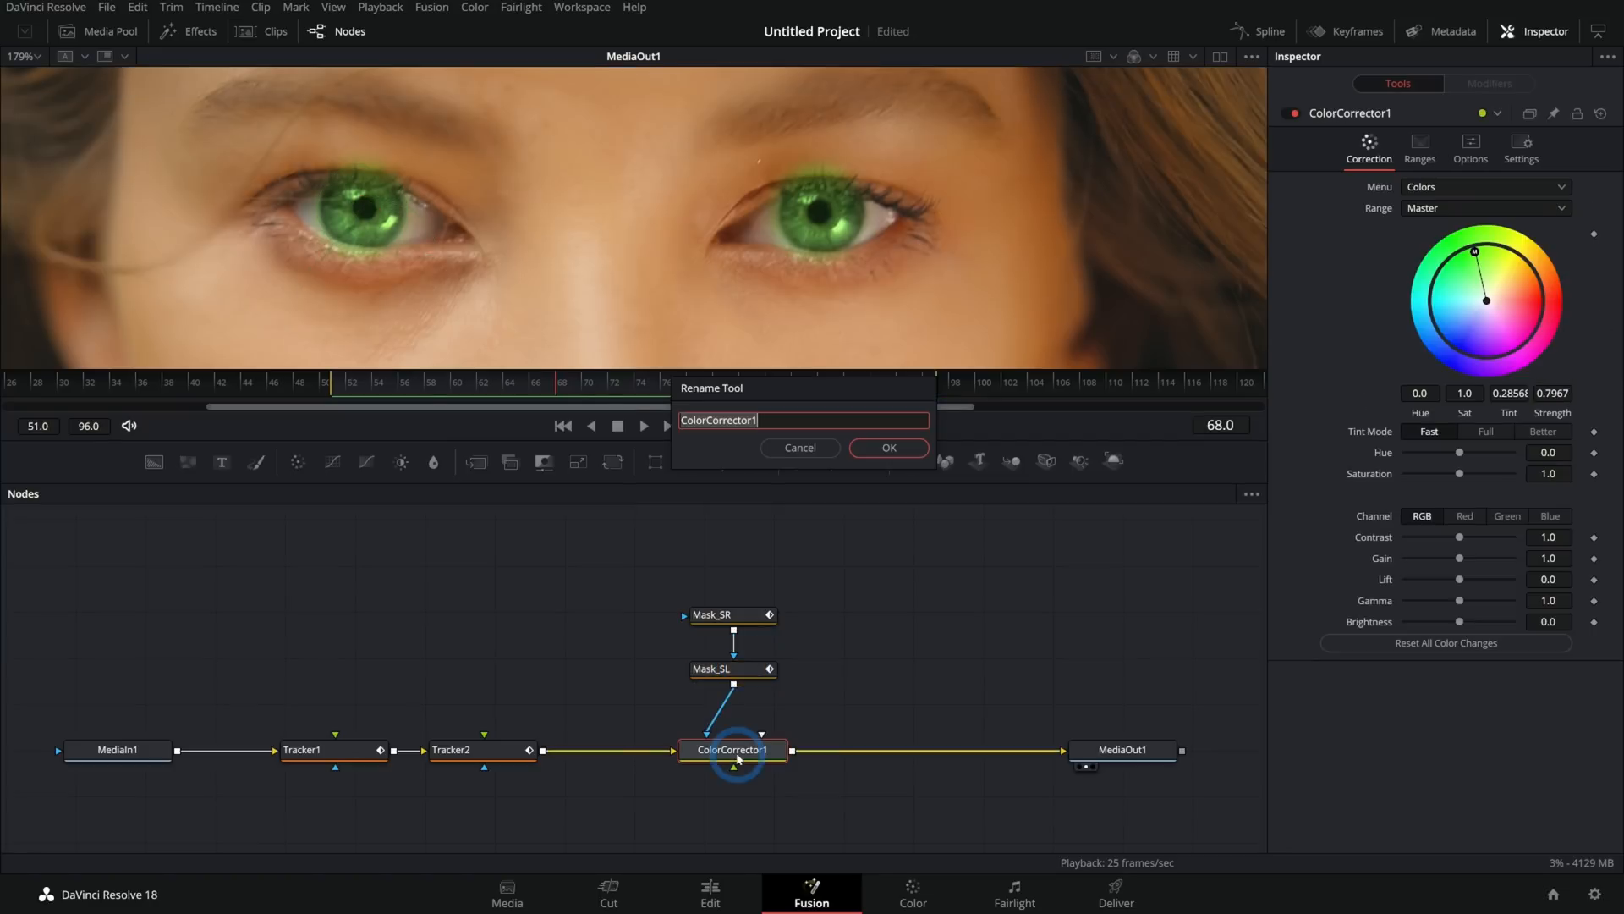
{"action": "type", "text": "Green_Glow_CC"}
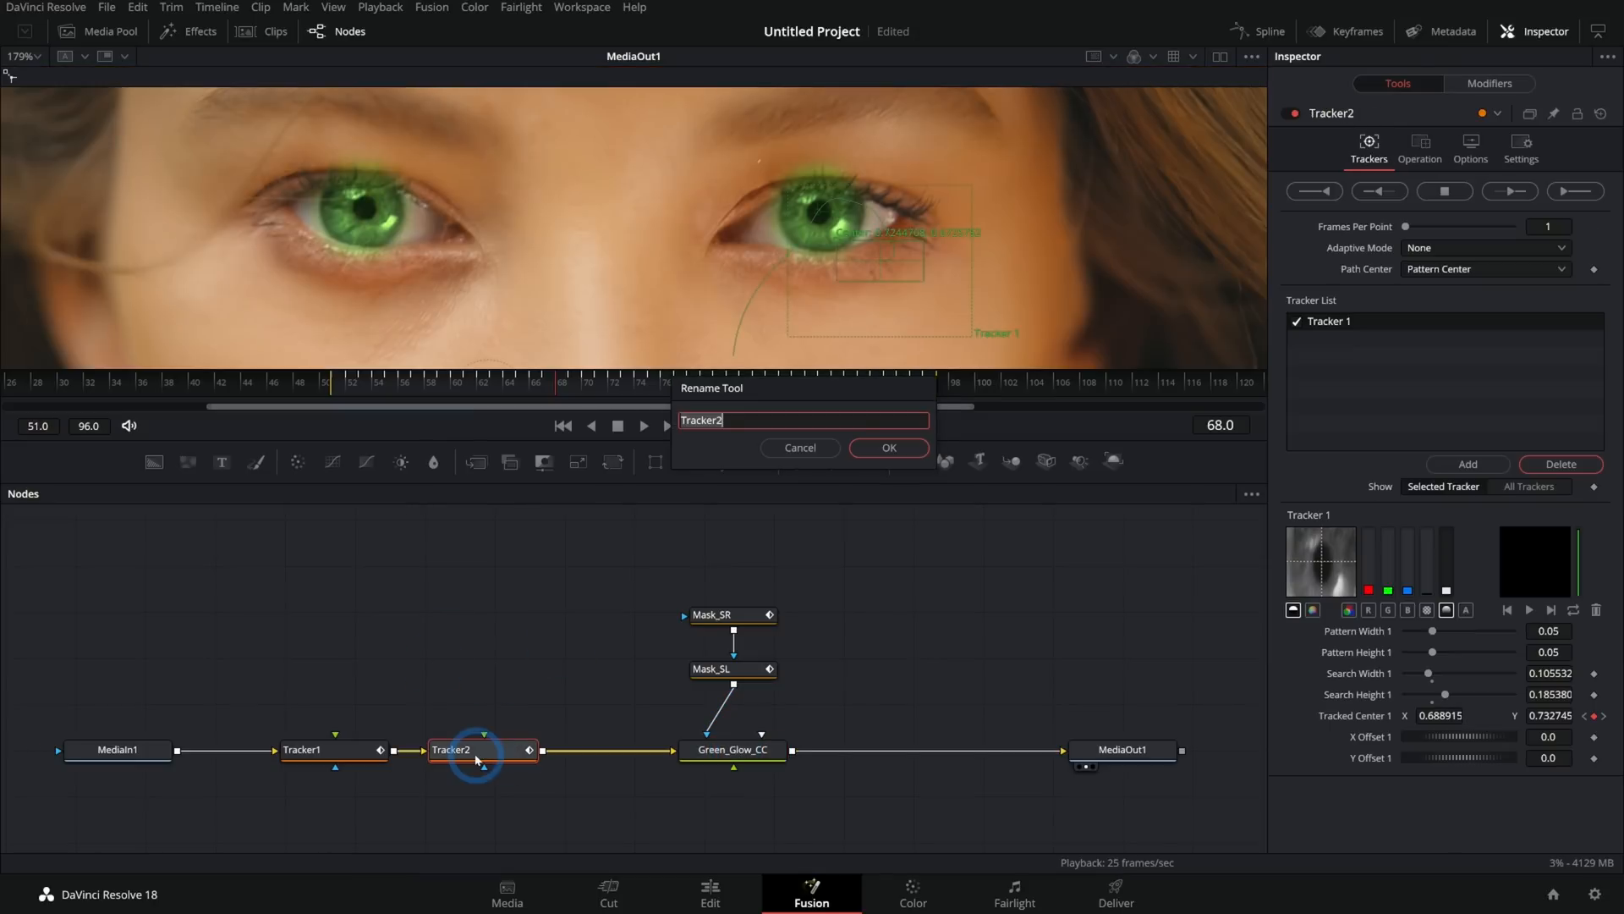
{"action": "type", "text": "Tracker_SR"}
{"action": "type", "text": "Tracker_SL"}
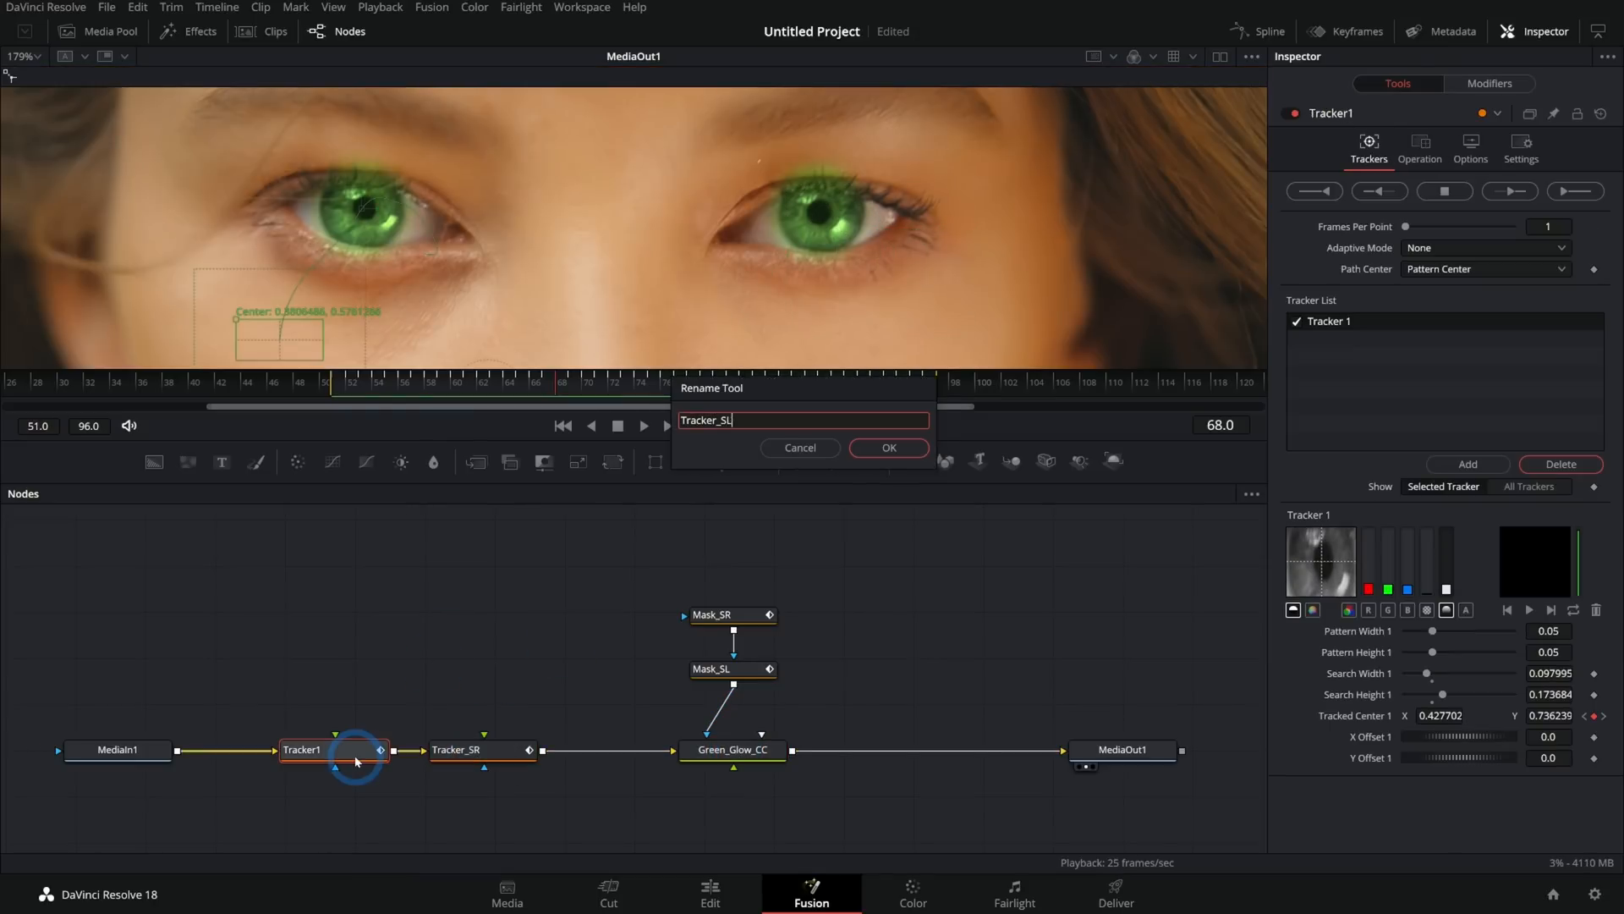
{"action": "left_click", "coordinate": [886, 447]}
{"action": "type", "text": "tracker"}
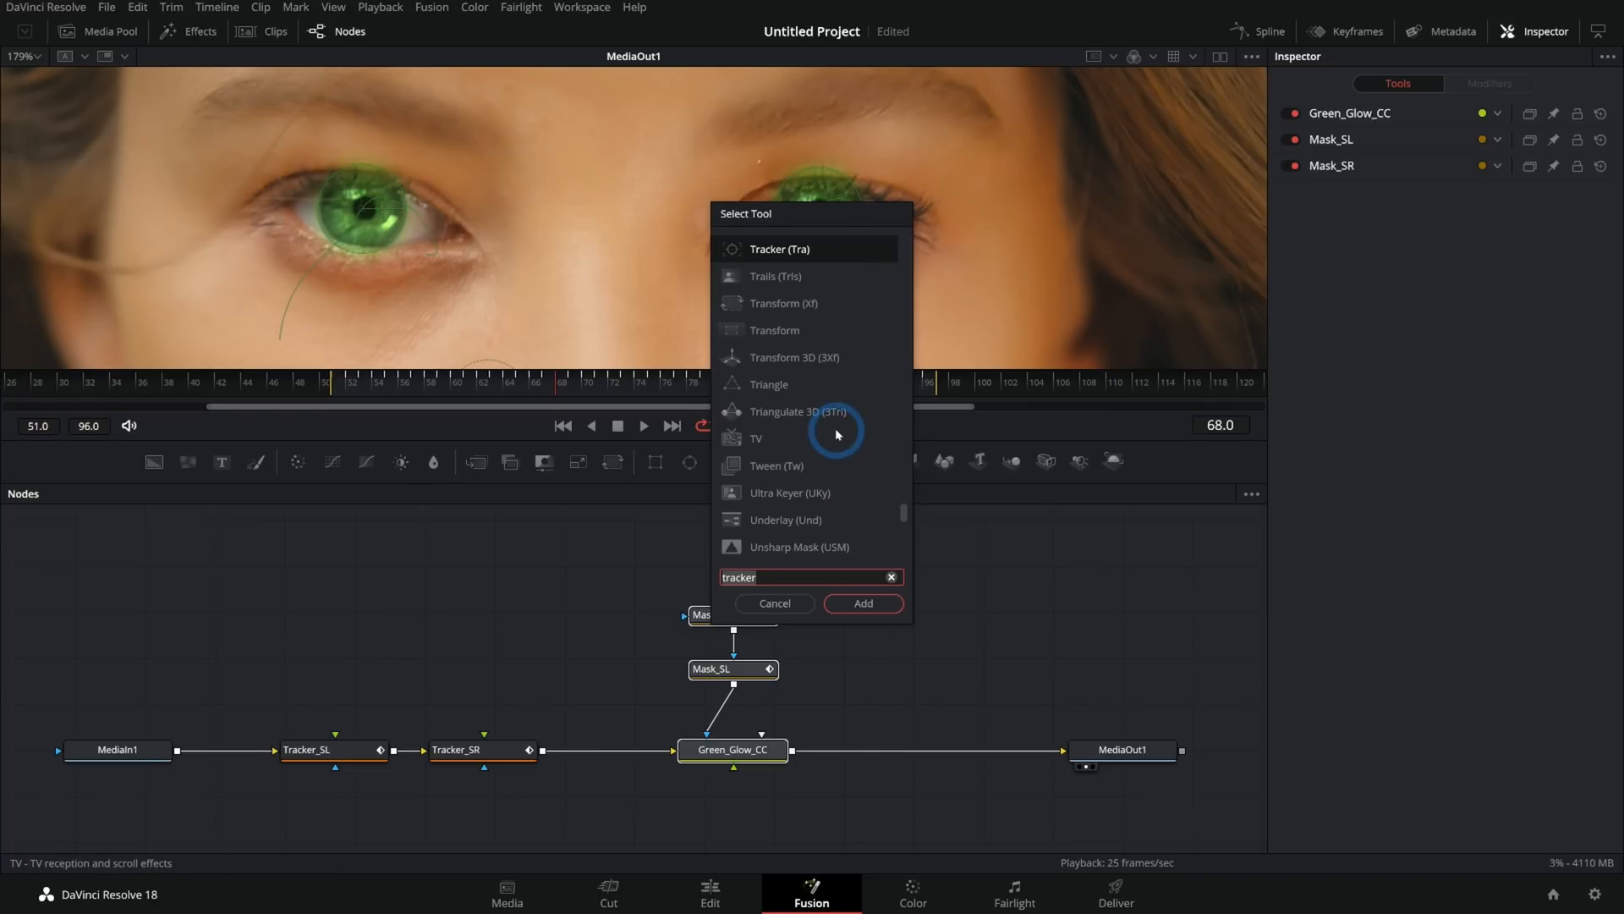
Step: Search 'und' and wrap Mask_SR, Mask_SL and Green_Glow_CC in an Underlay
{"action": "type", "text": "und"}
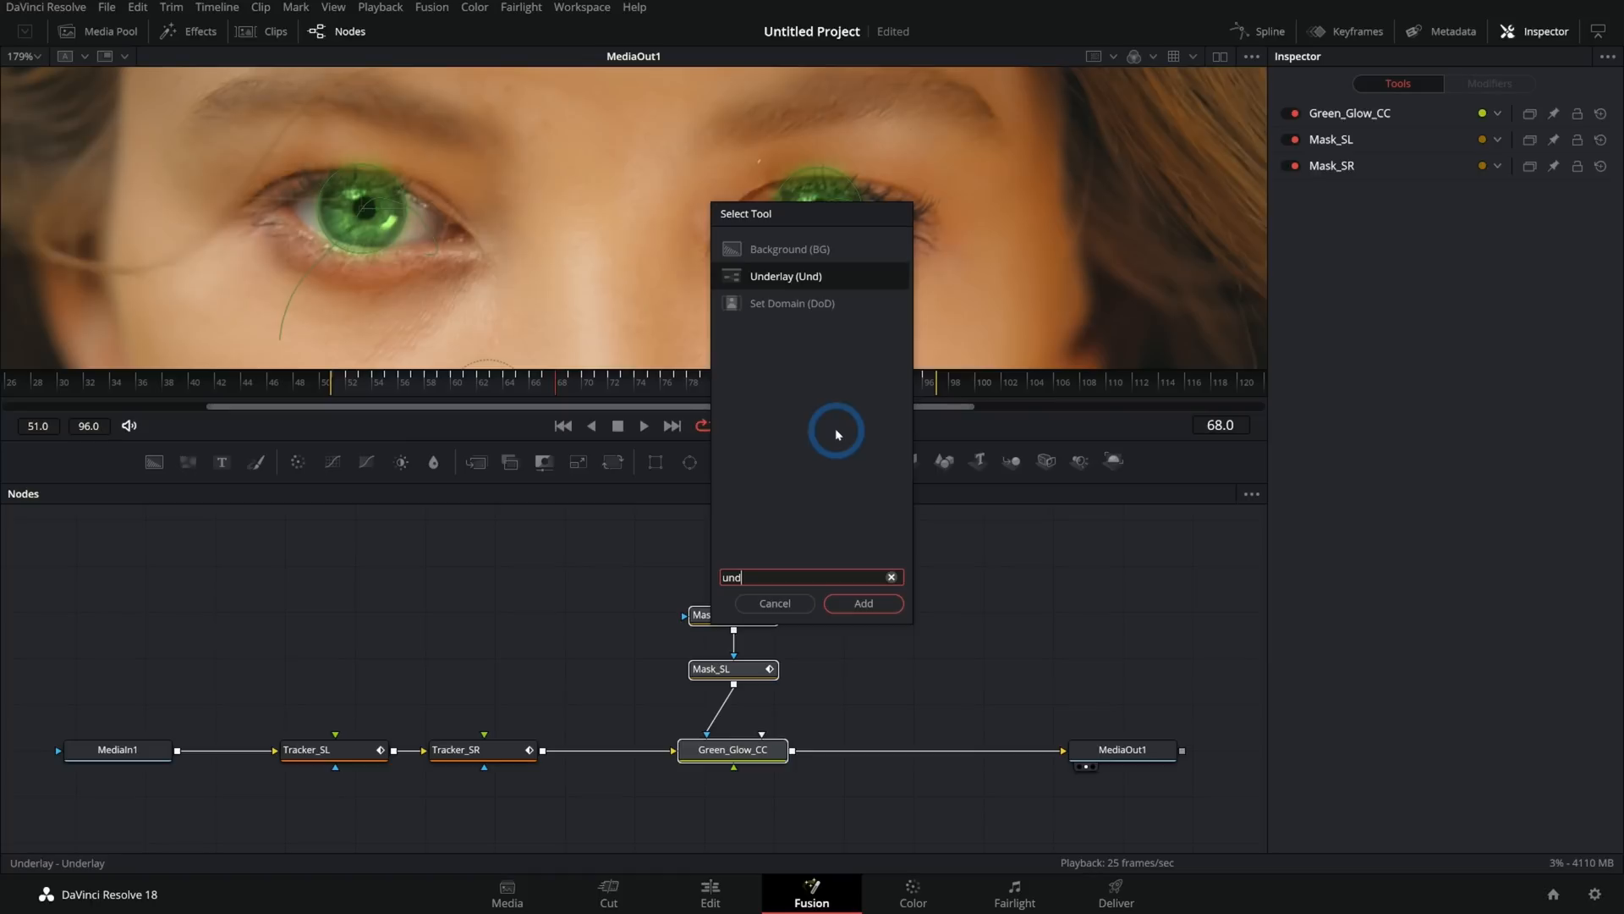
{"action": "left_click", "coordinate": [862, 604]}
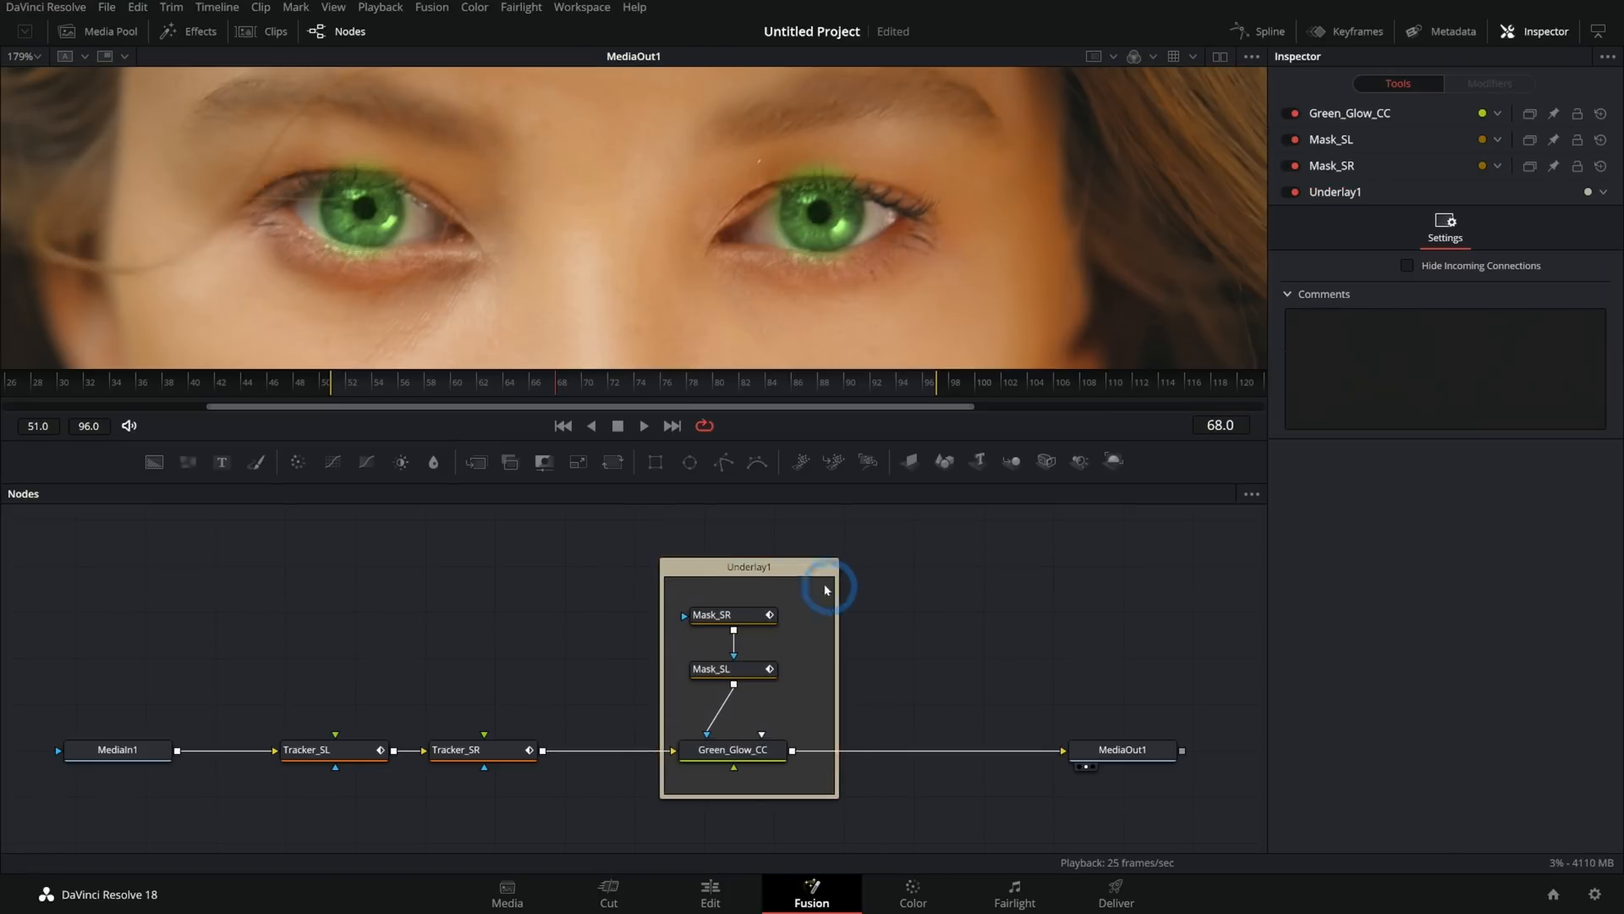
Step: Rename the mask underlay group to EYE_GLOW, then stop the preview playback
{"action": "left_click", "coordinate": [748, 566]}
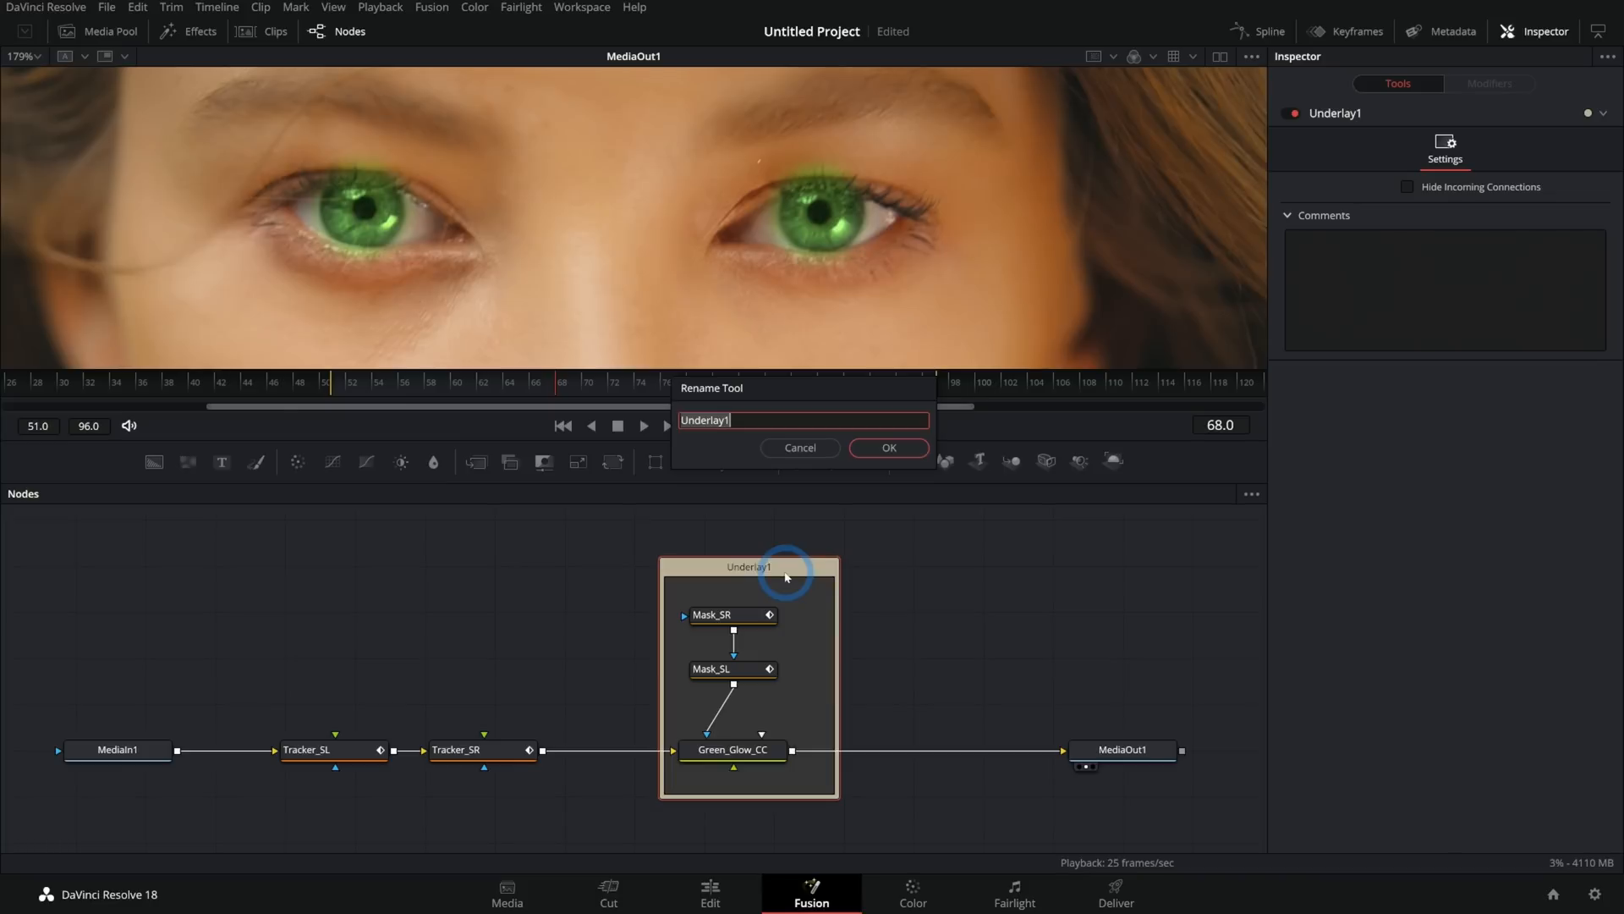
{"action": "type", "text": "EYE_GLOW"}
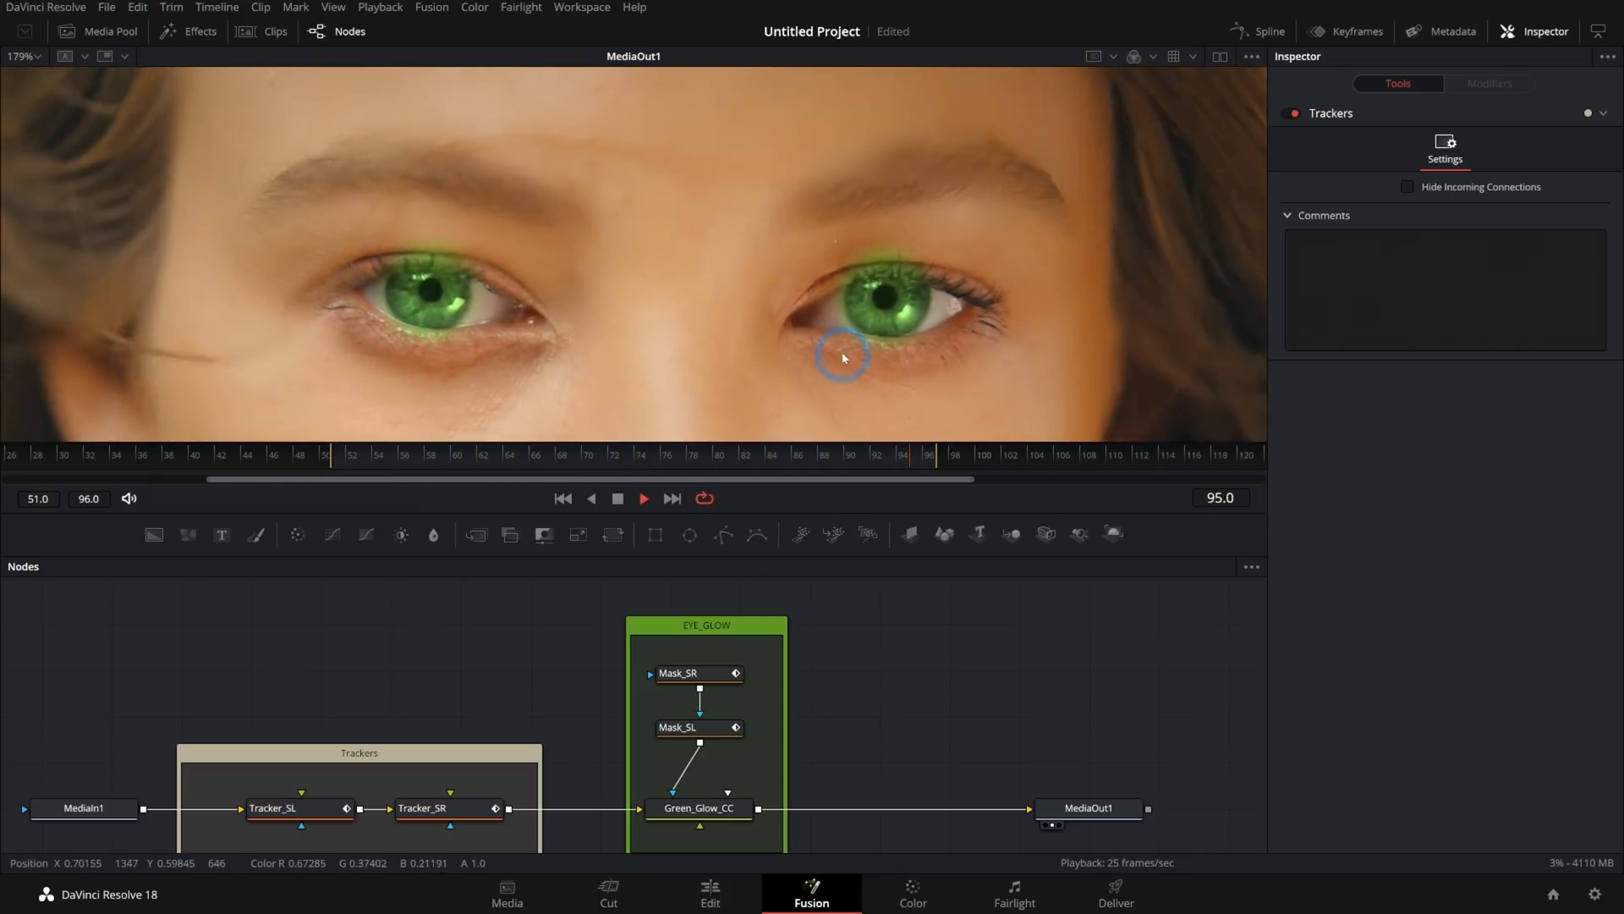
{"action": "left_click", "coordinate": [643, 498]}
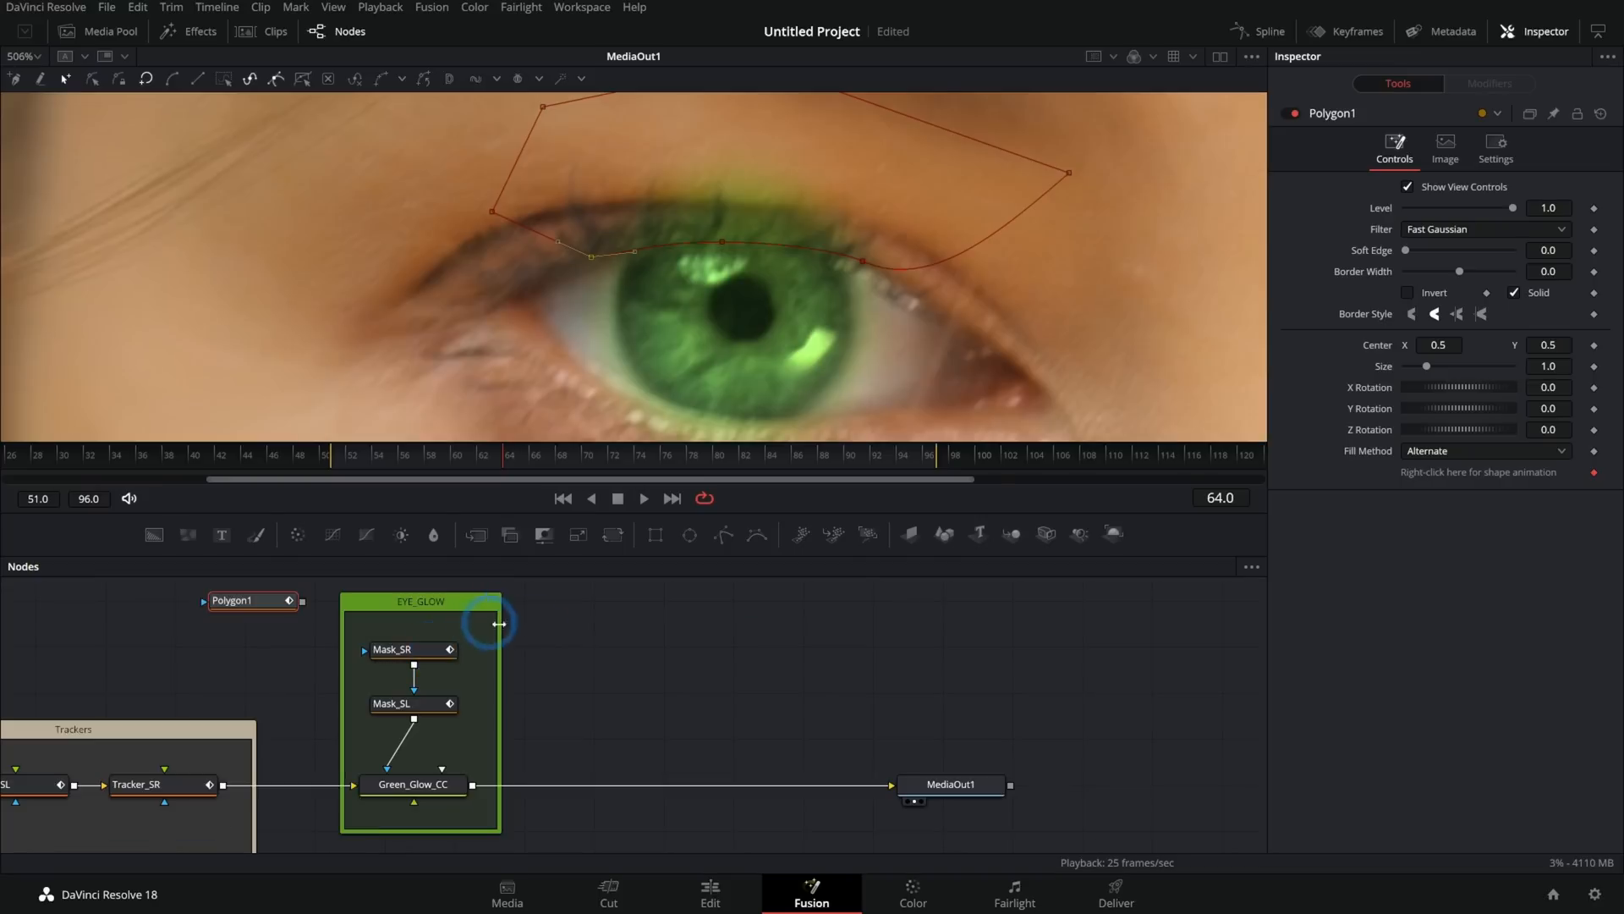
Step: Widen the EYE_GLOW group and select Mask_SR to move it out
{"action": "left_click", "coordinate": [411, 645]}
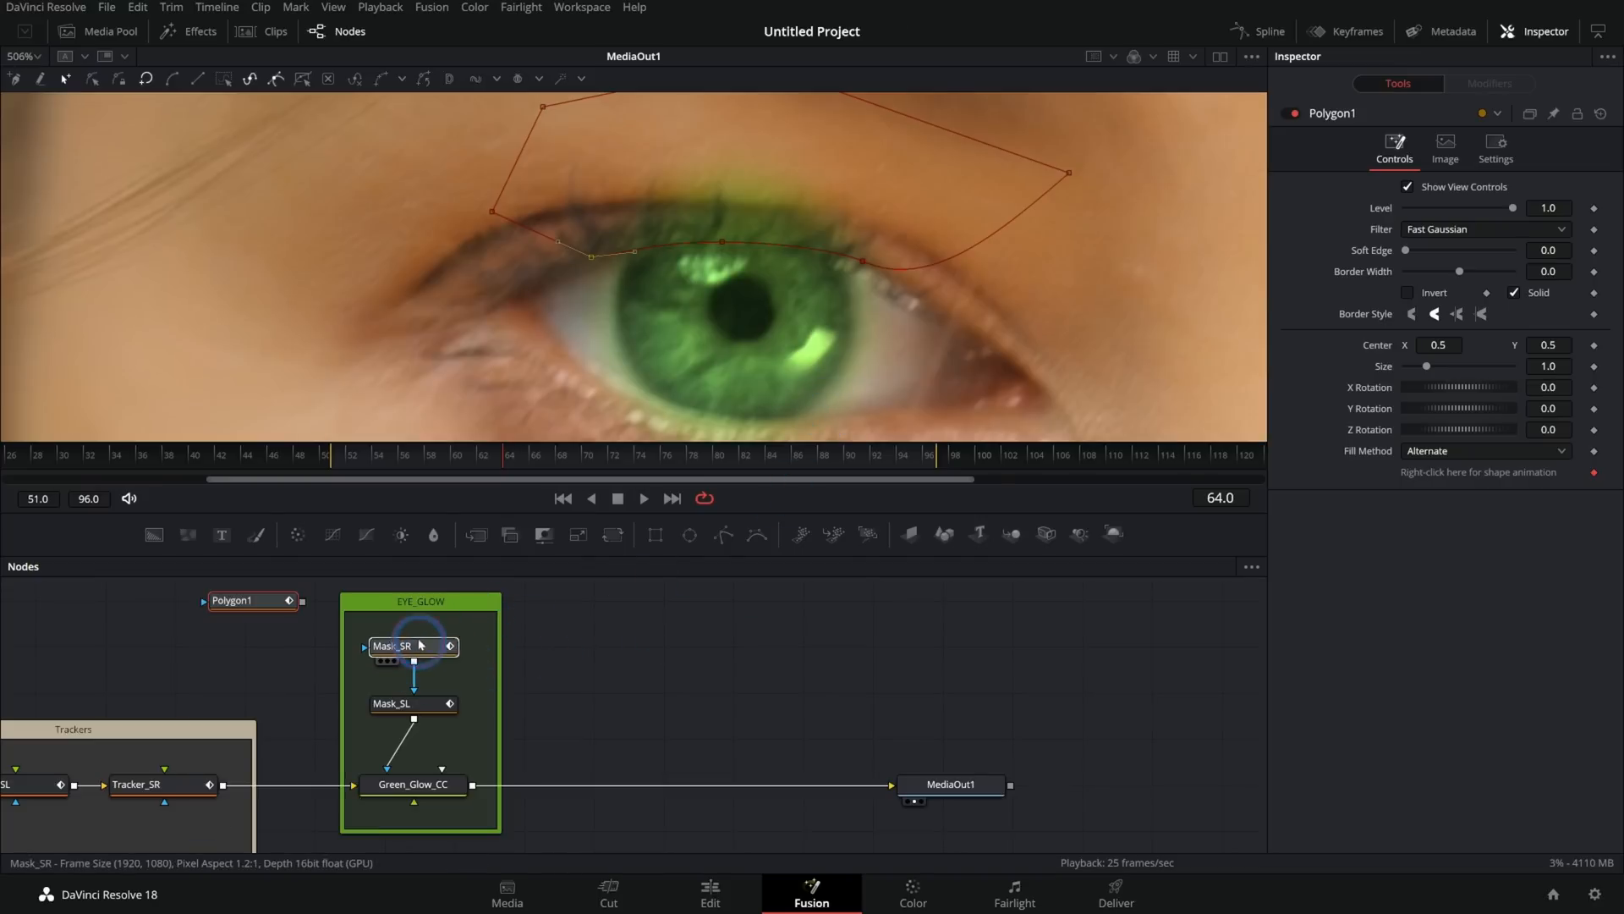
{"action": "left_click", "coordinate": [411, 645]}
{"action": "type", "text": "Eylid_Mask"}
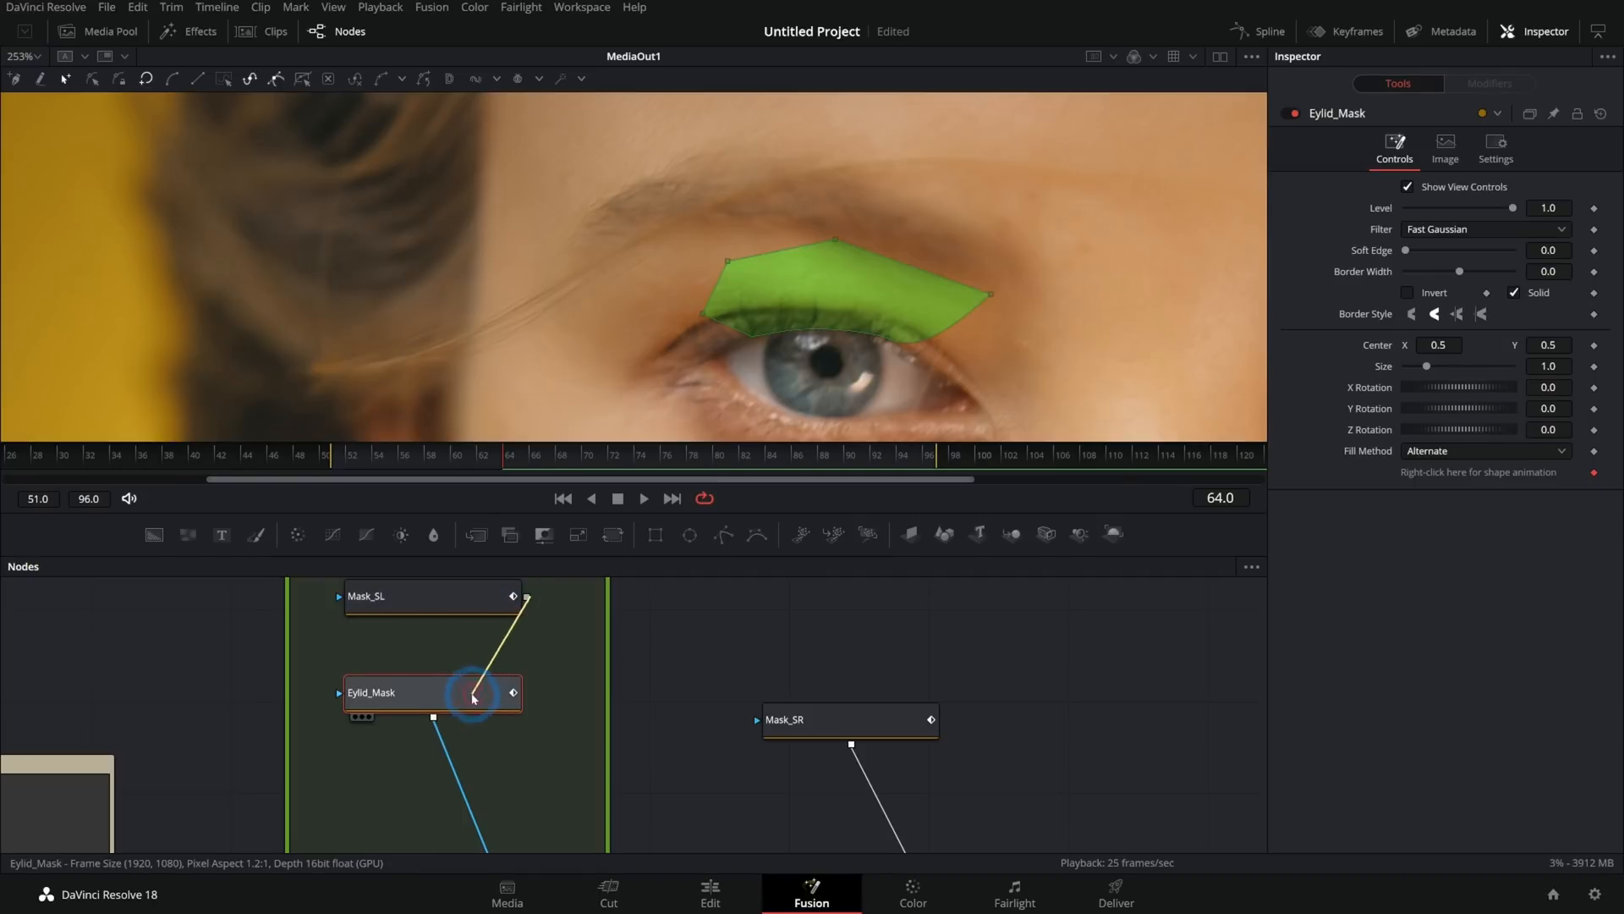
Step: Set Eylid_Mask to Subtract, refine its polygon outline and scrub to an earlier frame to check
{"action": "left_click", "coordinate": [1483, 292]}
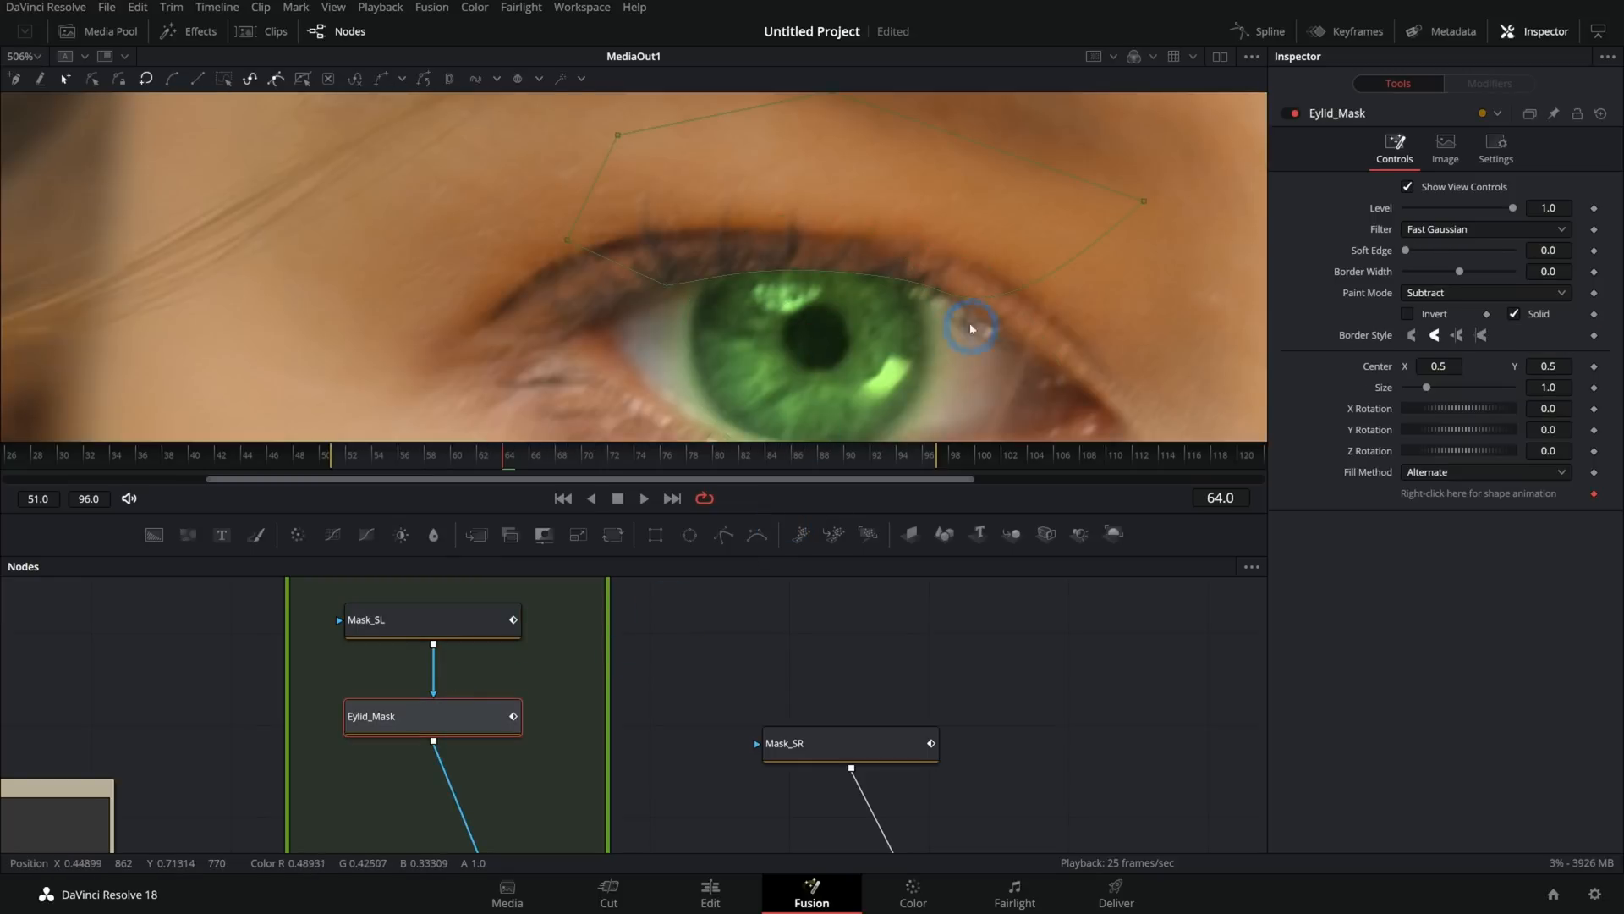
{"action": "left_click", "coordinate": [1457, 335]}
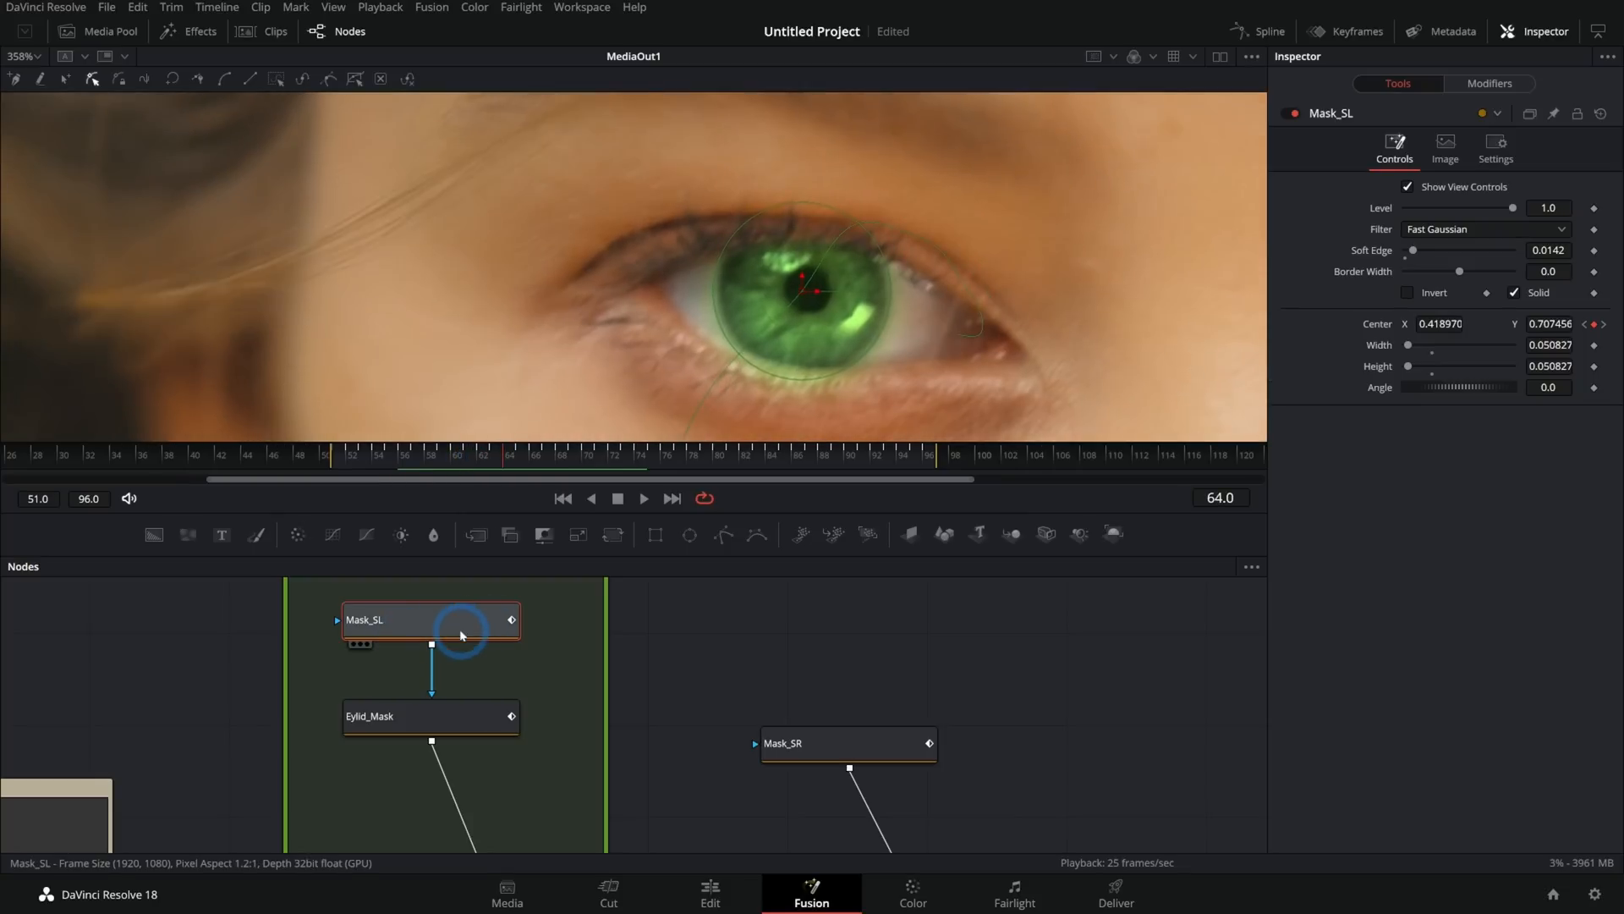
{"action": "left_click", "coordinate": [430, 715]}
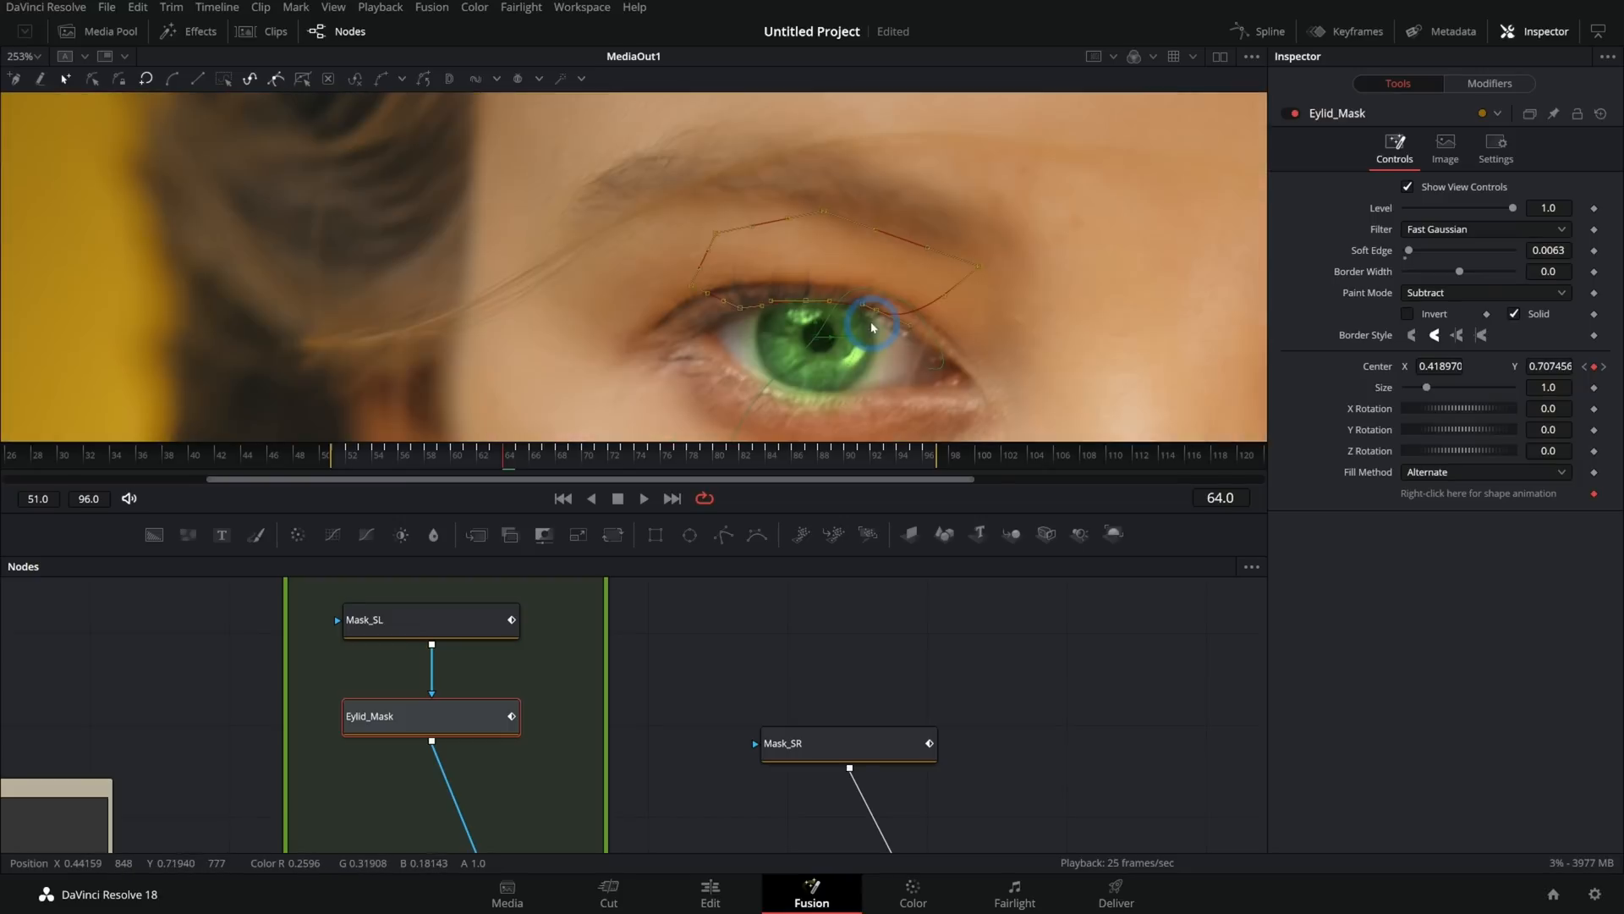
{"action": "left_click", "coordinate": [450, 466]}
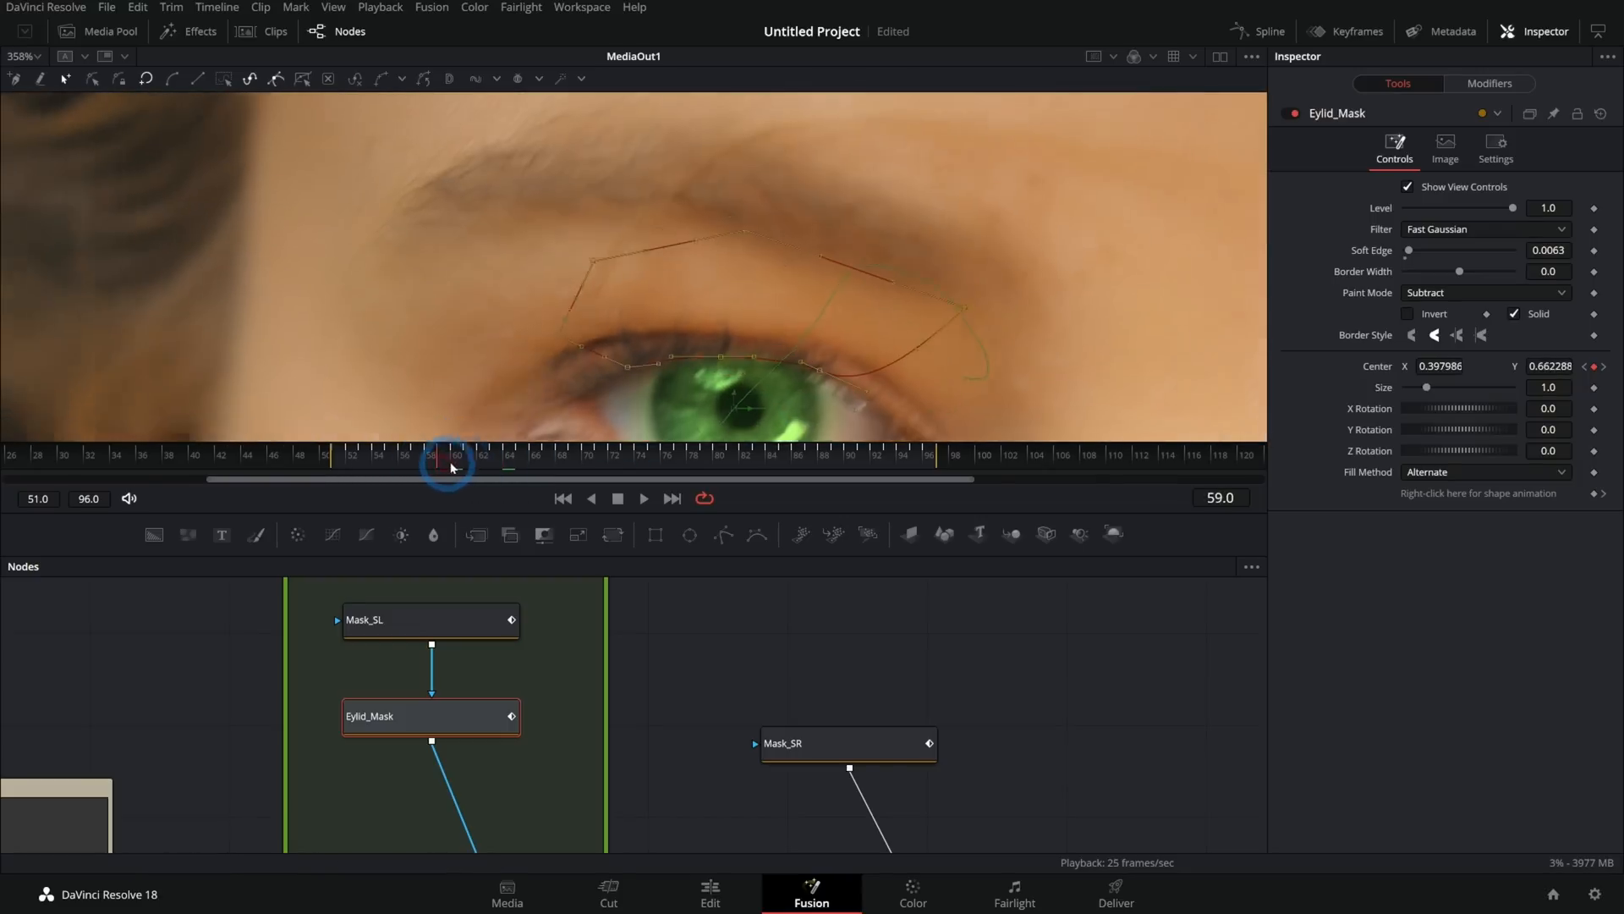
{"action": "left_click_drag", "start_coordinate": [448, 465], "coordinate": [564, 465]}
{"action": "type", "text": "Eyelid_Mask"}
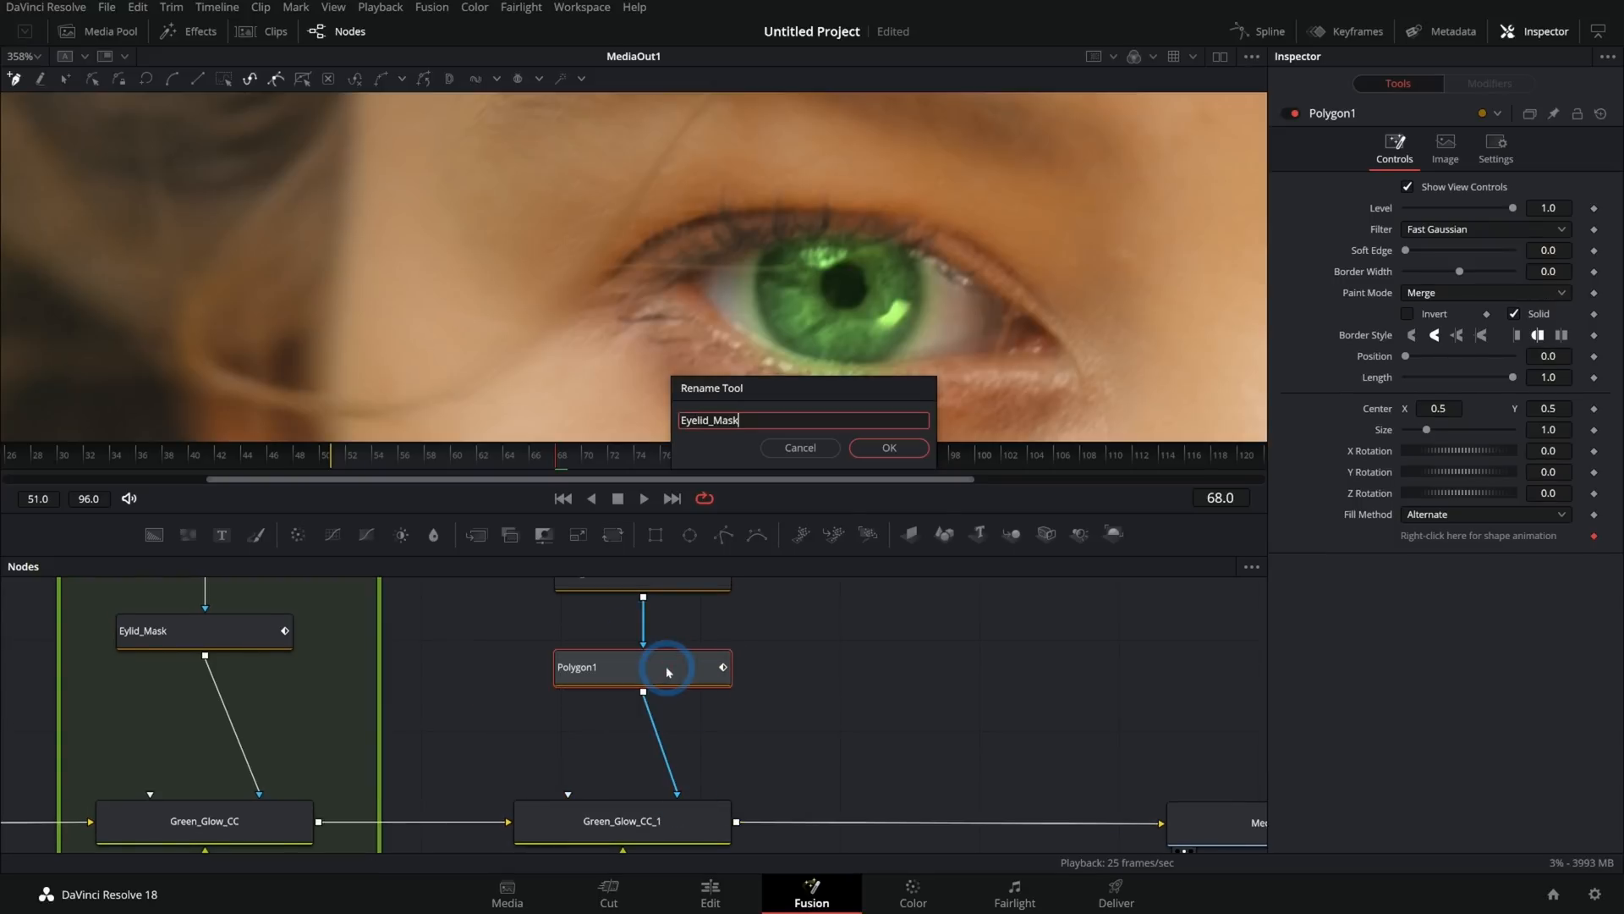
Step: Confirm the Eyelid_Mask_SR name, link its Center to the Tracker_SR path, and view the result
{"action": "left_click", "coordinate": [887, 446]}
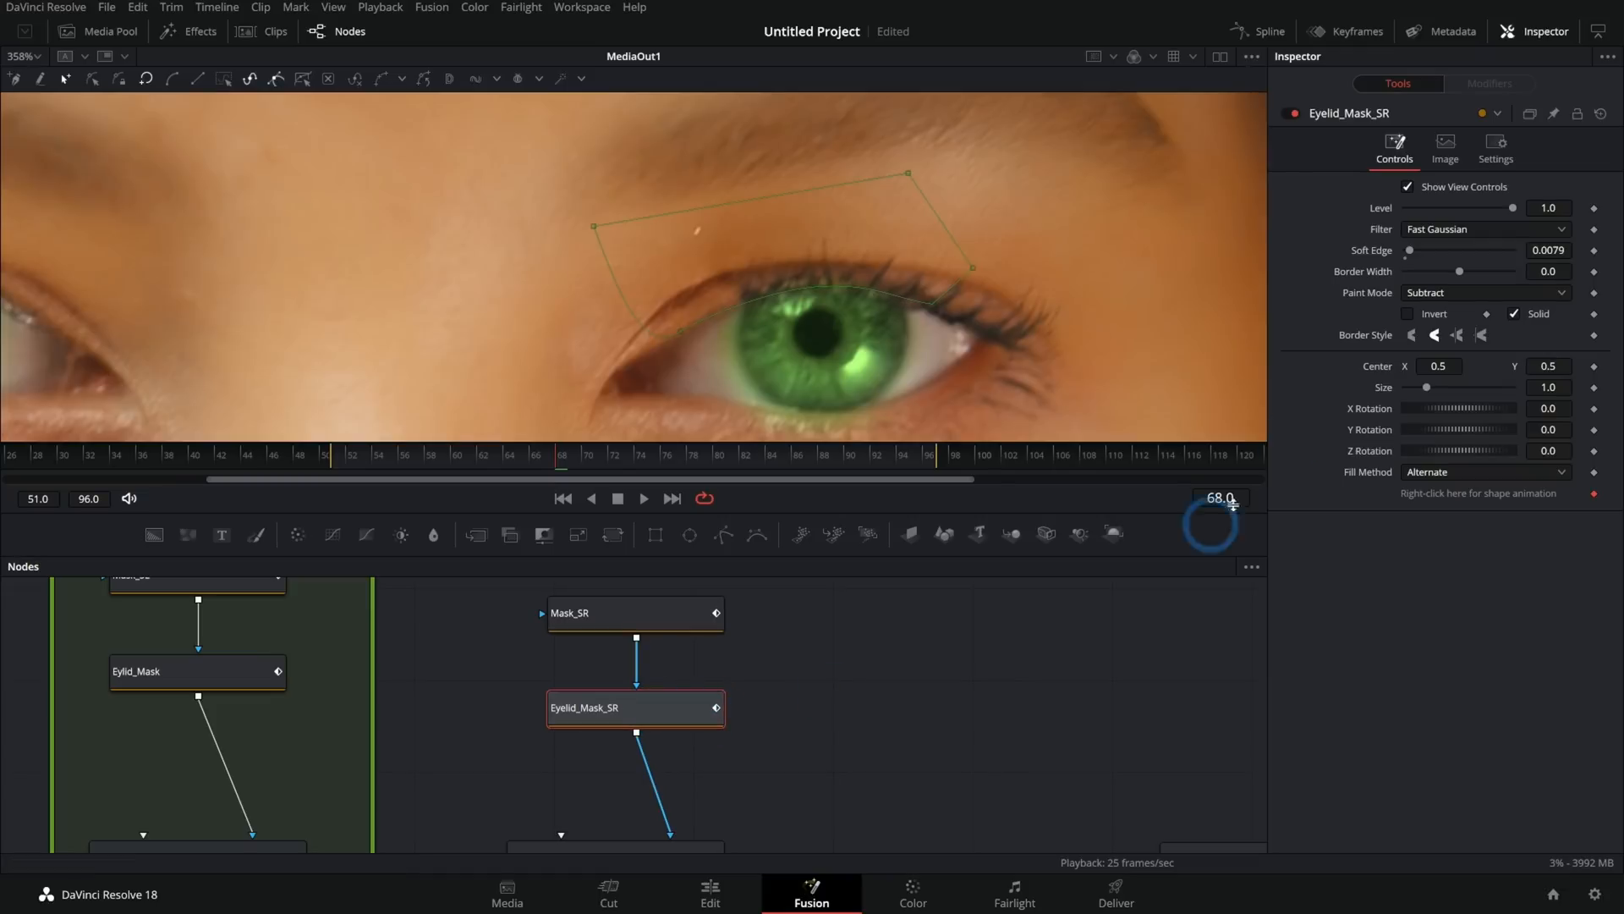
{"action": "right_click", "coordinate": [1438, 365]}
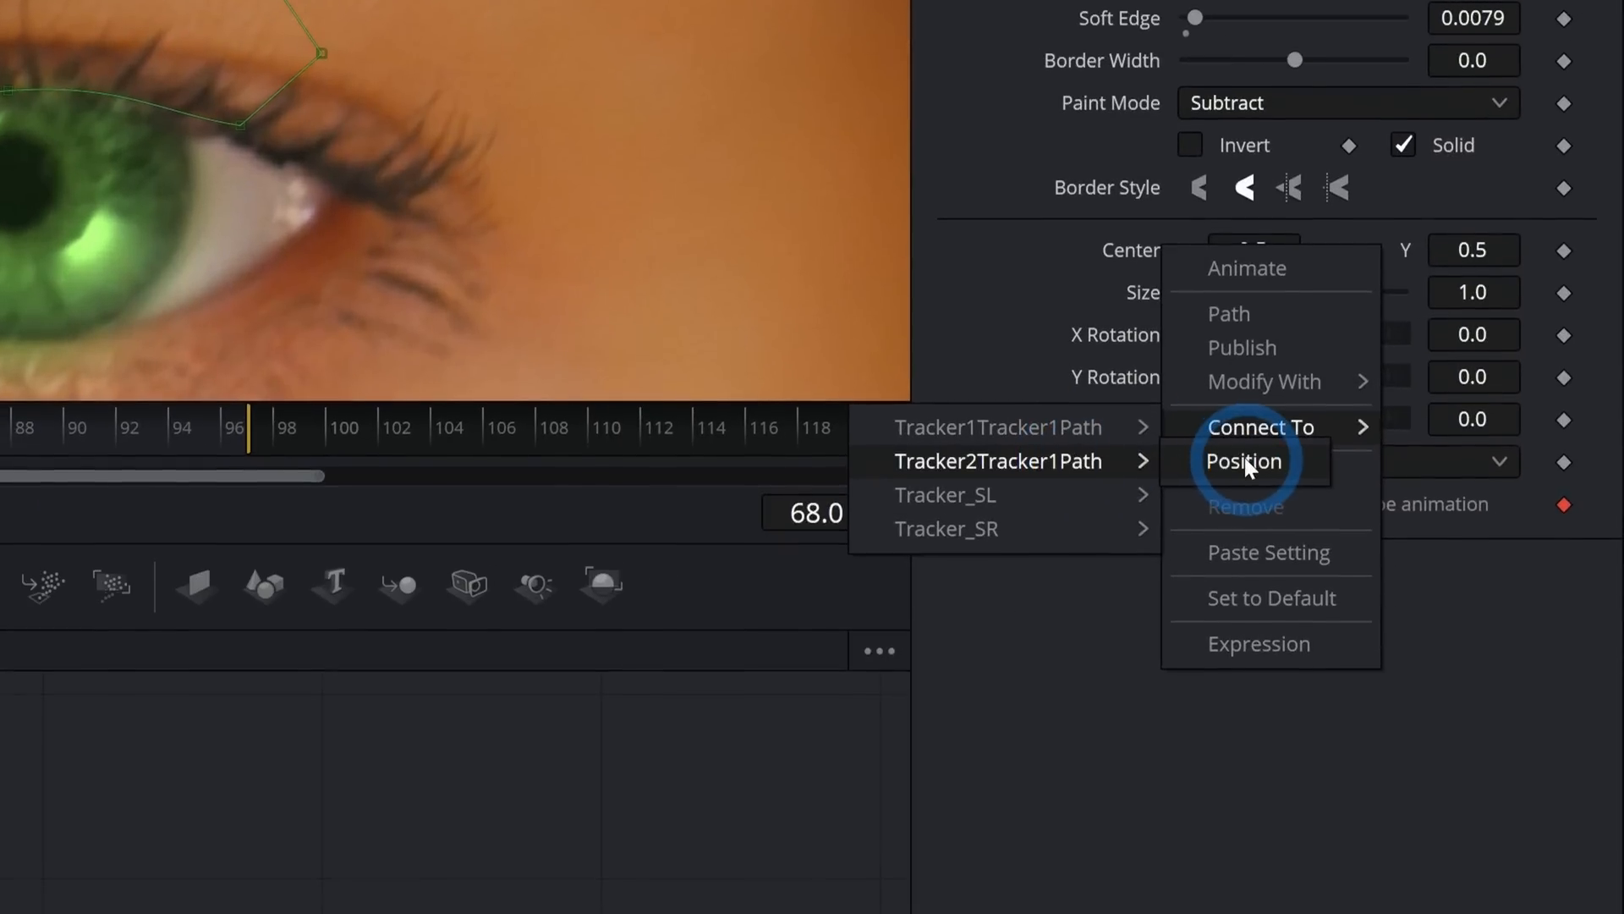
{"action": "left_click", "coordinate": [1245, 461]}
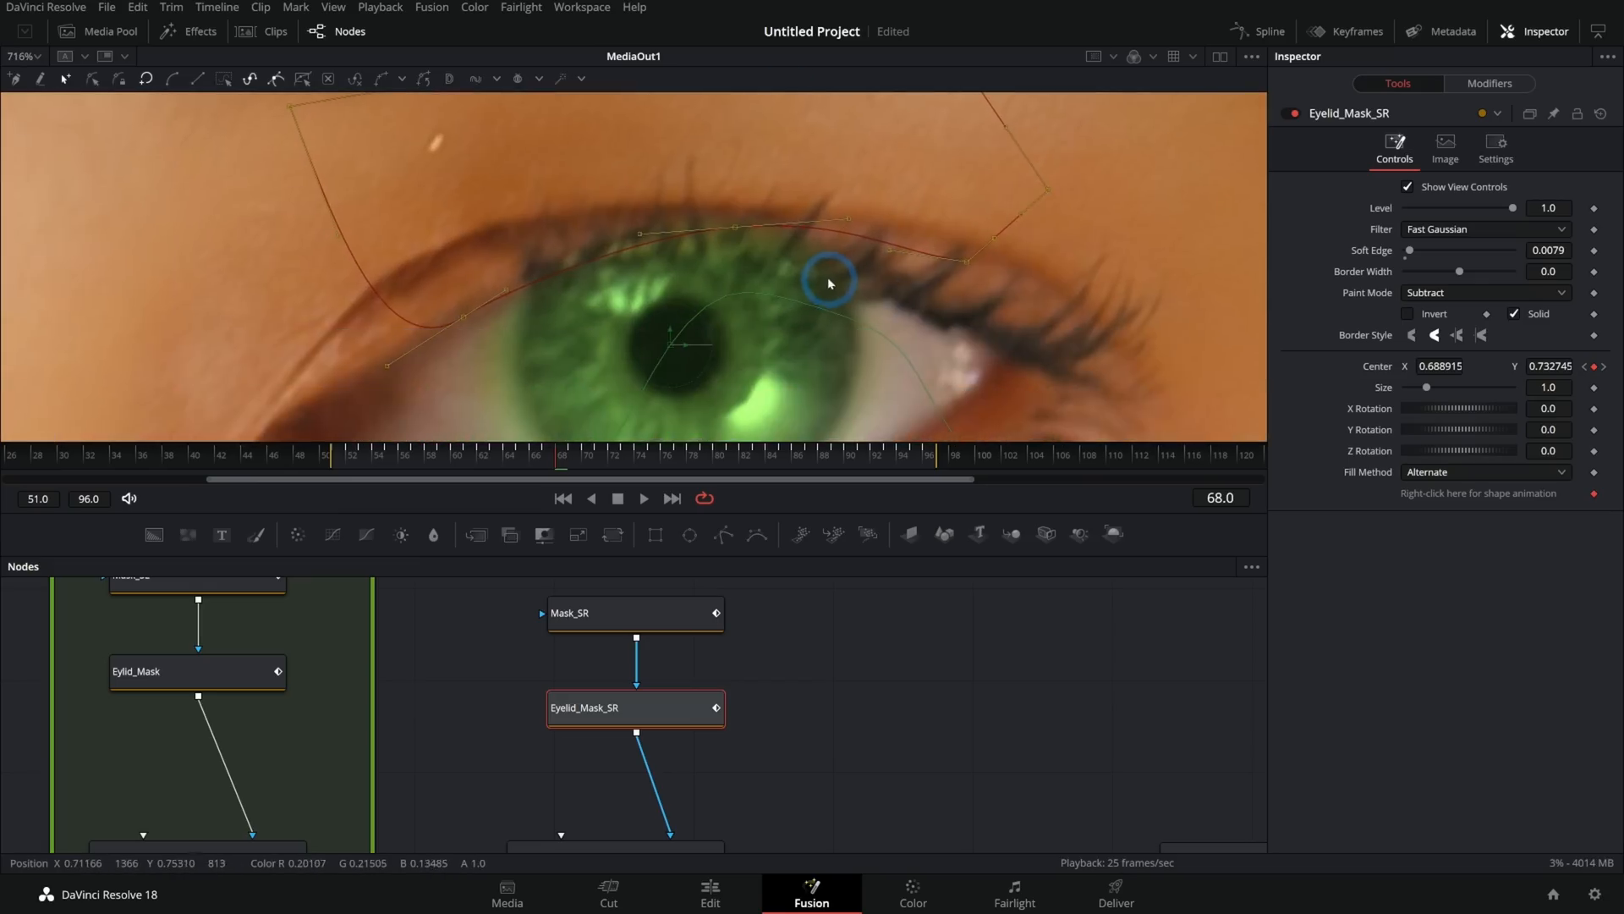
{"action": "left_click", "coordinate": [642, 498]}
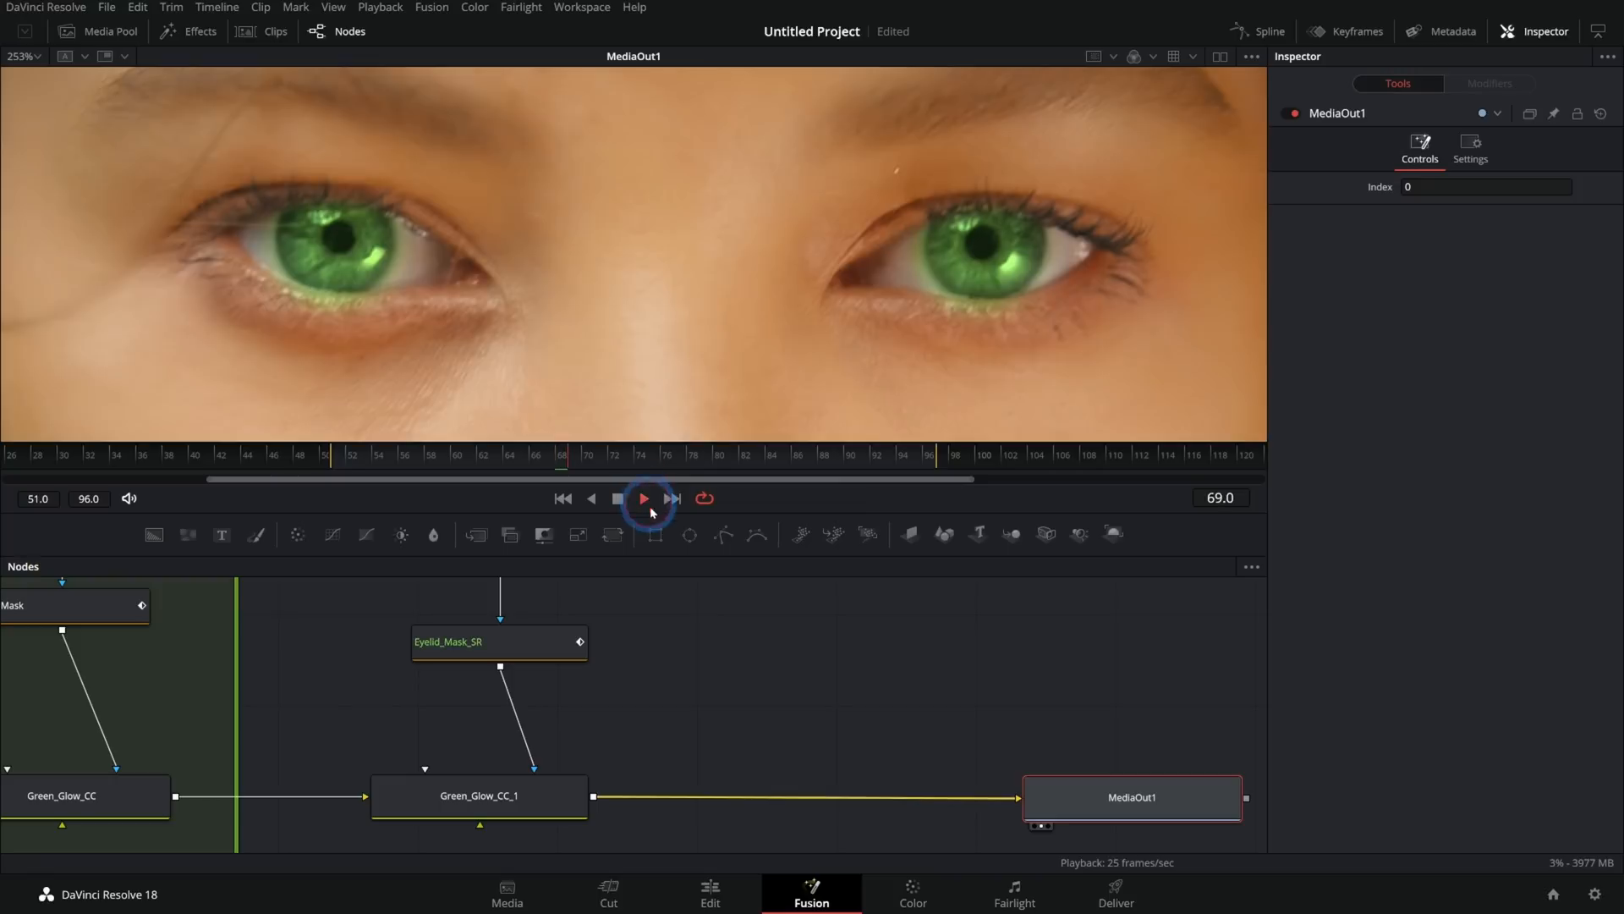
{"action": "left_click", "coordinate": [642, 498]}
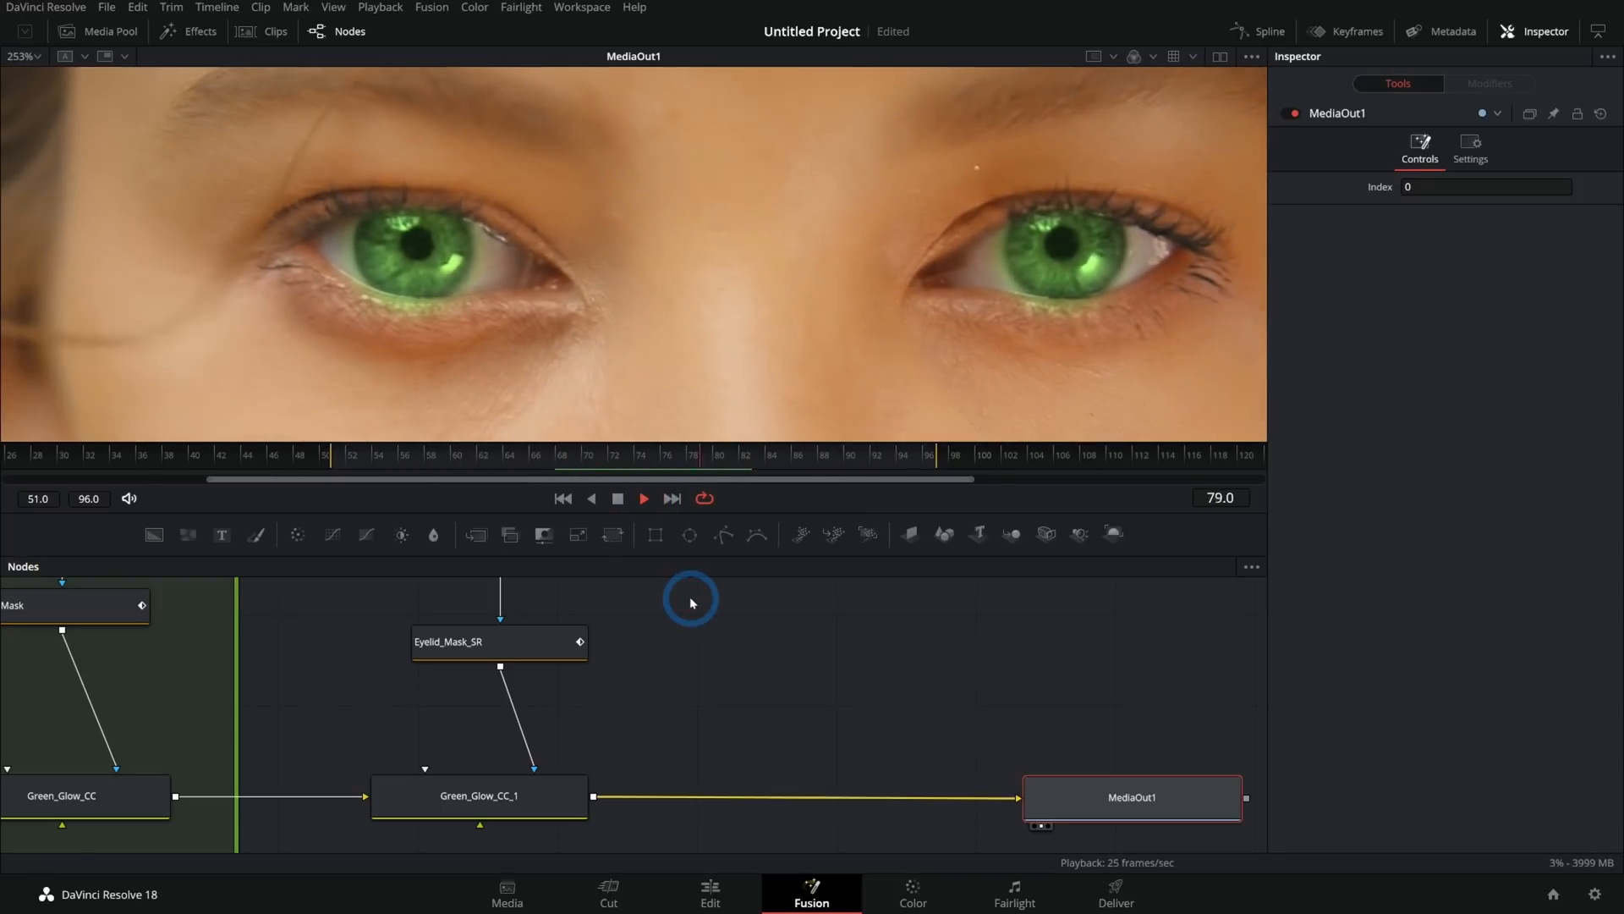
{"action": "left_click", "coordinate": [618, 498]}
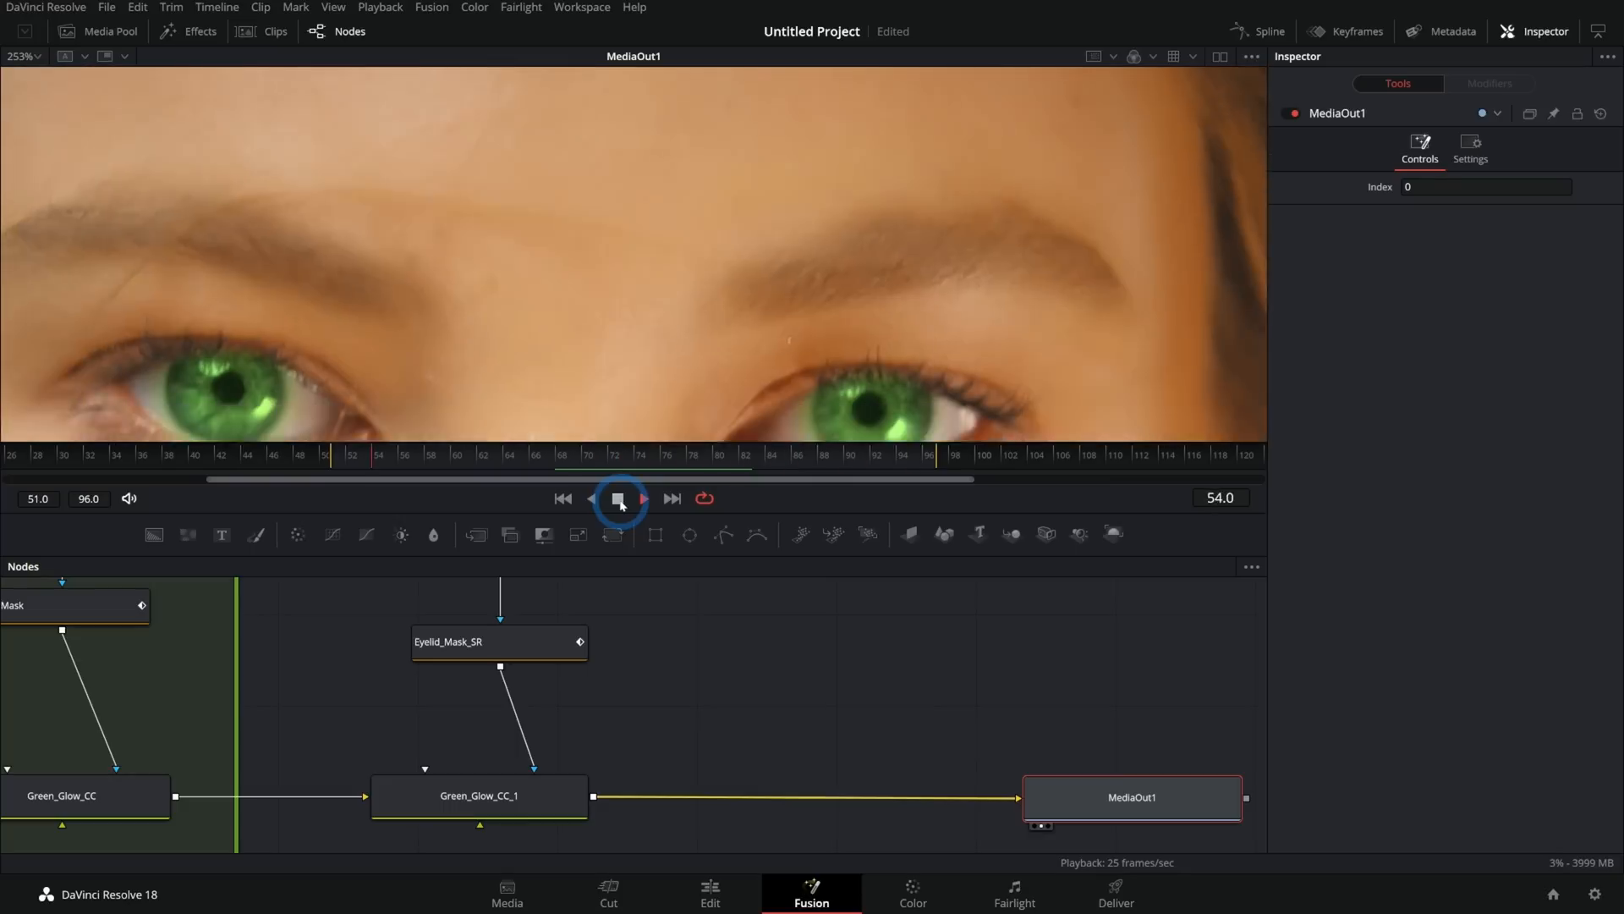
{"action": "left_click", "coordinate": [618, 498]}
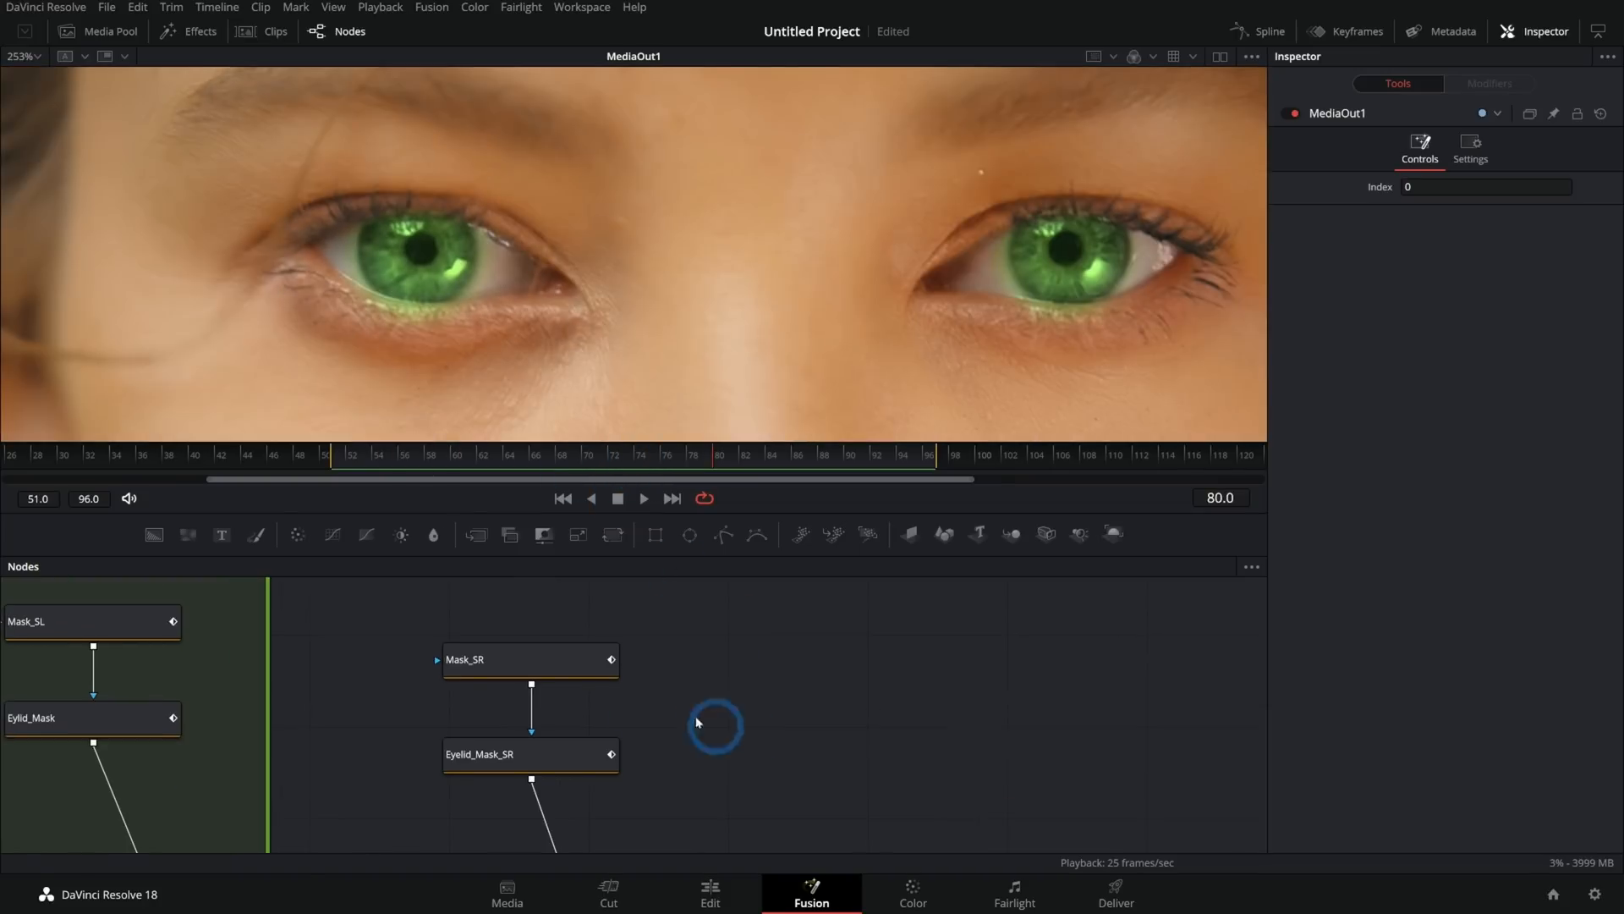
Step: Fit Mask_SR's circle around the right iris and shrink Mask_SL's circle around the left iris
{"action": "left_click", "coordinate": [529, 659]}
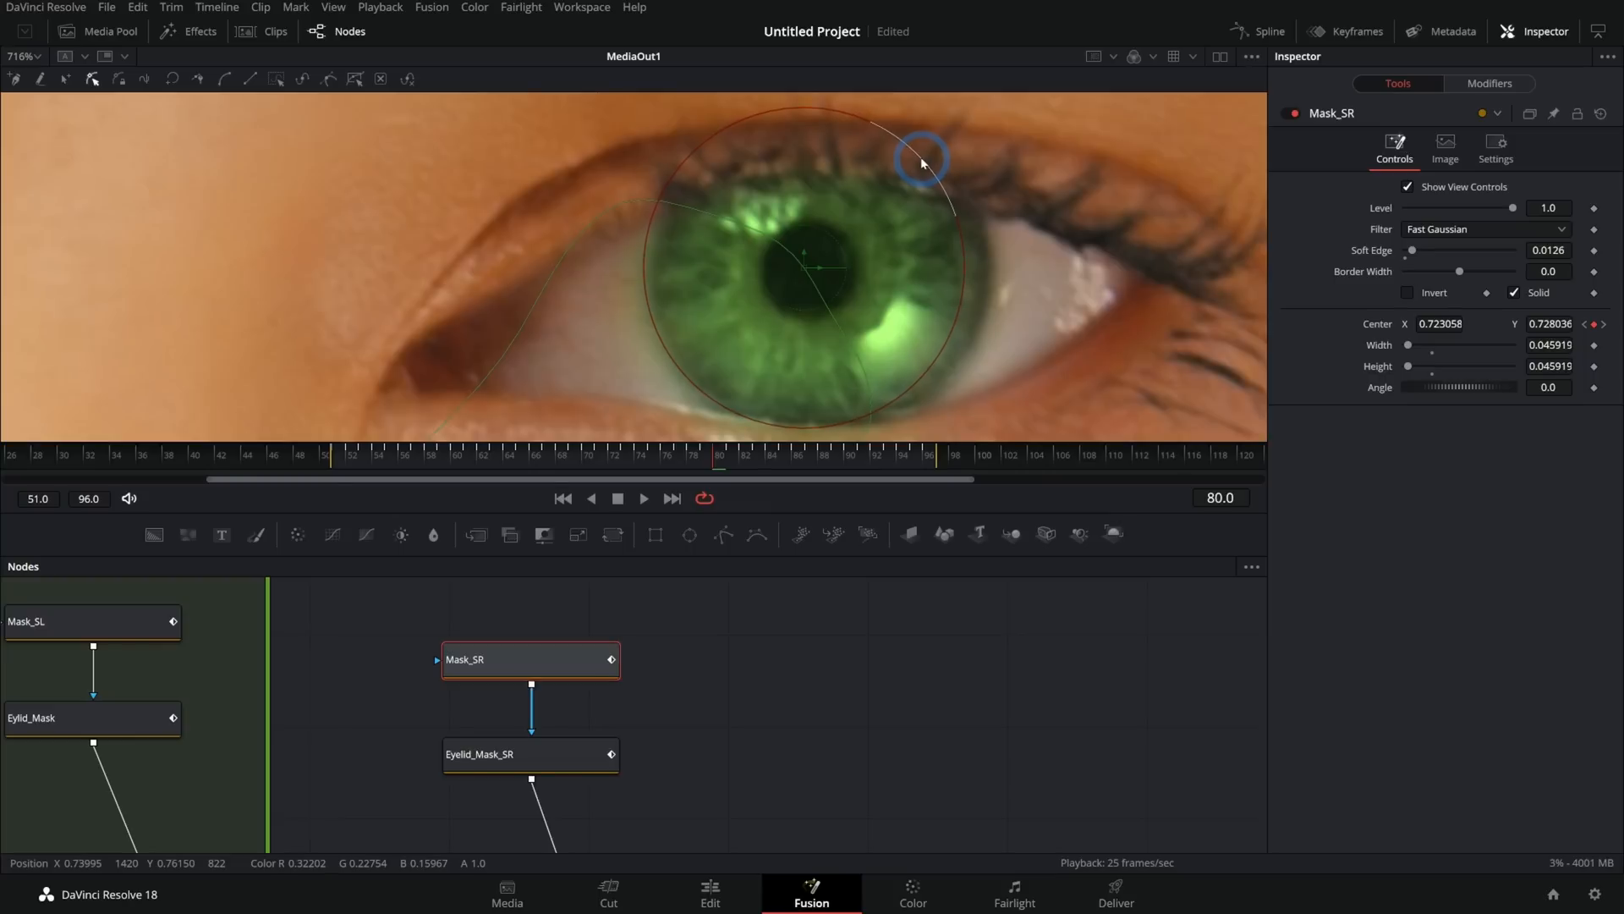
{"action": "left_click_drag", "start_coordinate": [922, 163], "coordinate": [886, 282]}
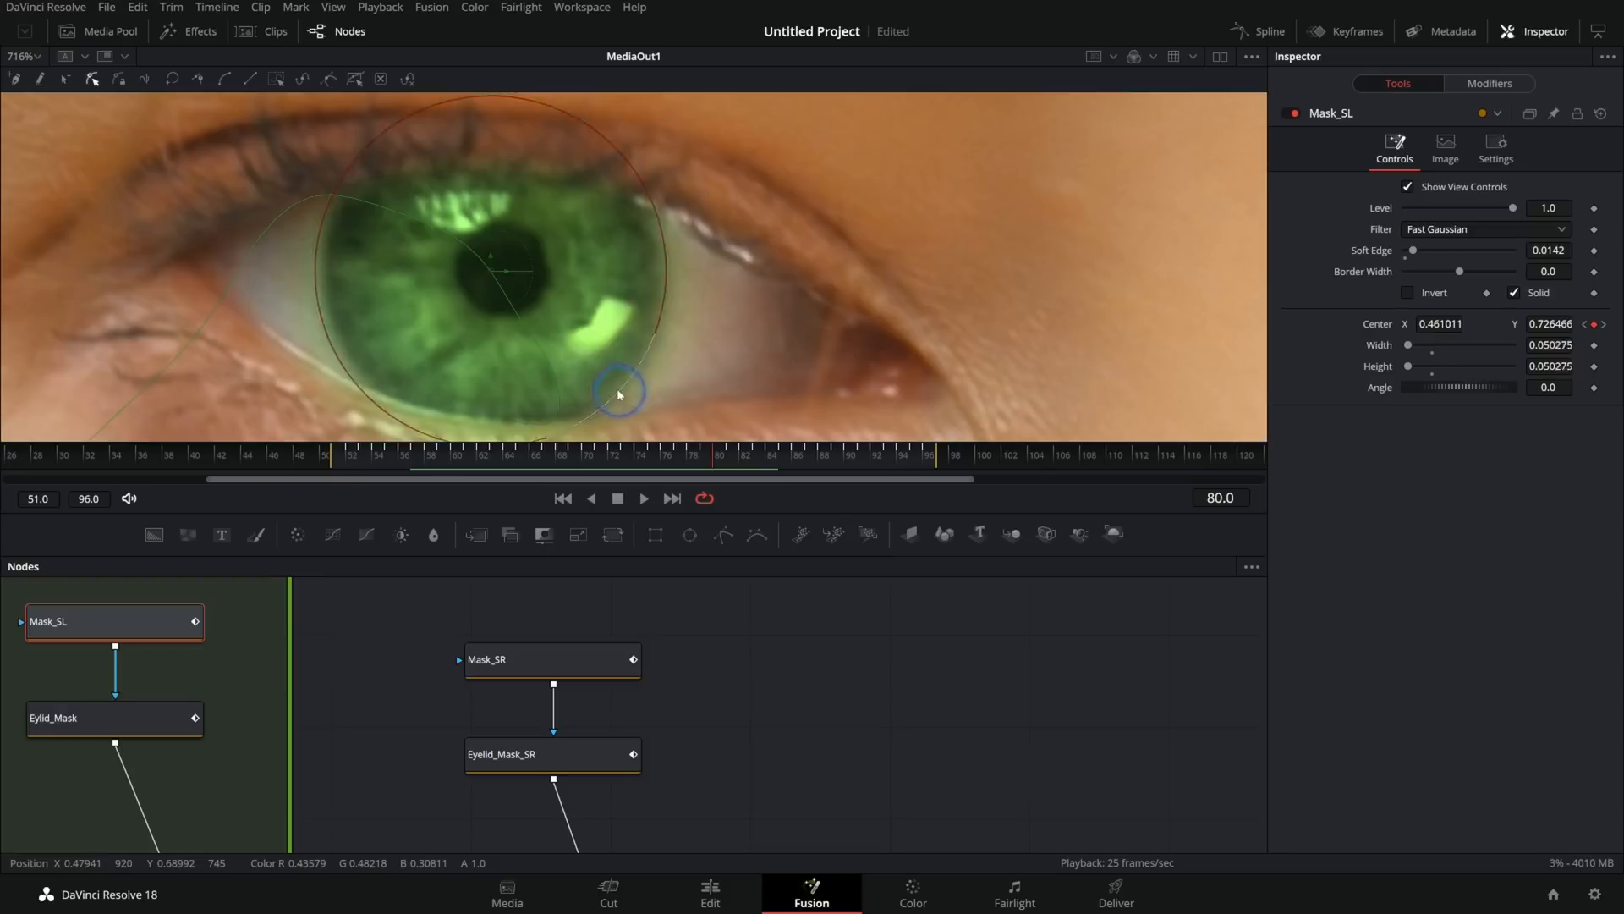
{"action": "left_click_drag", "start_coordinate": [616, 393], "coordinate": [601, 383]}
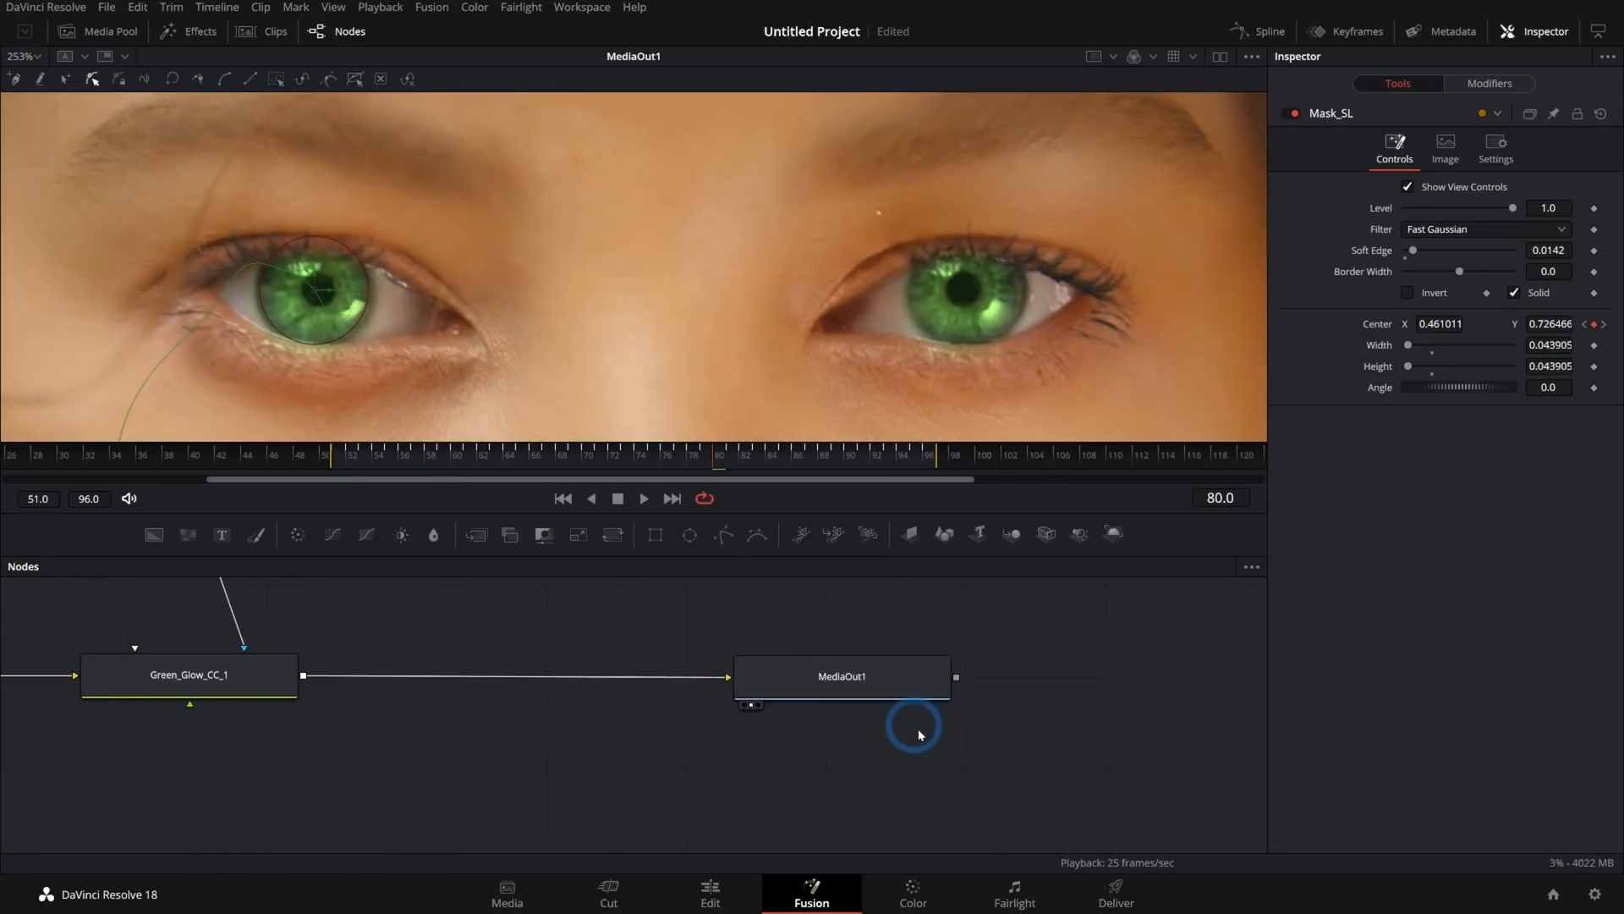
{"action": "left_click", "coordinate": [841, 677]}
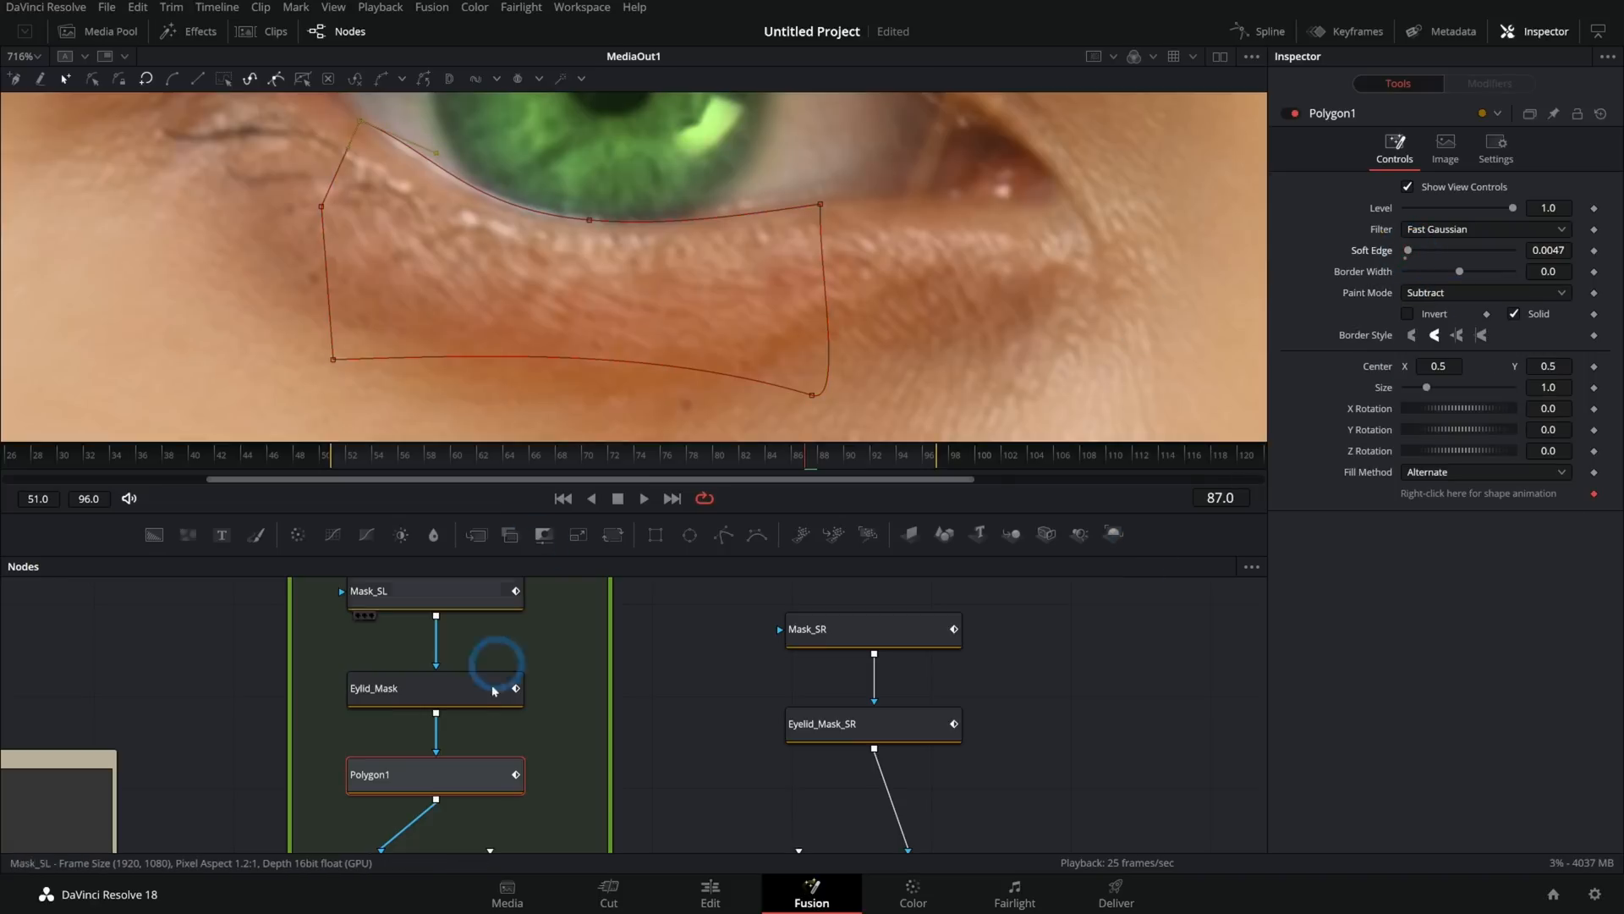
Step: Open the node editor's context menu beside the Polygon1 mask chain
{"action": "right_click", "coordinate": [1438, 365]}
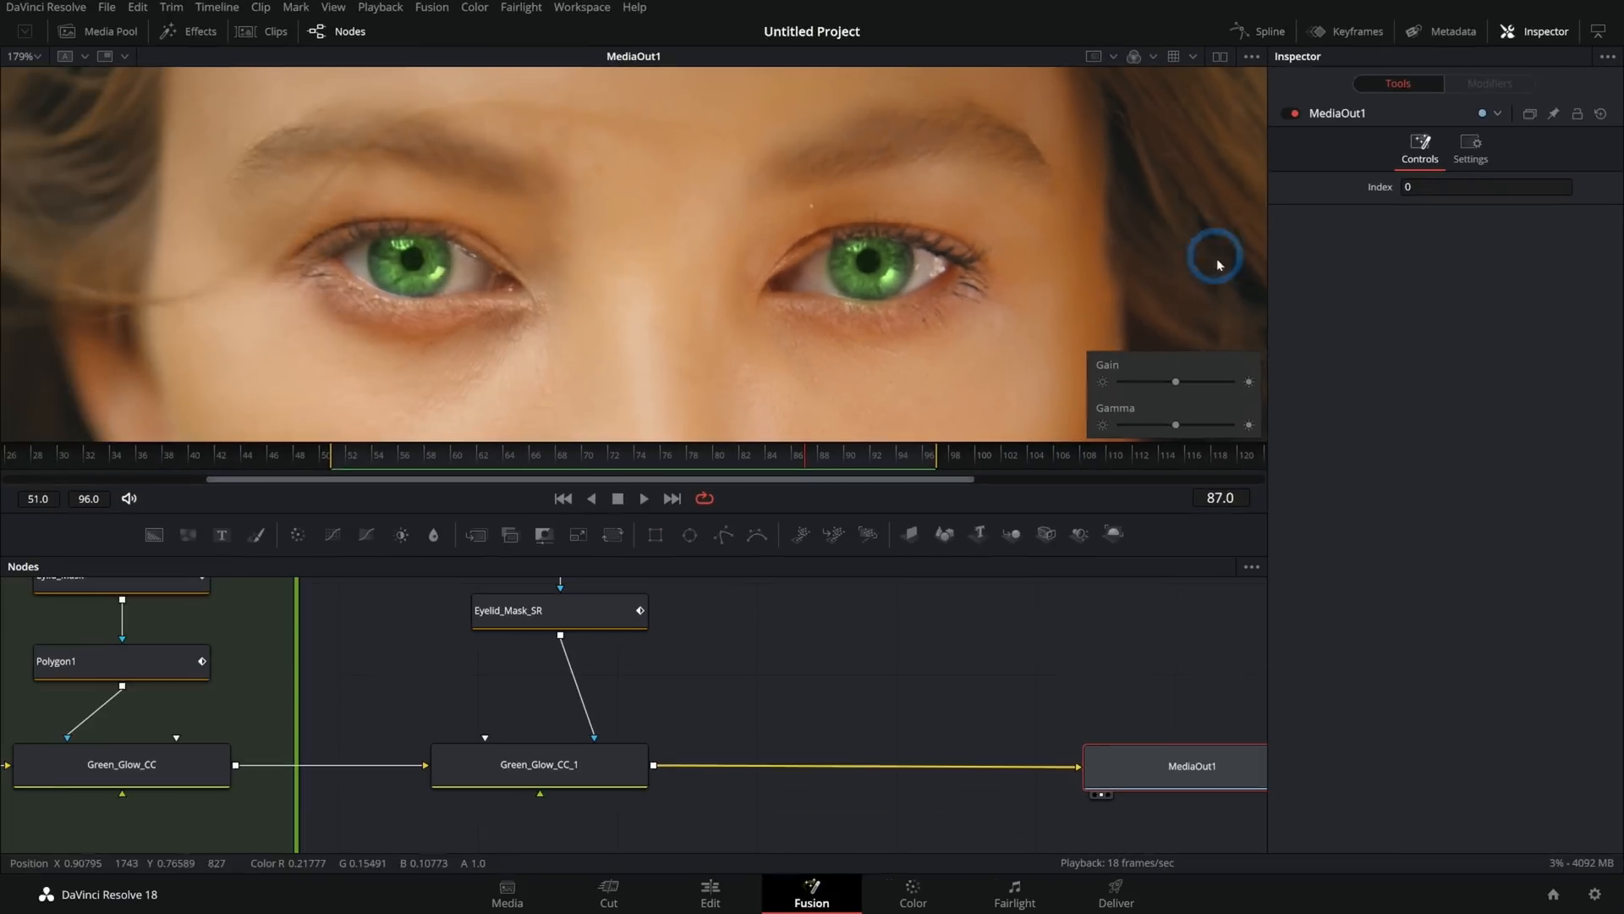
{"action": "mouse_move", "coordinate": [409, 318]}
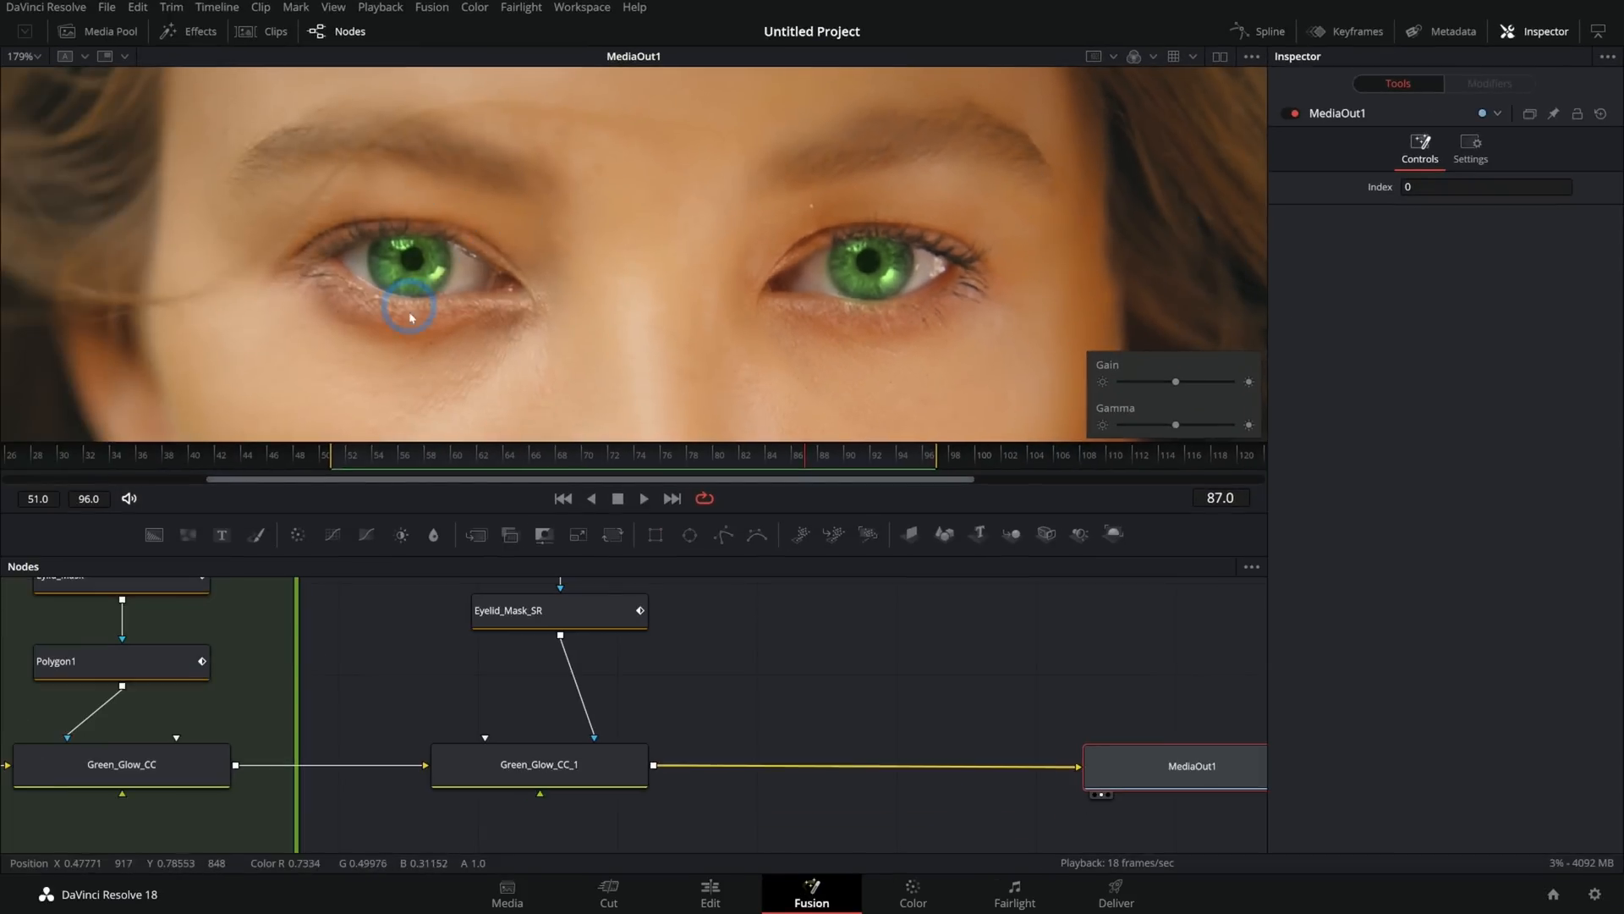
{"action": "mouse_move", "coordinate": [908, 337]}
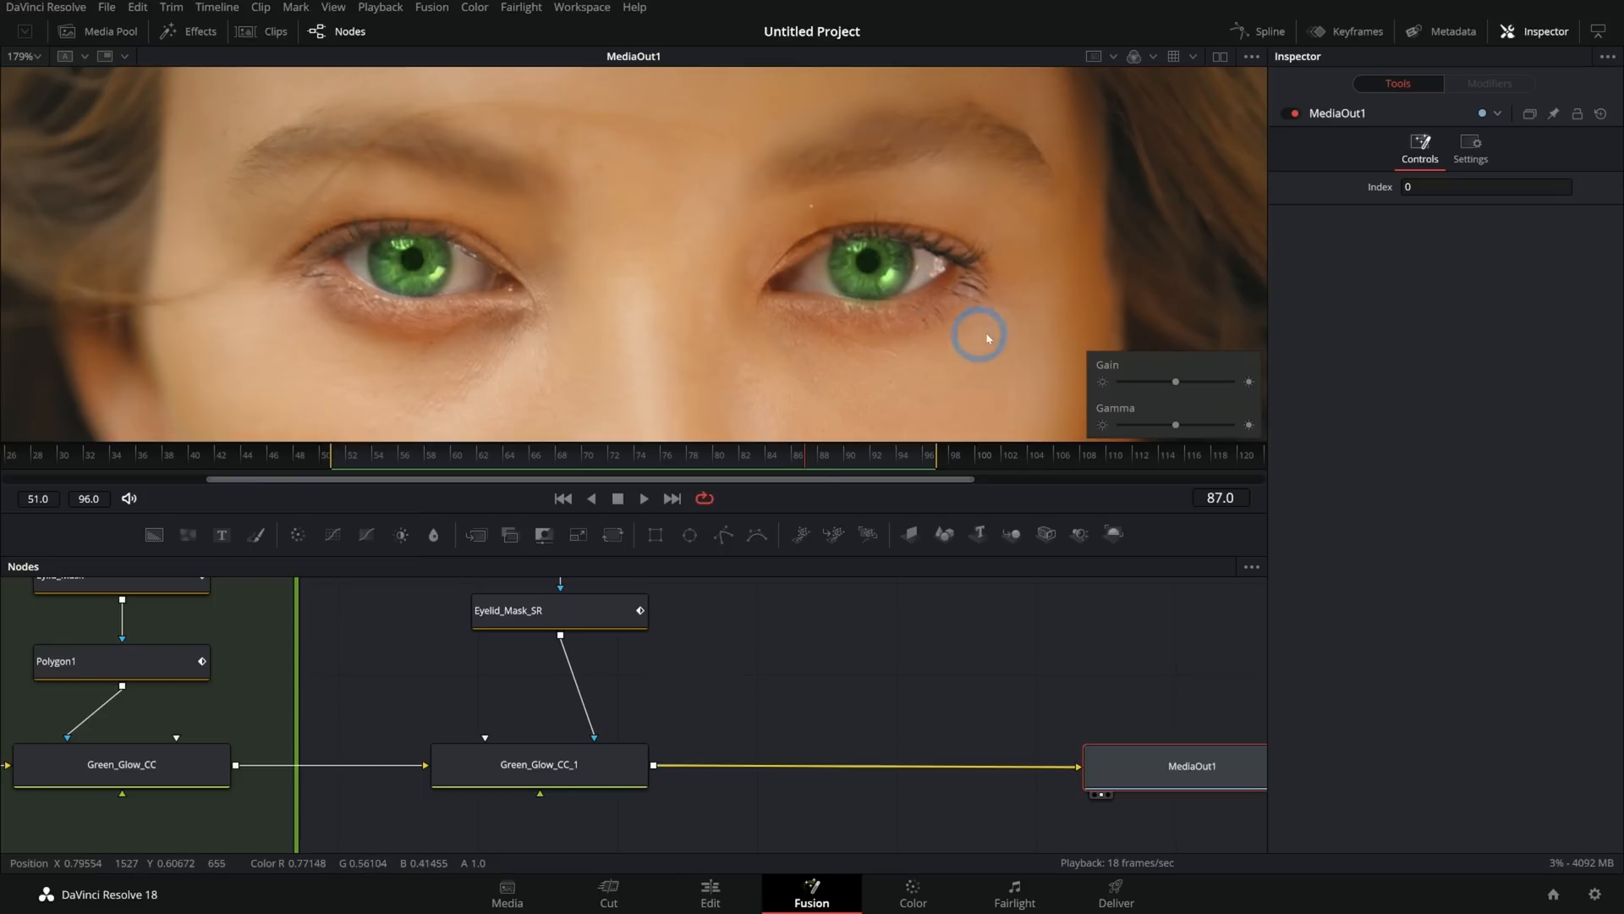
Step: Drag the viewer Gain down and back up, then lower Gamma slightly to inspect the glow
{"action": "left_click_drag", "start_coordinate": [1175, 382], "coordinate": [1181, 382]}
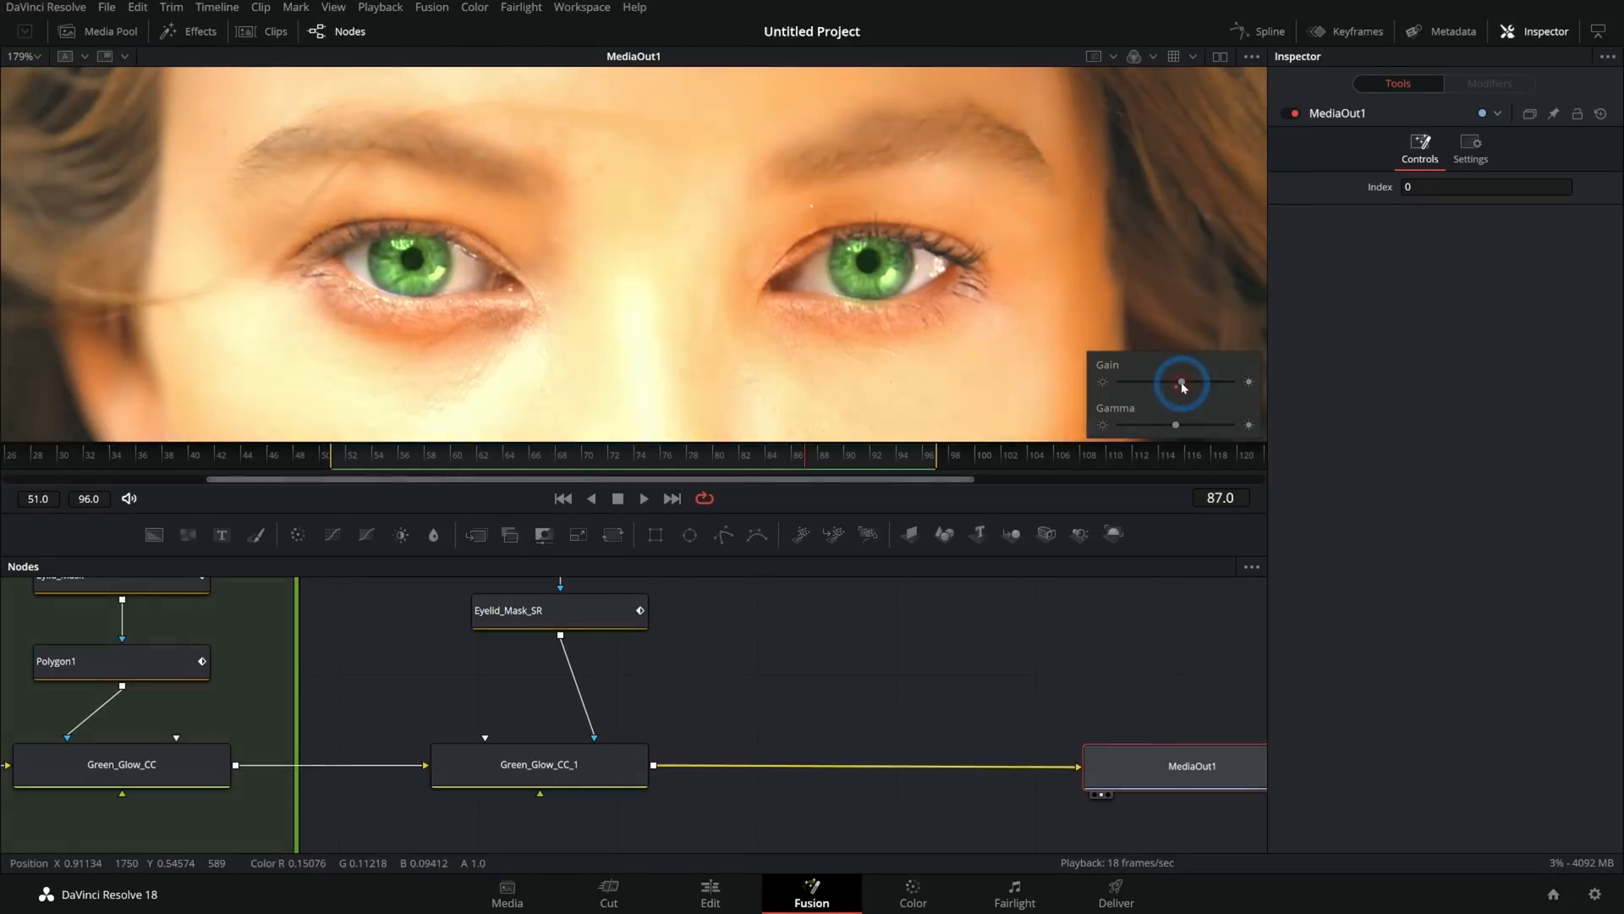
{"action": "left_click_drag", "start_coordinate": [1181, 379], "coordinate": [1159, 382]}
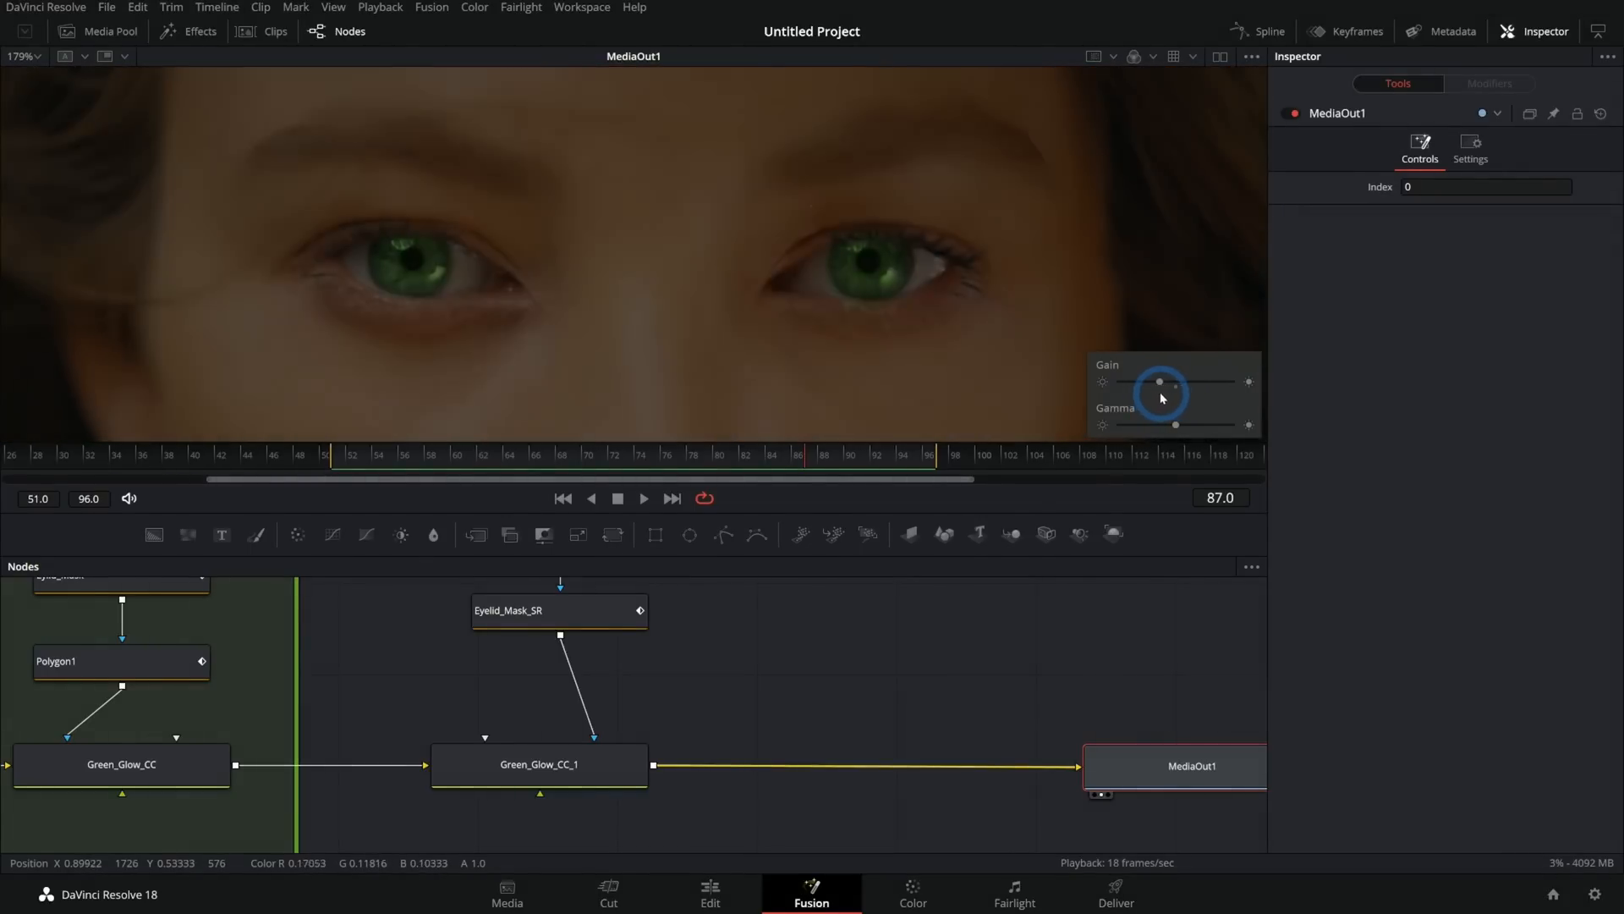
{"action": "left_click_drag", "start_coordinate": [1158, 383], "coordinate": [1149, 383]}
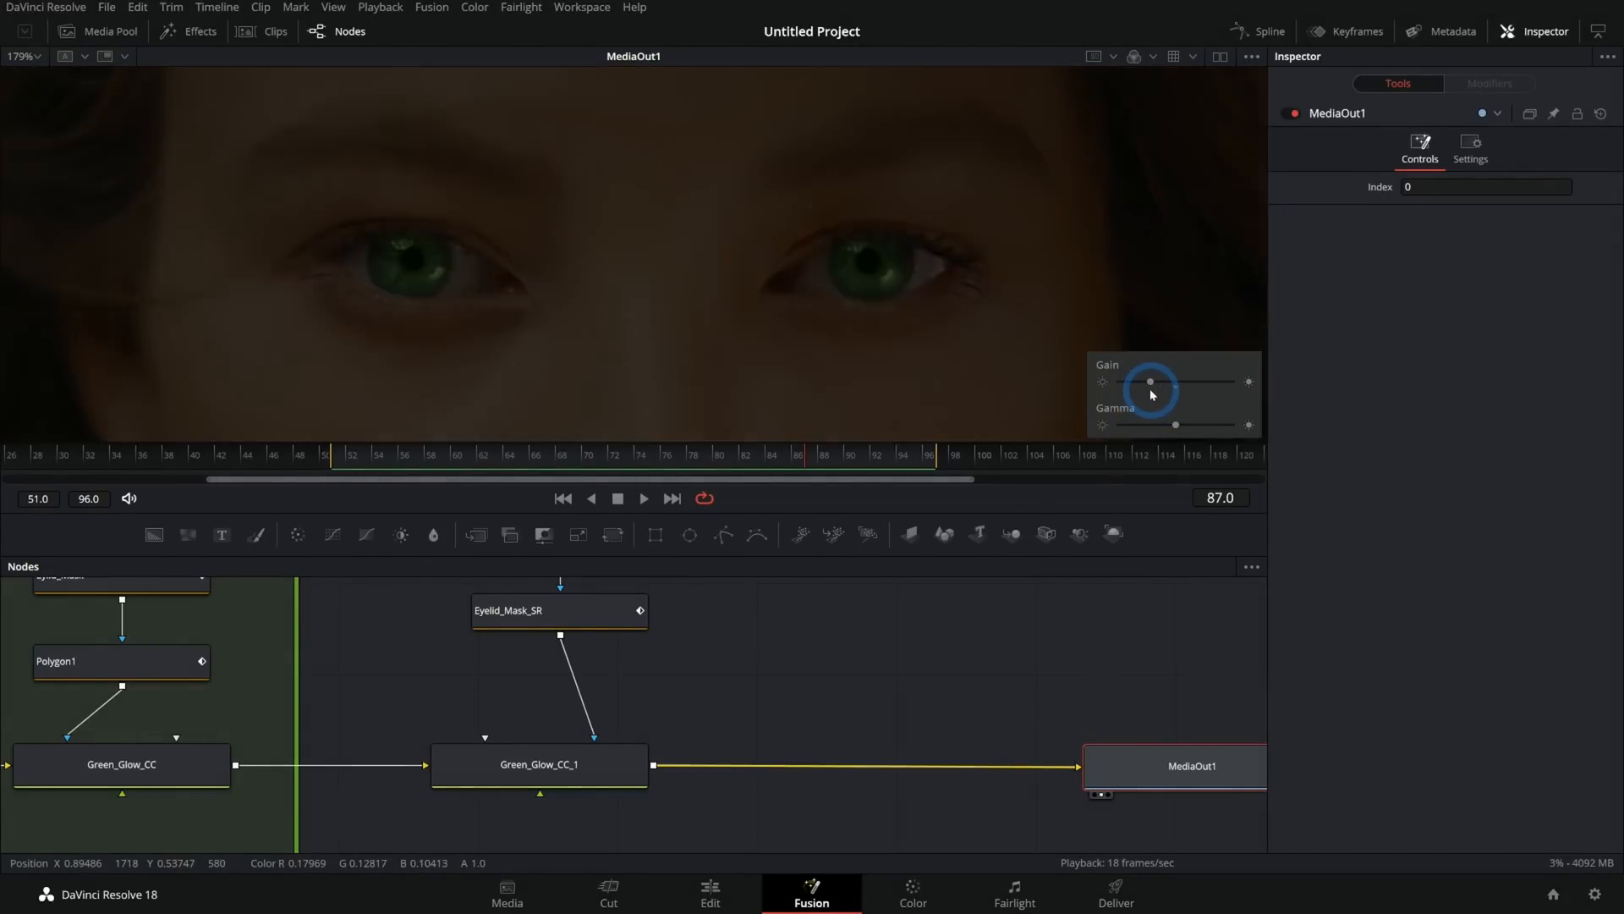
{"action": "left_click_drag", "start_coordinate": [1150, 381], "coordinate": [1168, 382]}
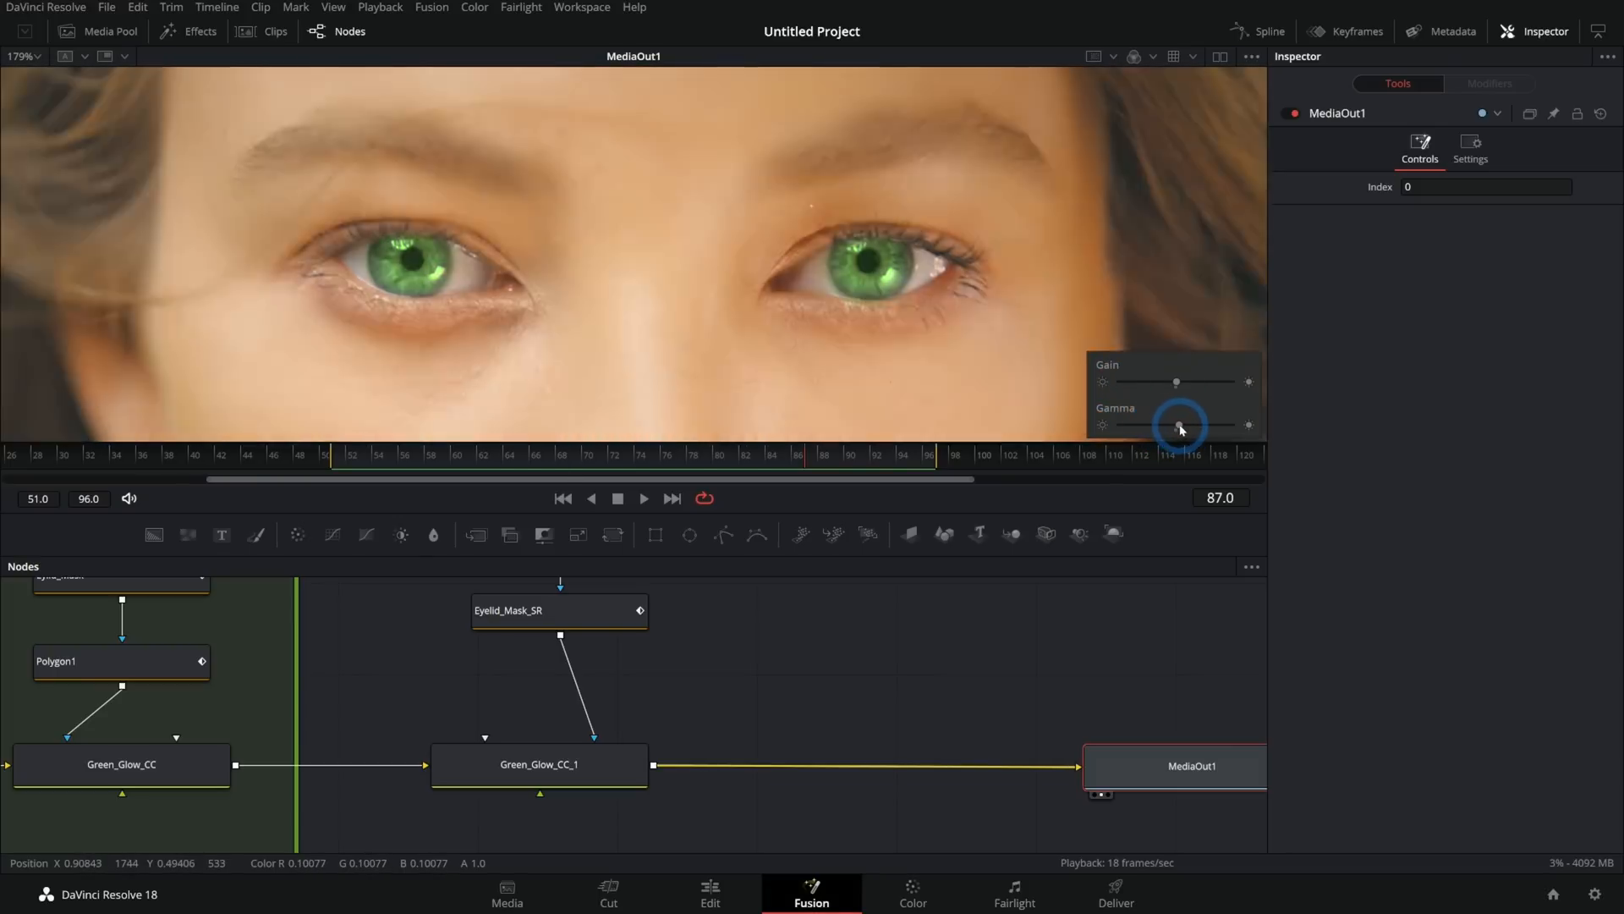
{"action": "left_click_drag", "start_coordinate": [1177, 426], "coordinate": [1157, 425]}
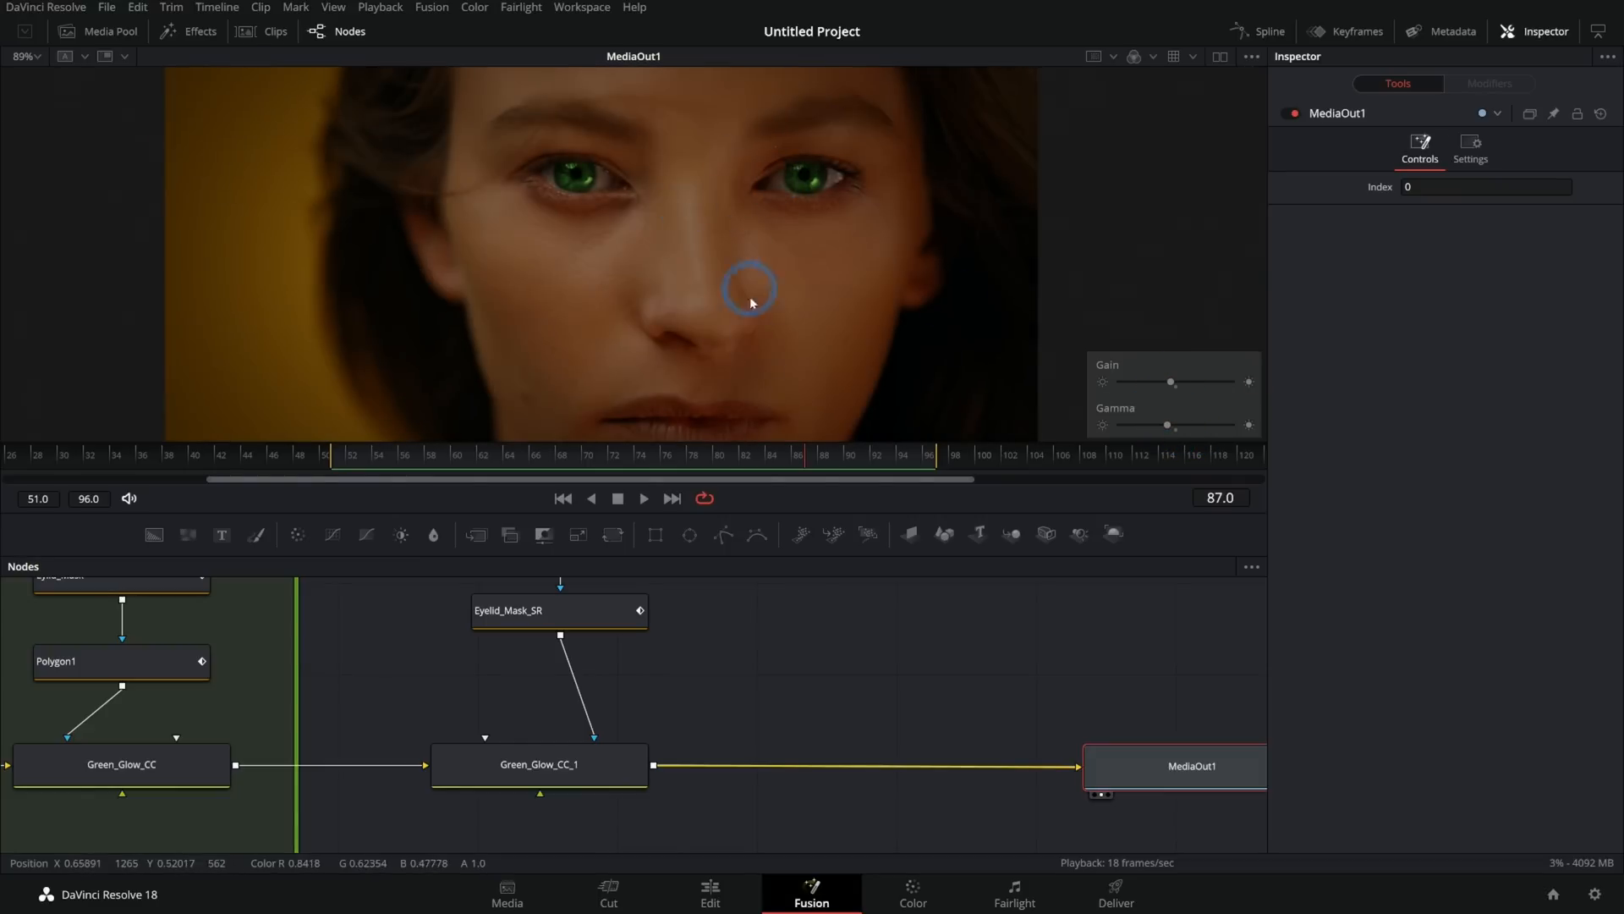
Step: Lower Green_Glow_CC_1's Blend, then set both glow correctors' Blend to 0.583
{"action": "left_click", "coordinate": [743, 788]}
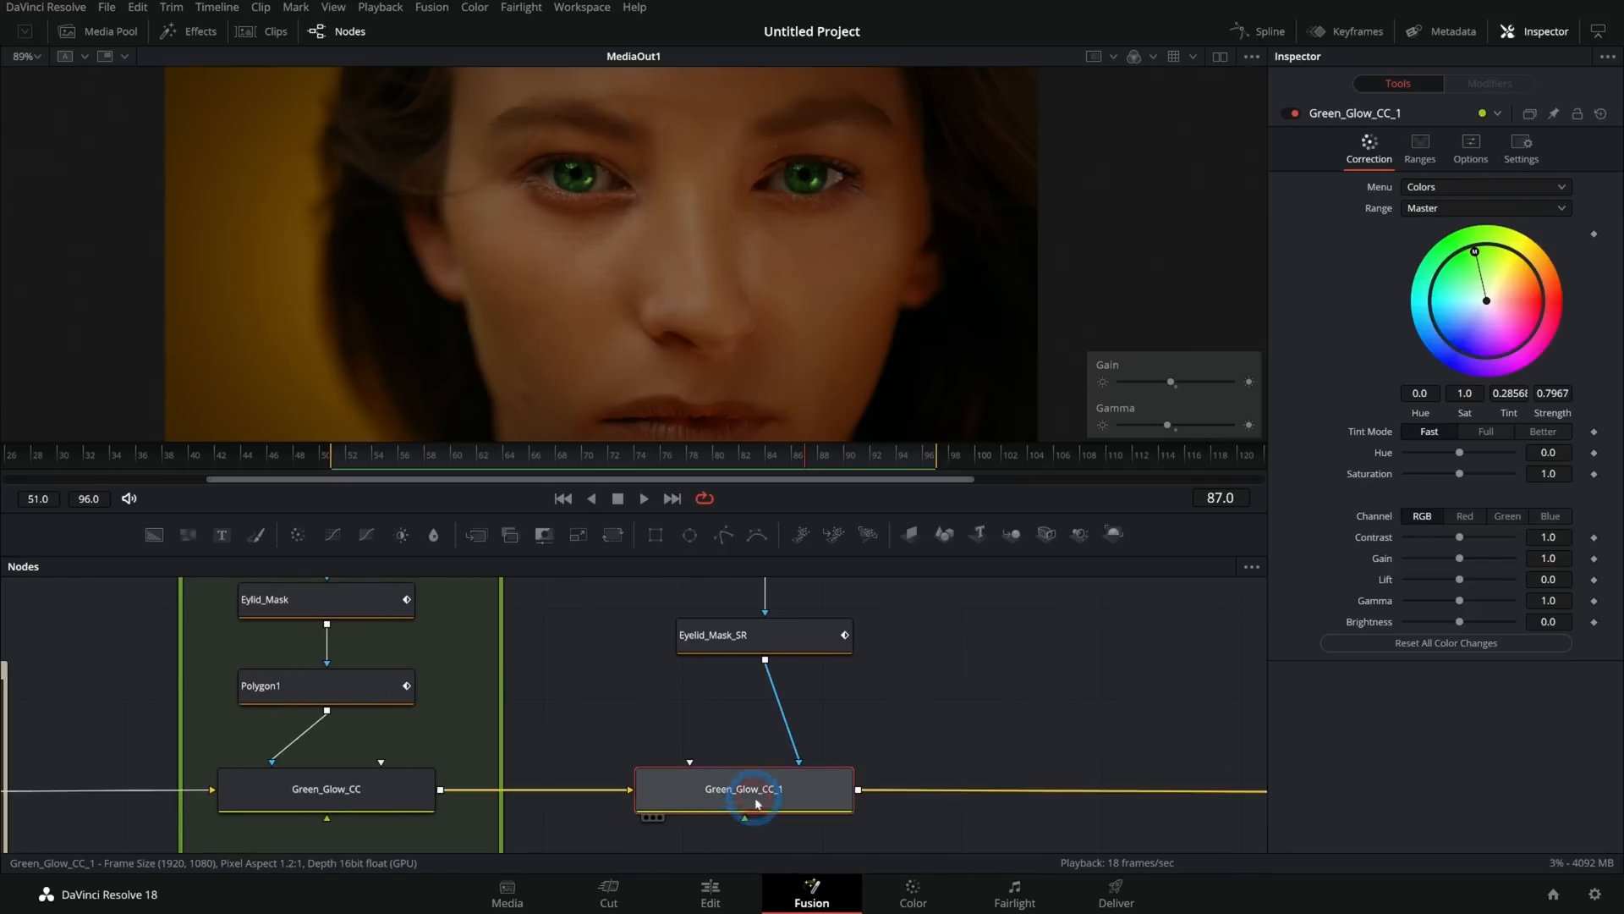
{"action": "left_click", "coordinate": [1520, 143]}
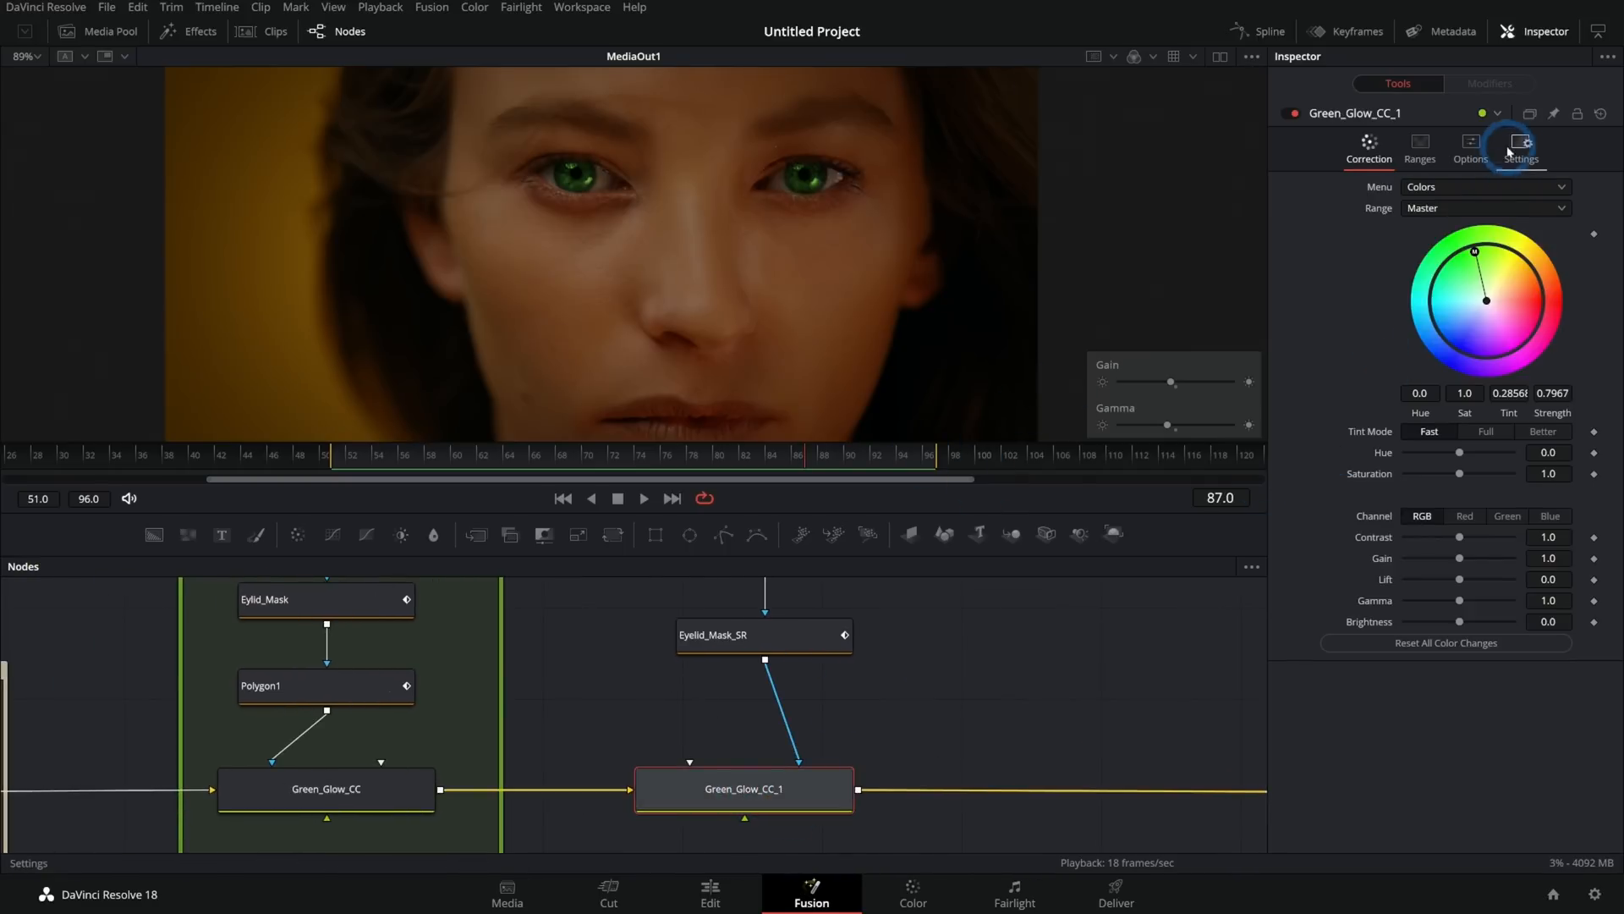
{"action": "left_click", "coordinate": [1519, 145]}
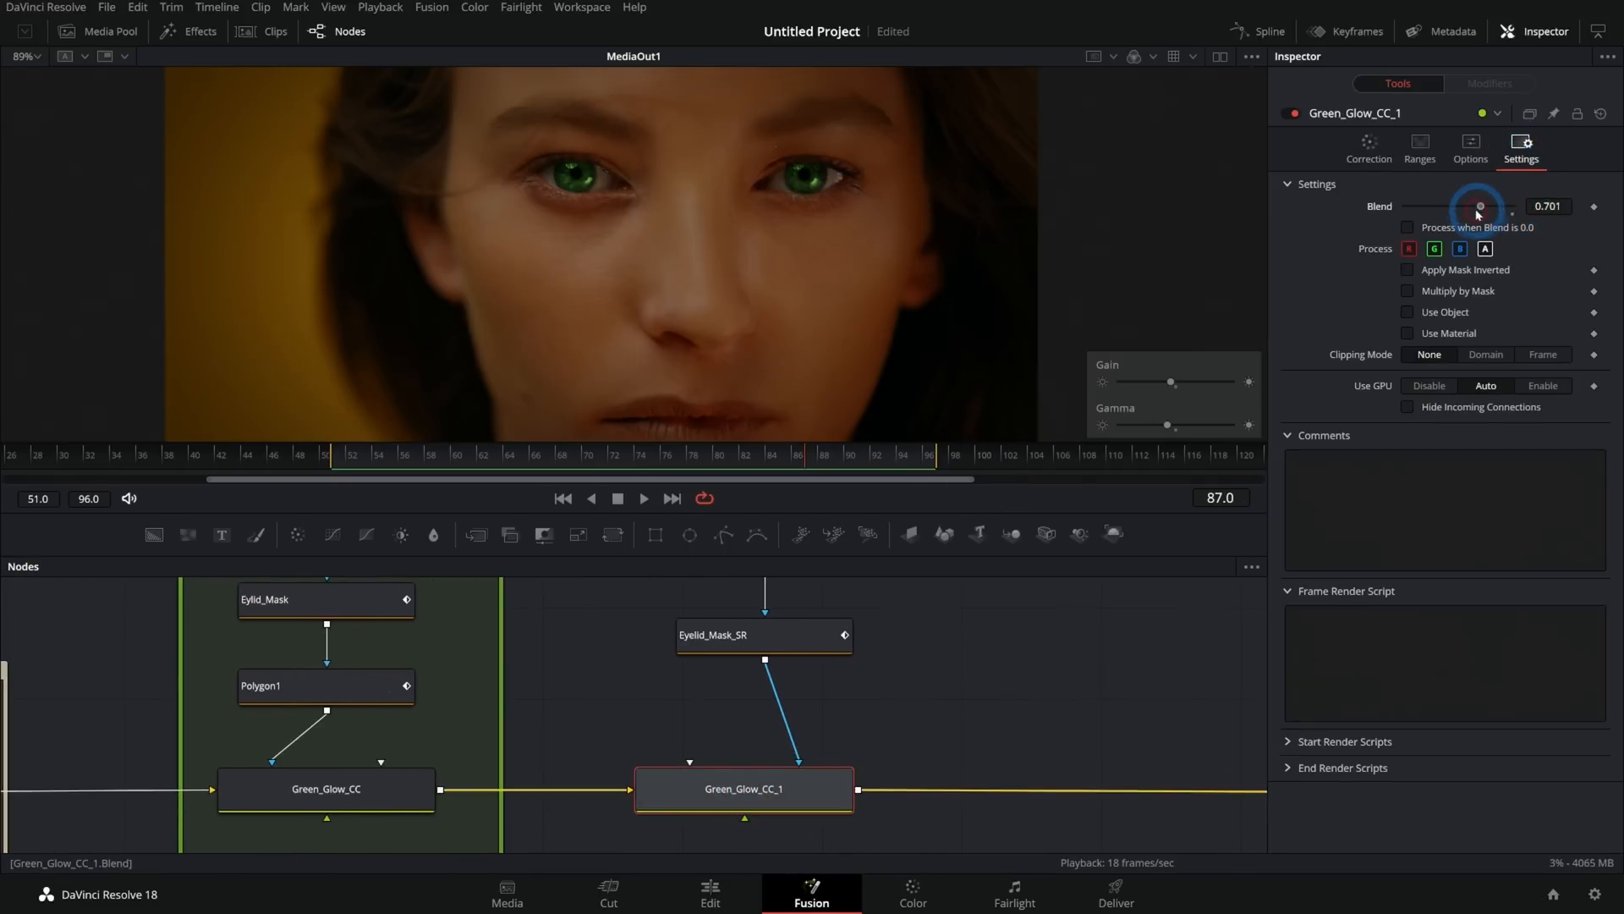
{"action": "left_click_drag", "start_coordinate": [1477, 206], "coordinate": [1458, 206]}
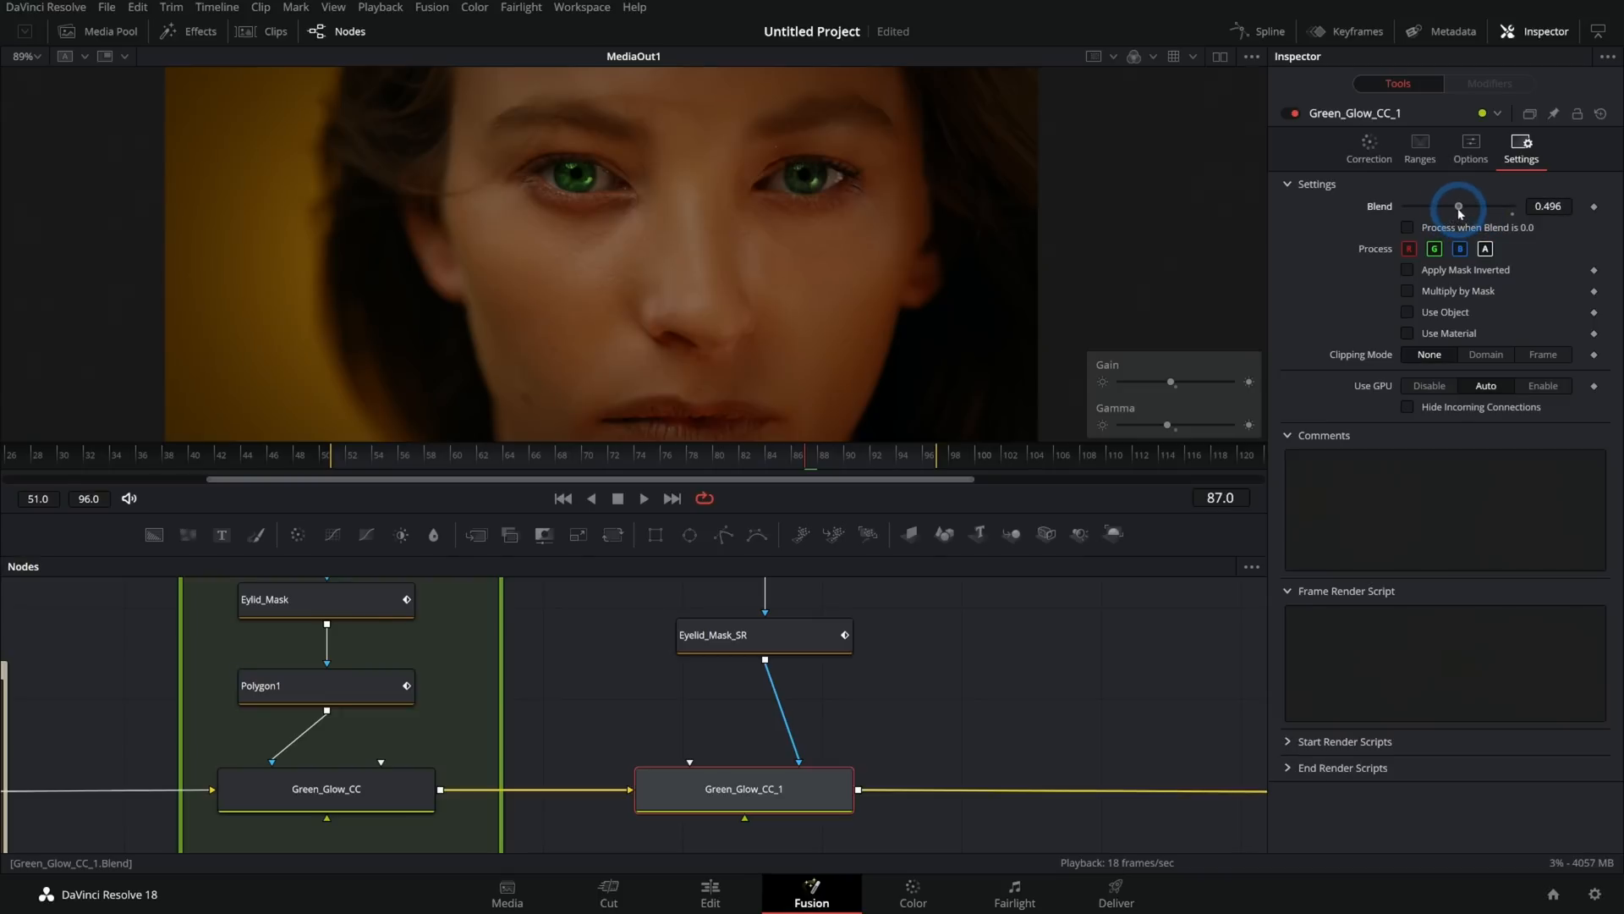
{"action": "left_click_drag", "start_coordinate": [1453, 206], "coordinate": [1468, 207]}
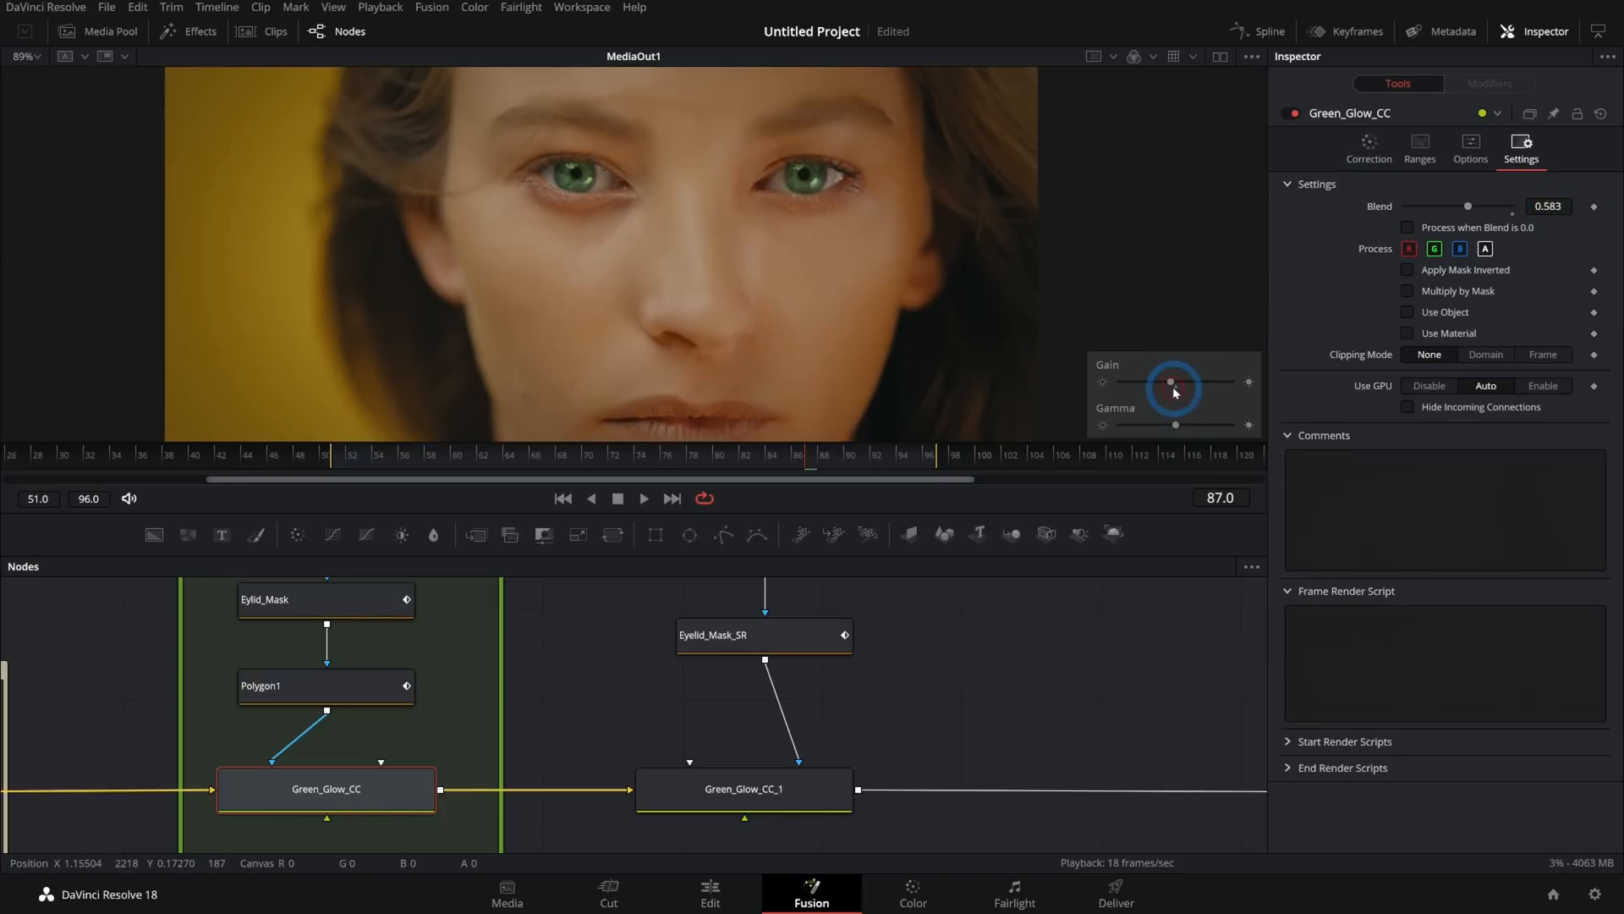
{"action": "left_click", "coordinate": [325, 788]}
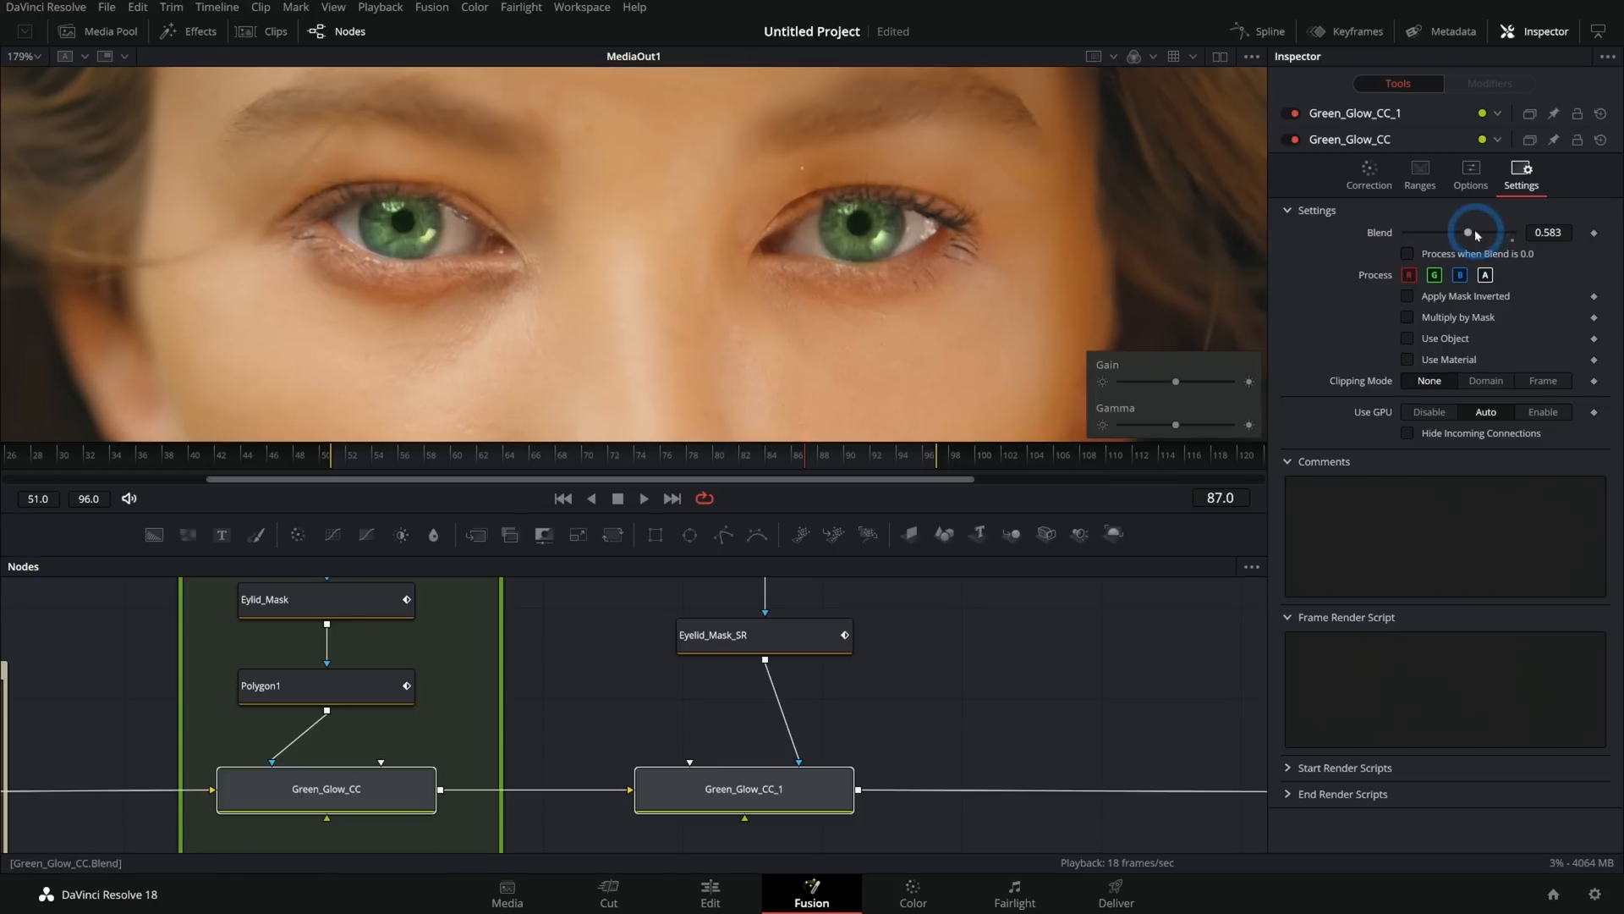
{"action": "left_click_drag", "start_coordinate": [1468, 232], "coordinate": [1514, 232]}
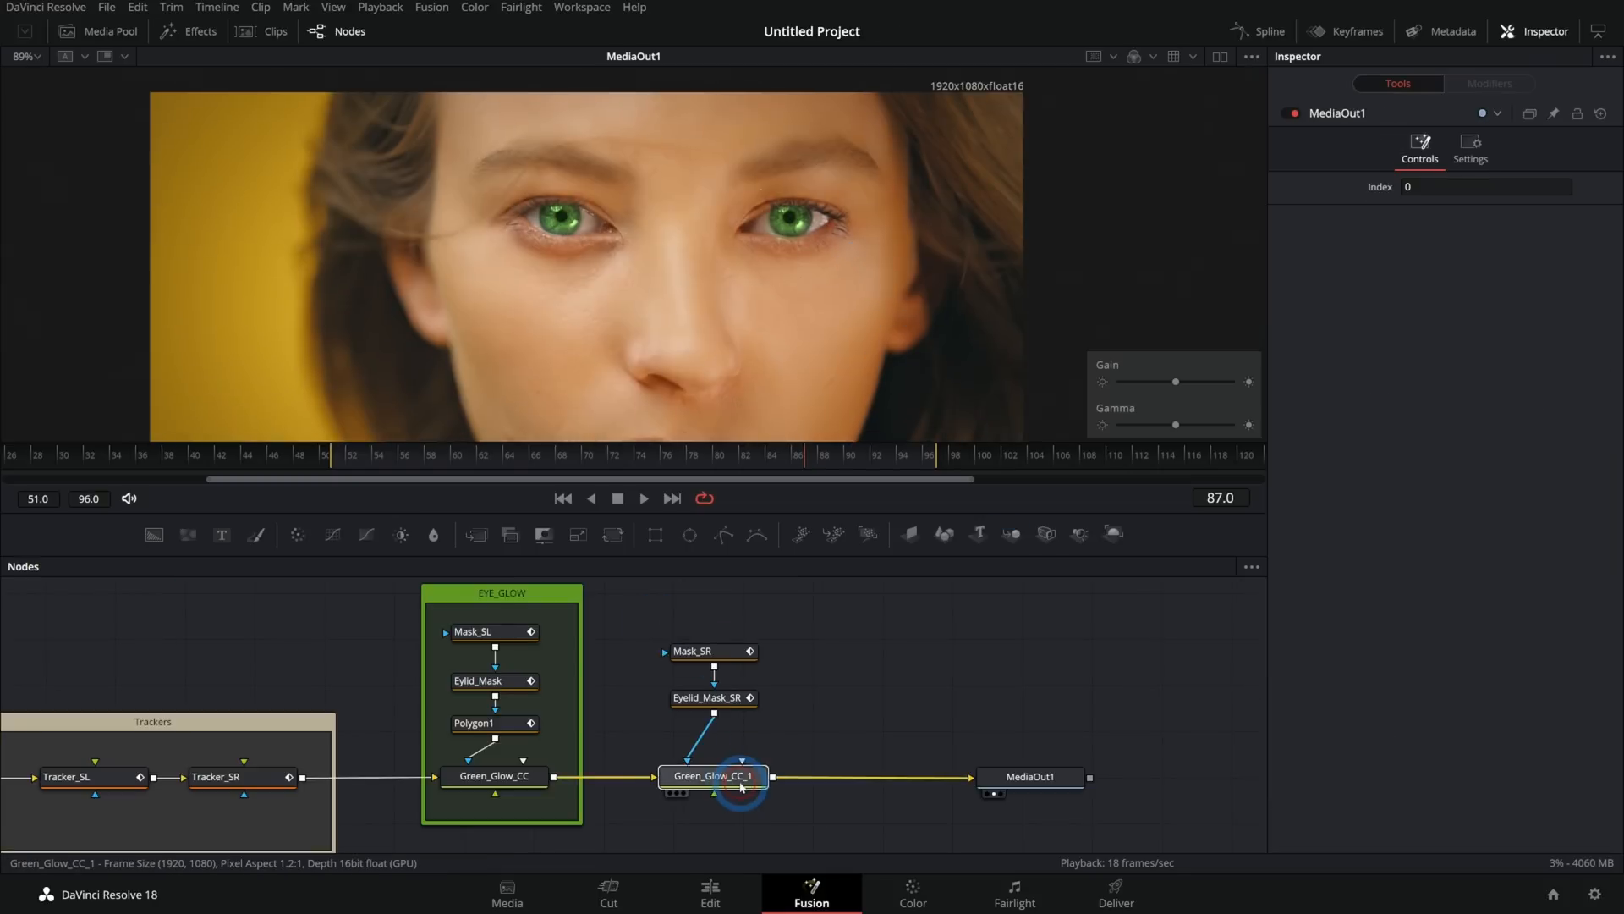
Step: Group Mask_SR, Eyelid_Mask_SR and Green_Glow_CC_1 into a new Underlay1 node
{"action": "left_click", "coordinate": [712, 775]}
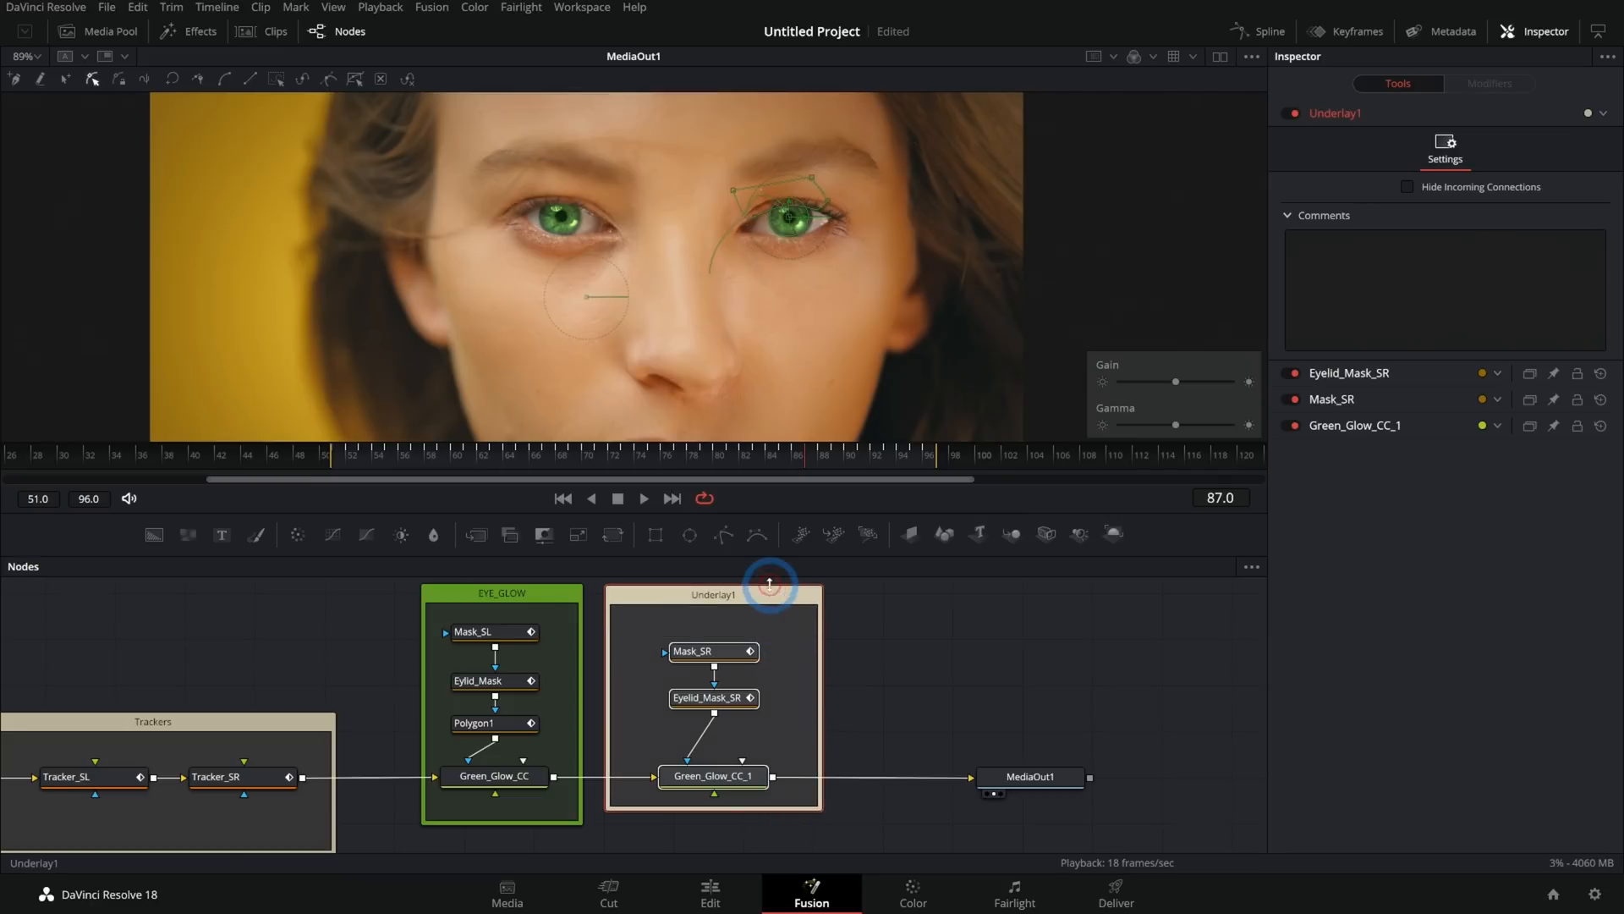
{"action": "left_click", "coordinate": [712, 776]}
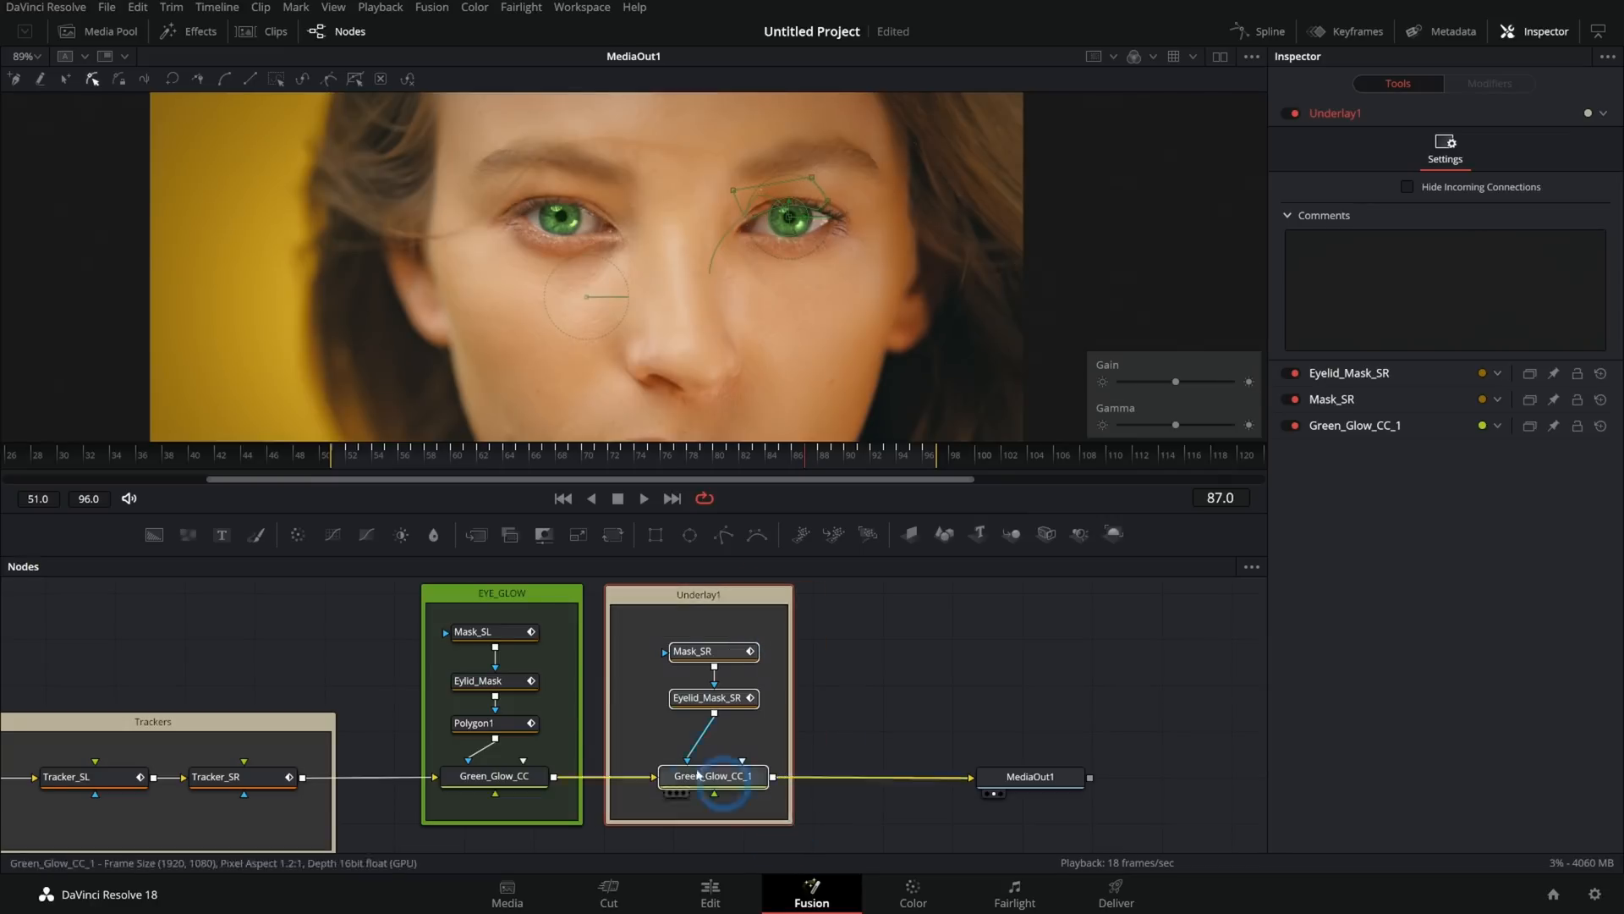